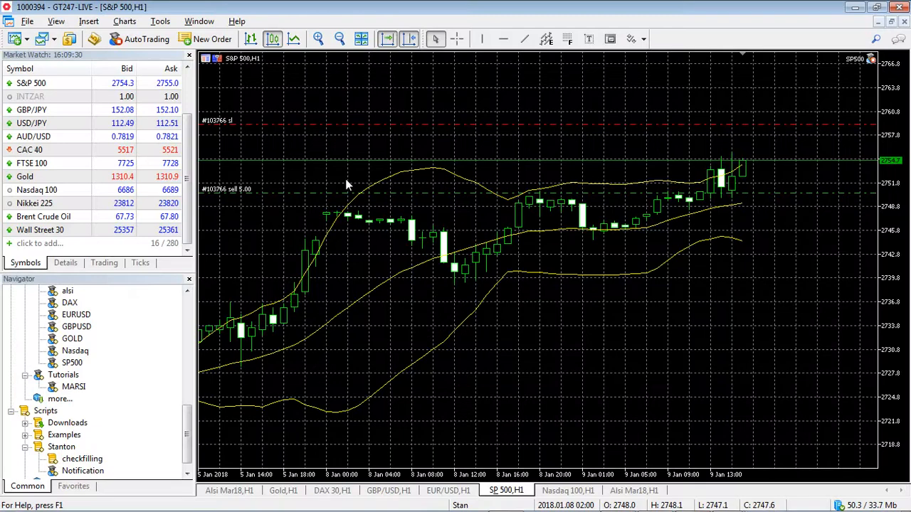
- Launch MetaEditor from the MetaTrader 5 menu bar
{"action": "left_click", "coordinate": [27, 21]}
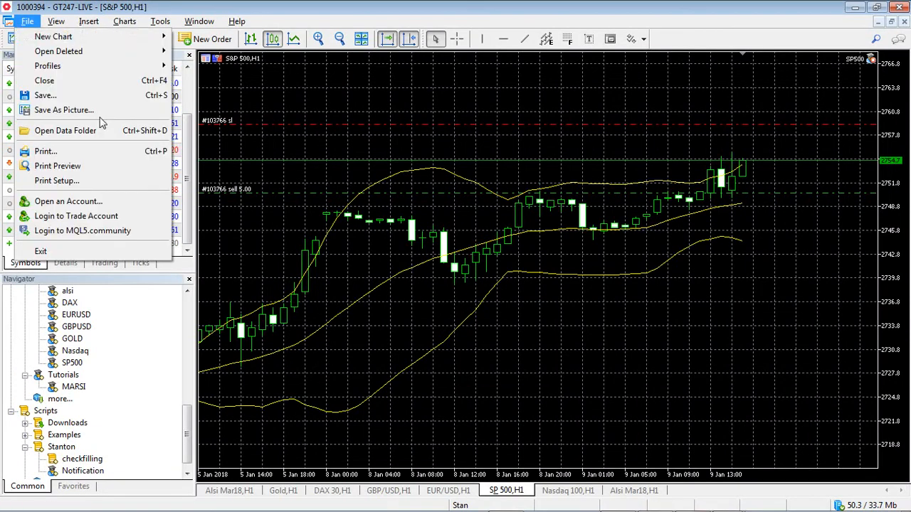
{"action": "left_click", "coordinate": [237, 21]}
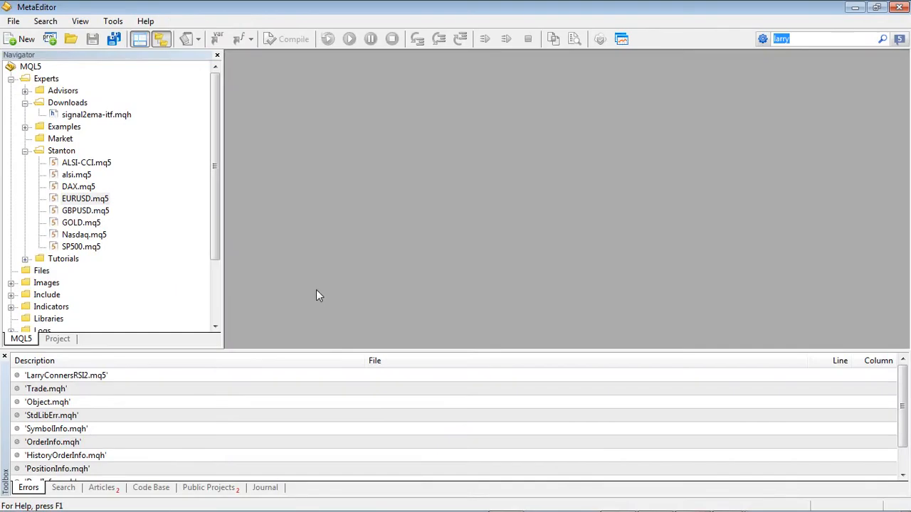
{"action": "mouse_move", "coordinate": [249, 258]}
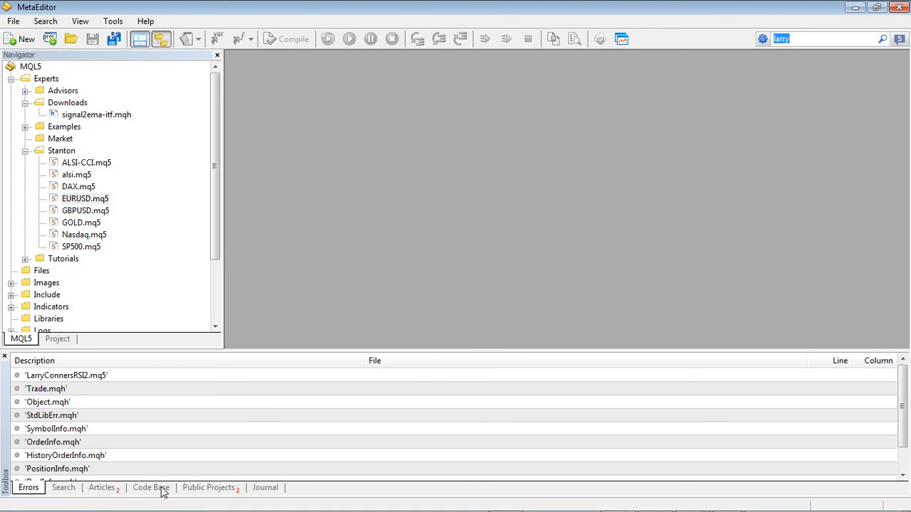
{"action": "mouse_move", "coordinate": [161, 492]}
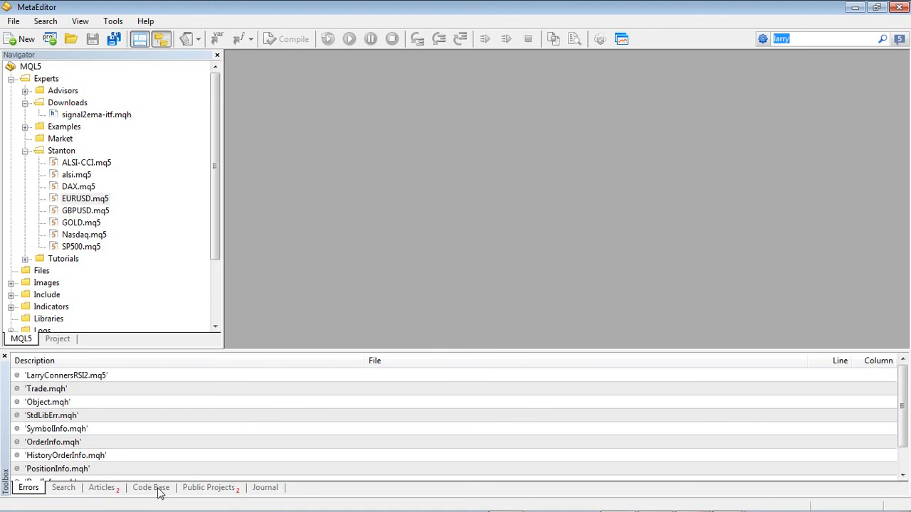
- Show the Code Base list in the Toolbox, including Larry Conners RSI 2
{"action": "left_click", "coordinate": [150, 487]}
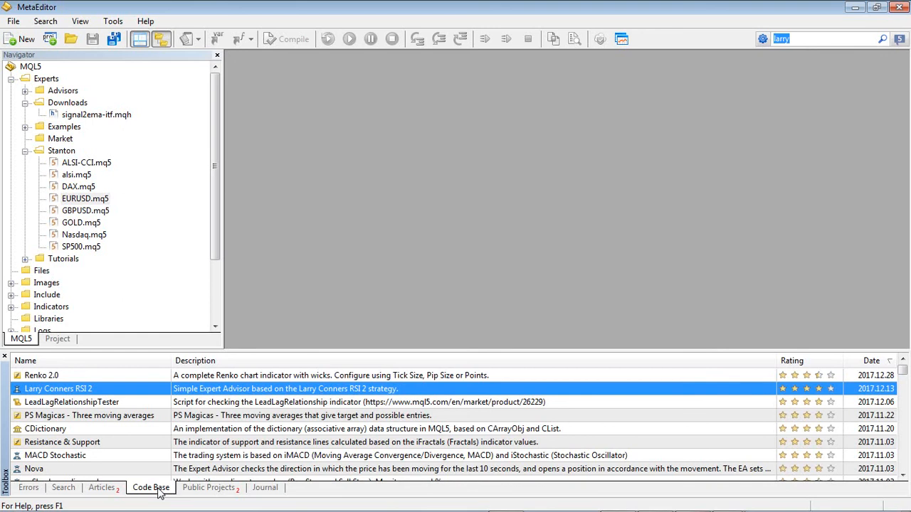
{"action": "mouse_move", "coordinate": [75, 389]}
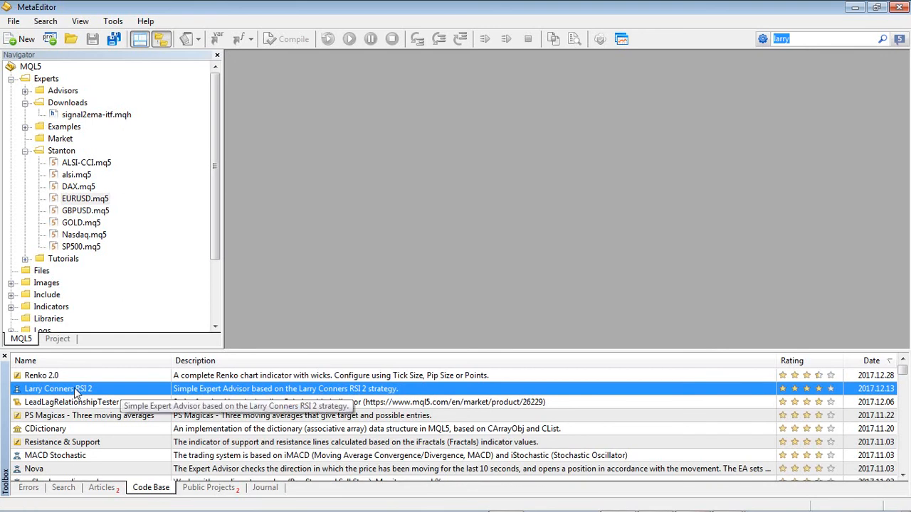
{"action": "mouse_move", "coordinate": [380, 459]}
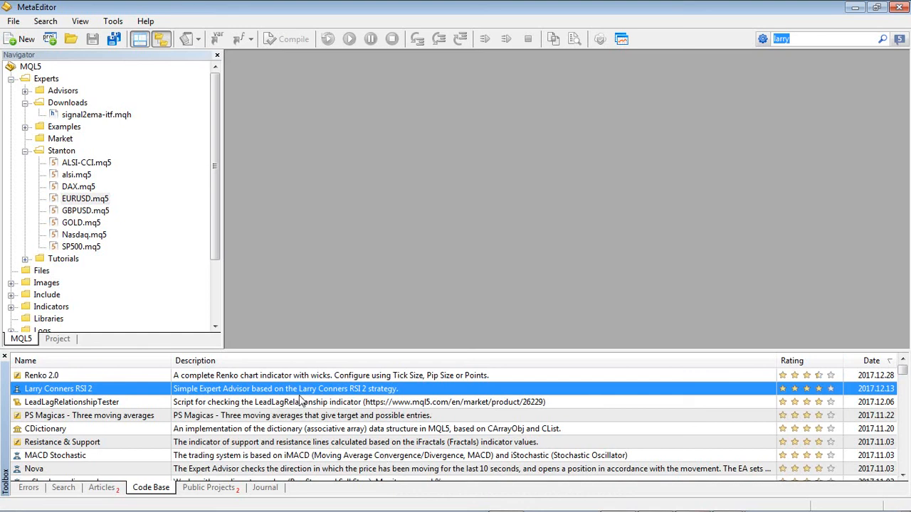
{"action": "mouse_move", "coordinate": [305, 432]}
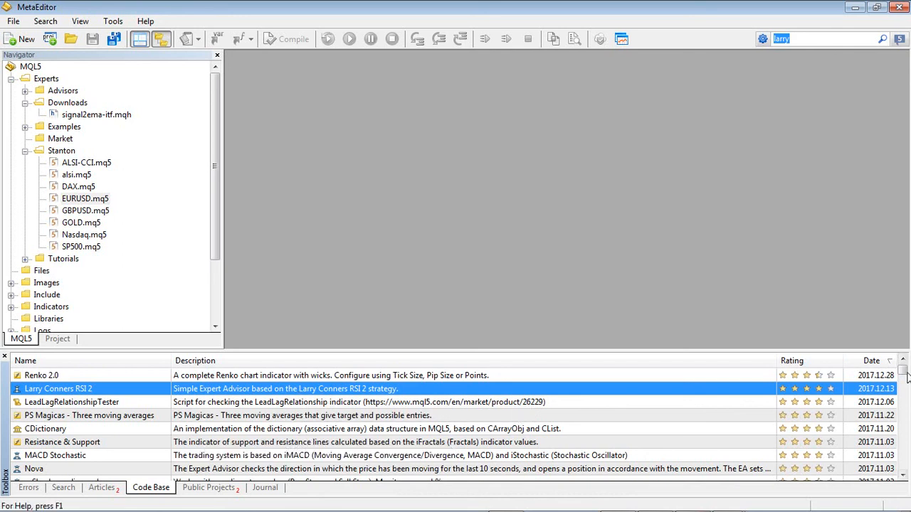
{"action": "left_click", "coordinate": [41, 375]}
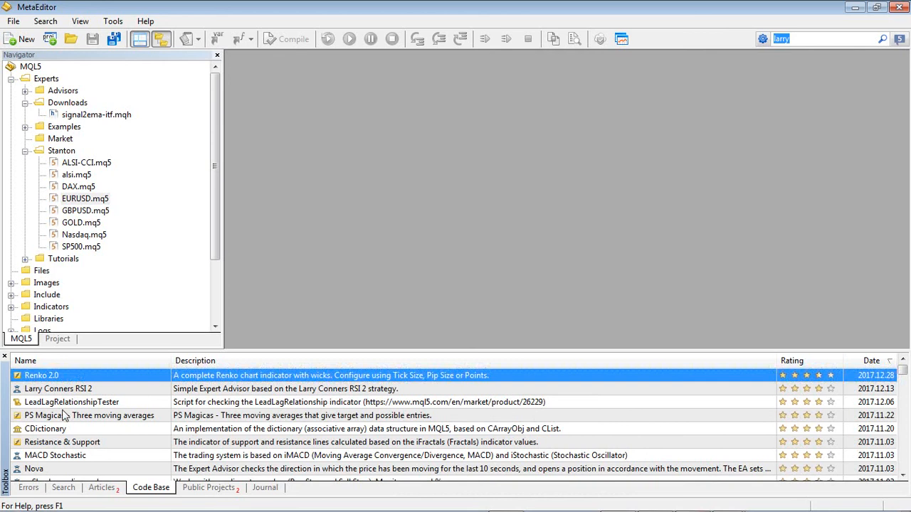
{"action": "left_click", "coordinate": [44, 429]}
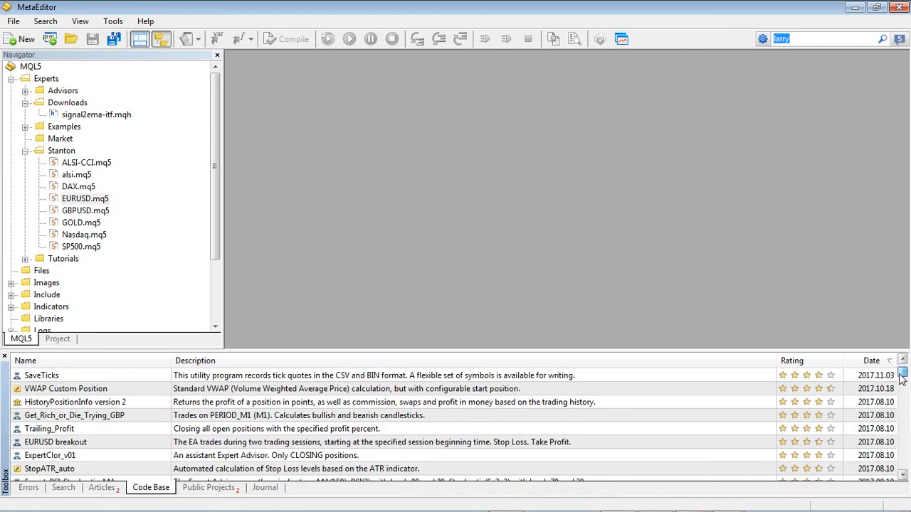
{"action": "left_click", "coordinate": [75, 415]}
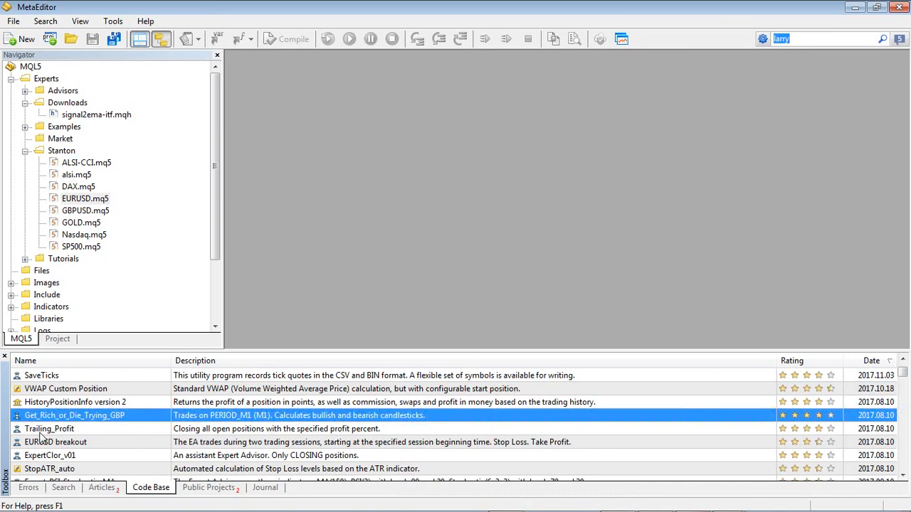
{"action": "left_click", "coordinate": [49, 455]}
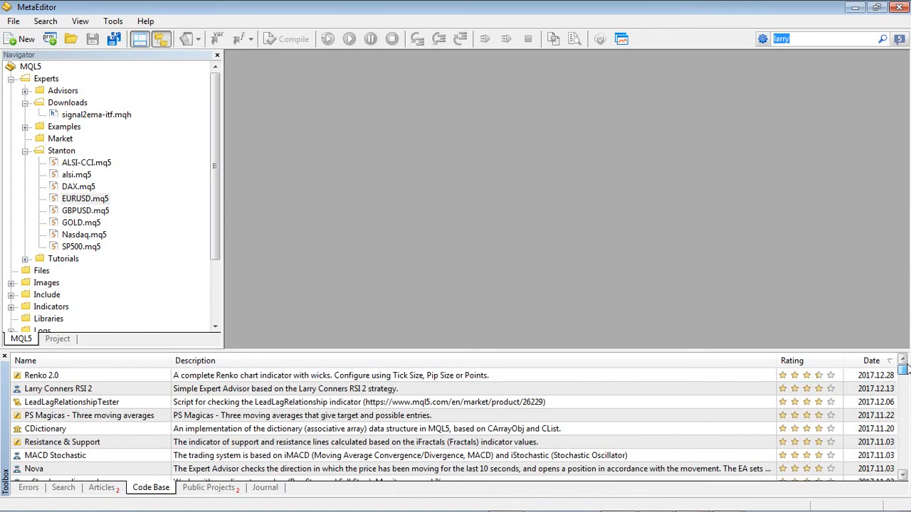
{"action": "mouse_move", "coordinate": [601, 468]}
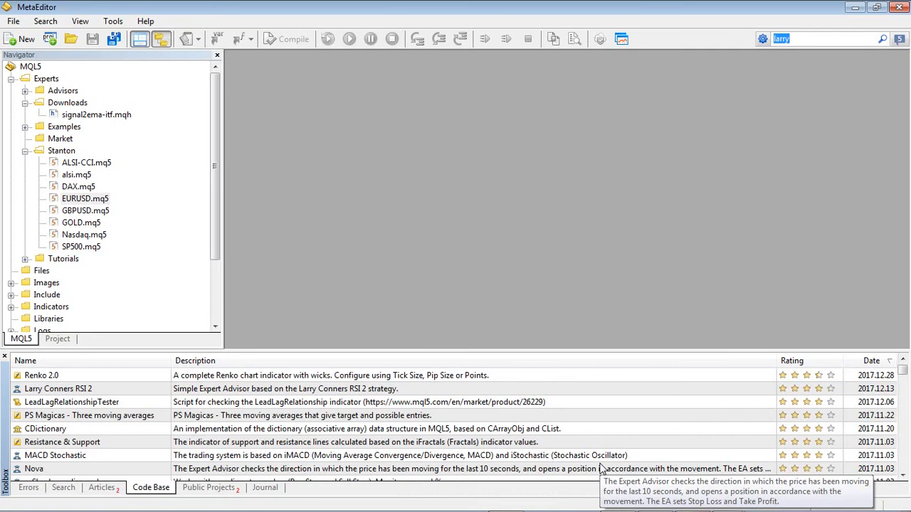
{"action": "mouse_move", "coordinate": [601, 468]}
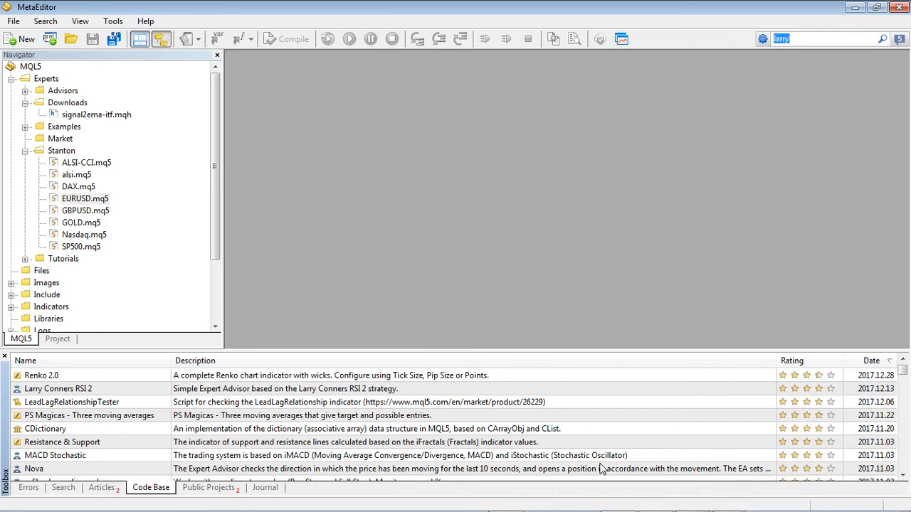
{"action": "mouse_move", "coordinate": [101, 395]}
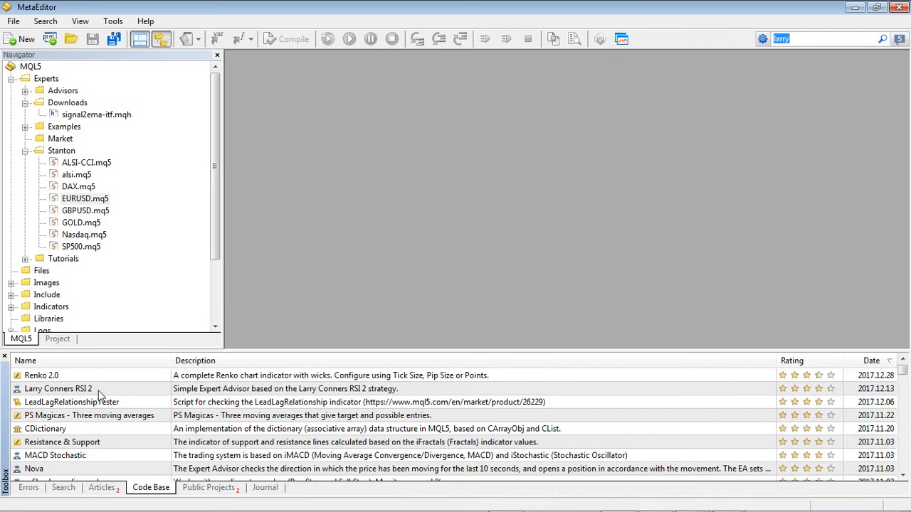
{"action": "left_click", "coordinate": [58, 389]}
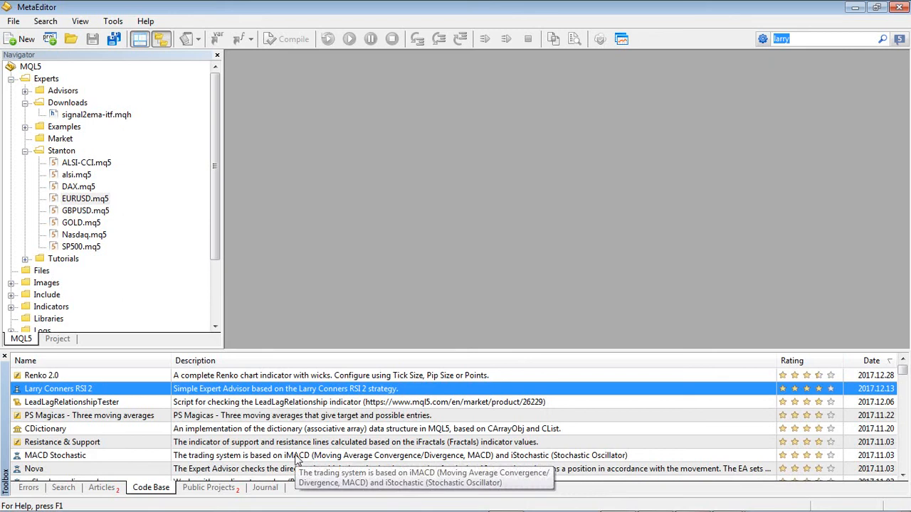
{"action": "mouse_move", "coordinate": [145, 396]}
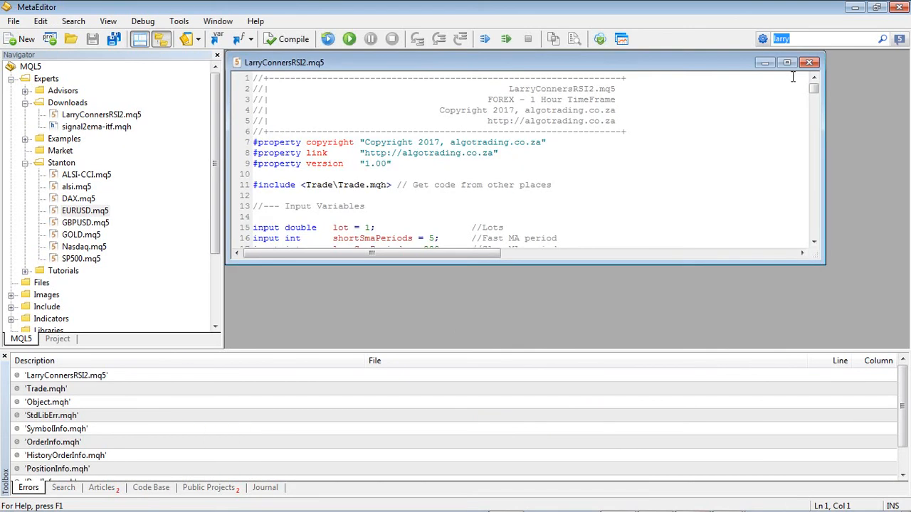
- Maximize LarryConnersRSI2.mq5, scroll its code, and place the cursor after the Fast MA comment
{"action": "left_click", "coordinate": [786, 63]}
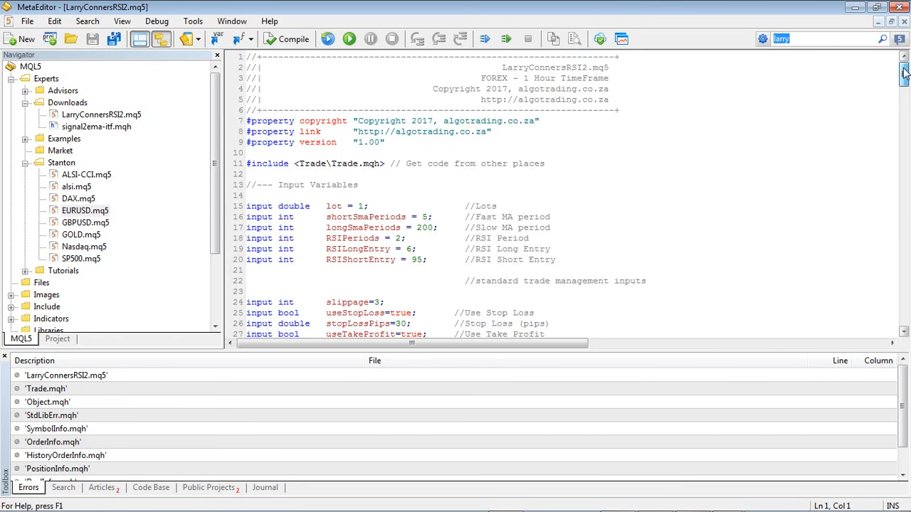
{"action": "scroll", "scroll_direction": "down", "scroll_amount": 3}
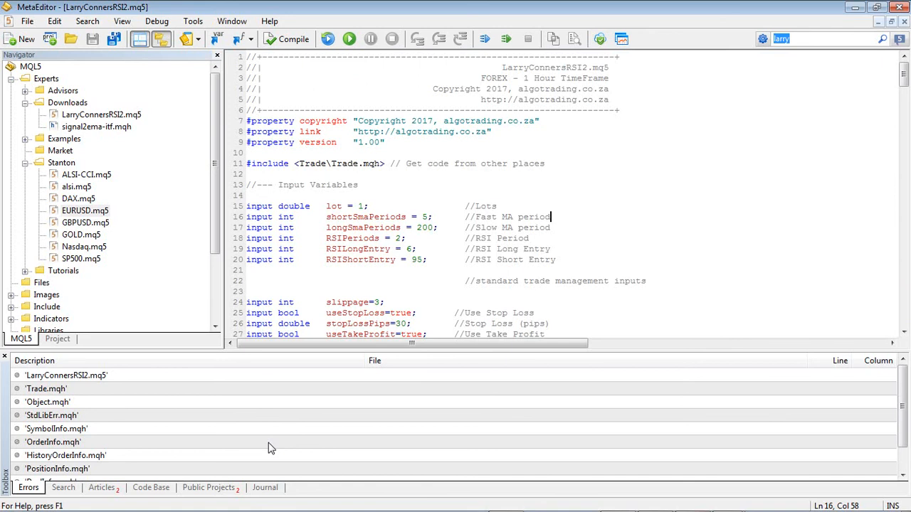
{"action": "left_click", "coordinate": [151, 488]}
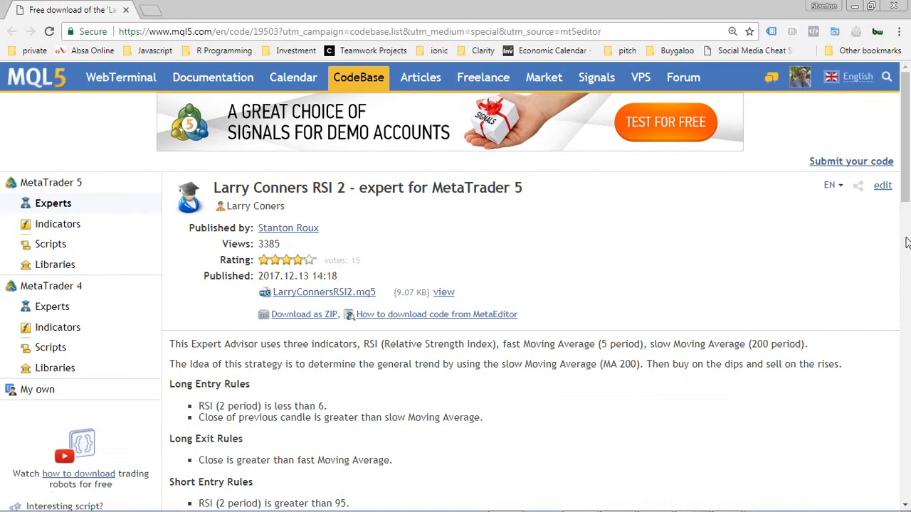
- Scroll the Larry Conners RSI 2 page and highlight its long entry and exit rules
{"action": "scroll", "scroll_direction": "down", "scroll_amount": 3}
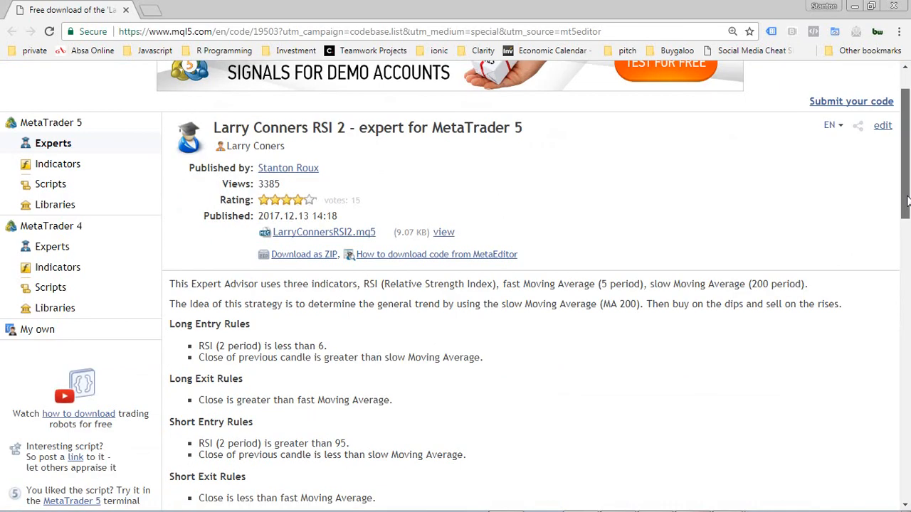
{"action": "scroll", "scroll_direction": "down", "scroll_amount": 3}
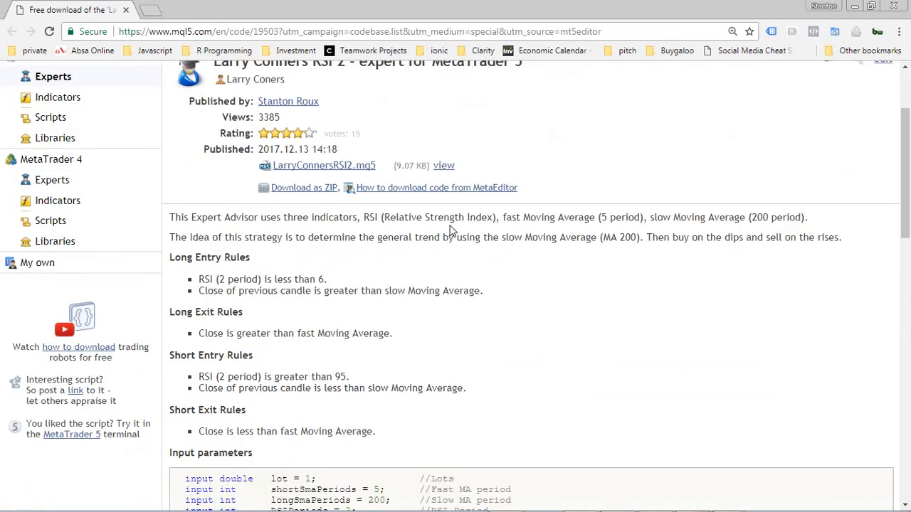
{"action": "mouse_move", "coordinate": [591, 227]}
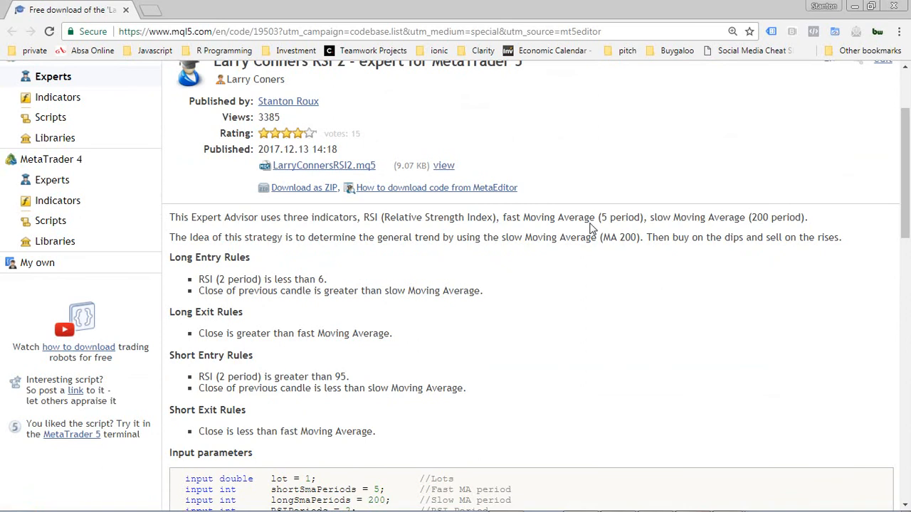
{"action": "mouse_move", "coordinate": [370, 273]}
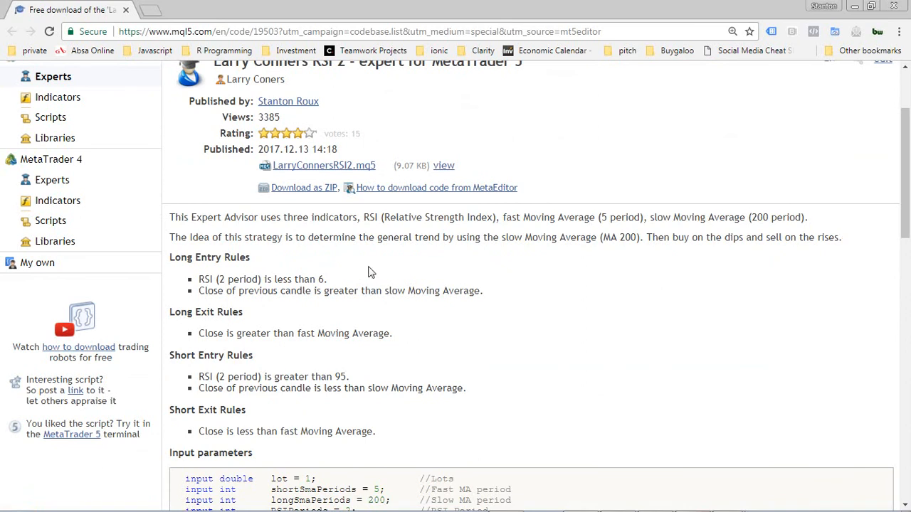
{"action": "mouse_move", "coordinate": [441, 310]}
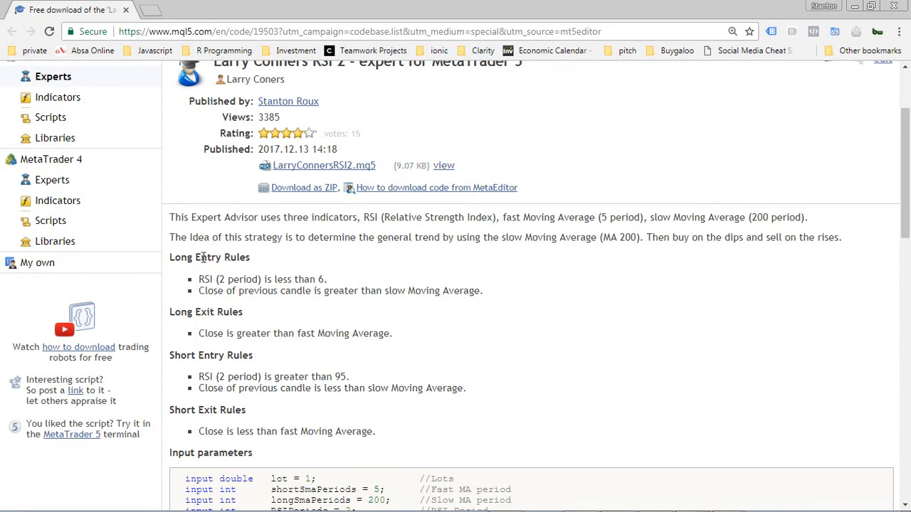
{"action": "triple_click", "coordinate": [262, 279]}
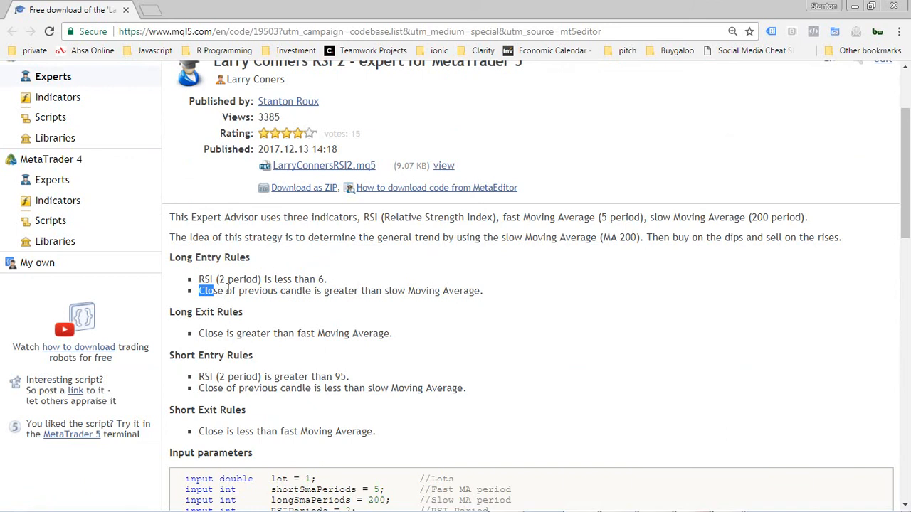
{"action": "left_click_drag", "start_coordinate": [206, 290], "coordinate": [480, 290]}
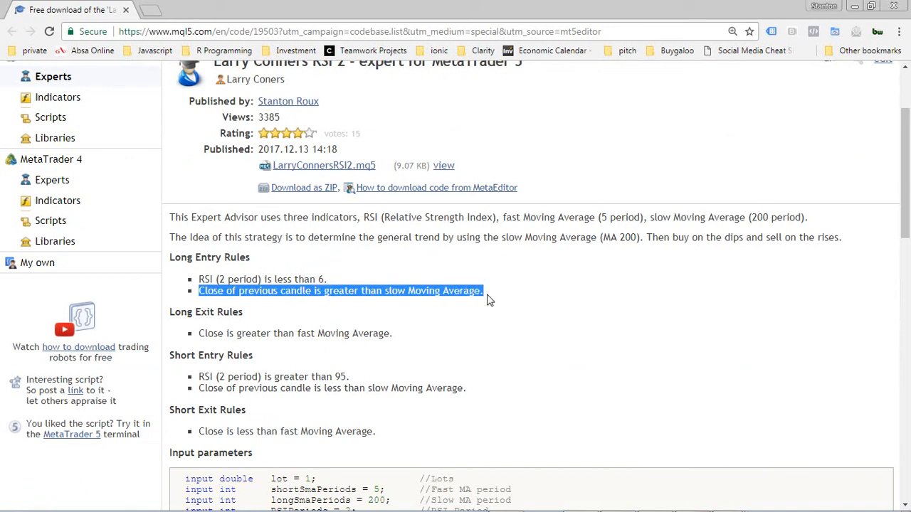
{"action": "left_click", "coordinate": [234, 345]}
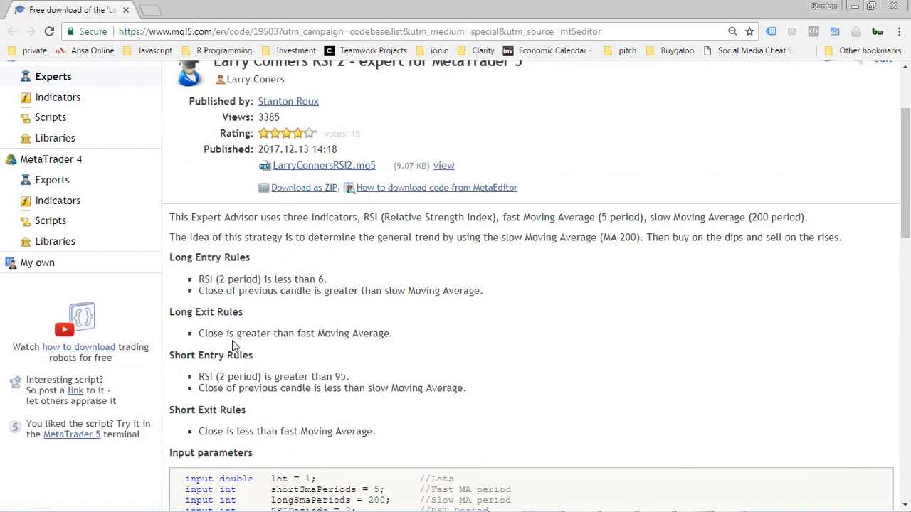
{"action": "left_click_drag", "start_coordinate": [198, 333], "coordinate": [314, 333]}
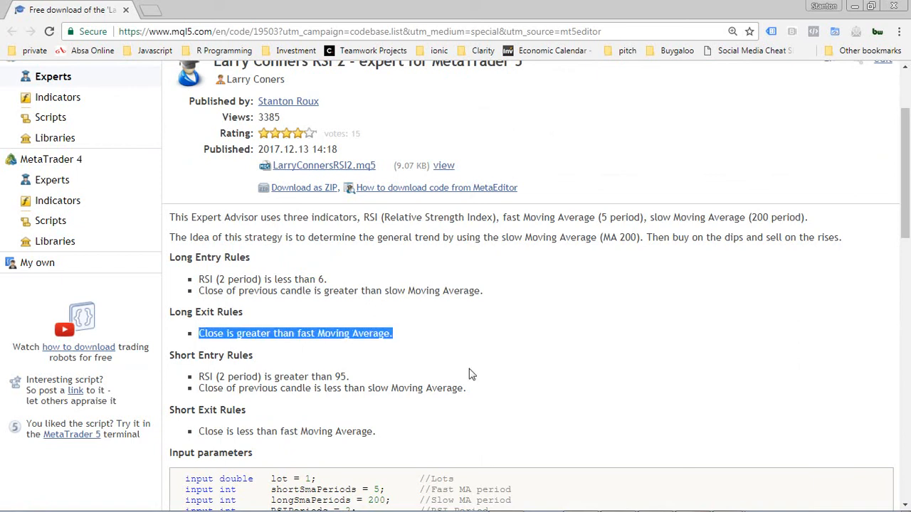
{"action": "mouse_move", "coordinate": [665, 352]}
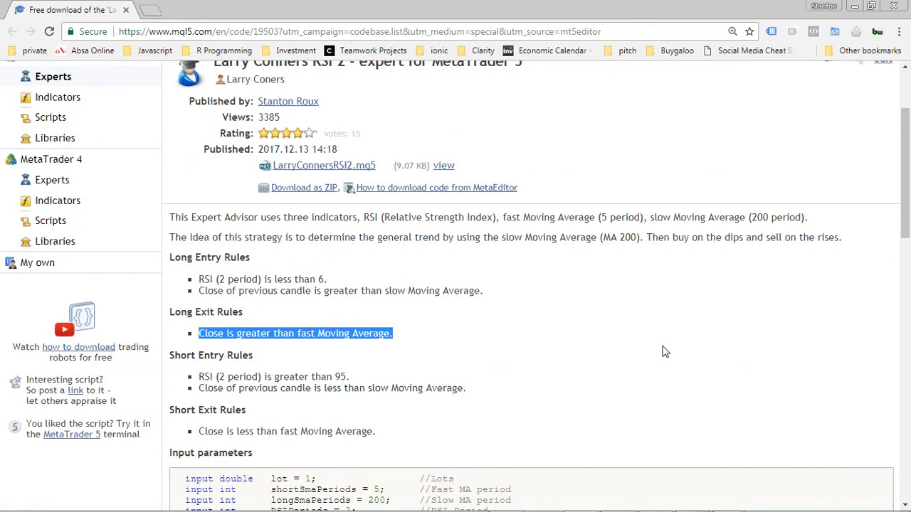
- Scroll past the short entry and exit rules to the Input parameters block
{"action": "scroll", "scroll_direction": "down", "scroll_amount": 3}
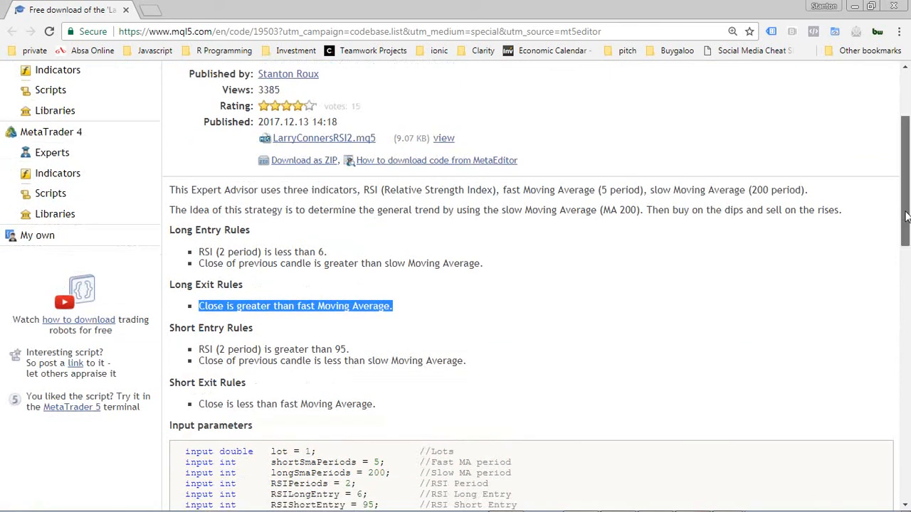
{"action": "scroll", "scroll_direction": "down", "scroll_amount": 3}
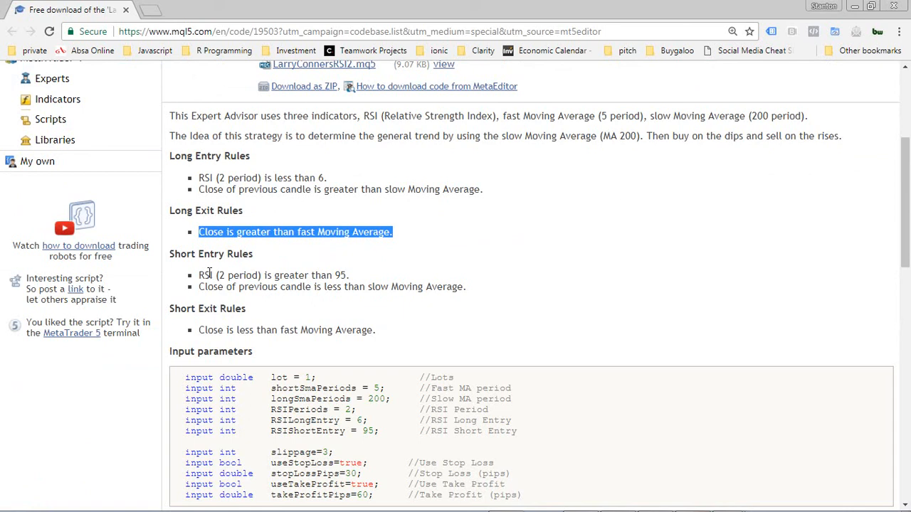
{"action": "mouse_move", "coordinate": [360, 283]}
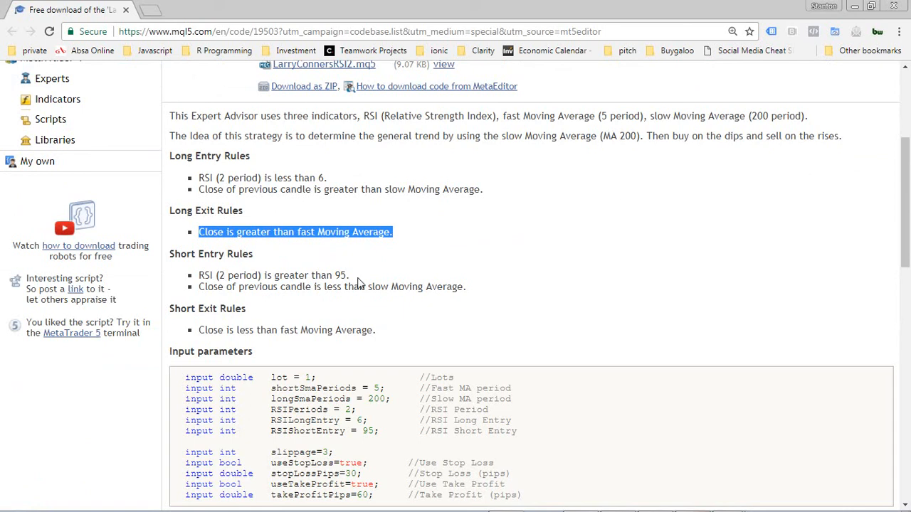
{"action": "mouse_move", "coordinate": [288, 286]}
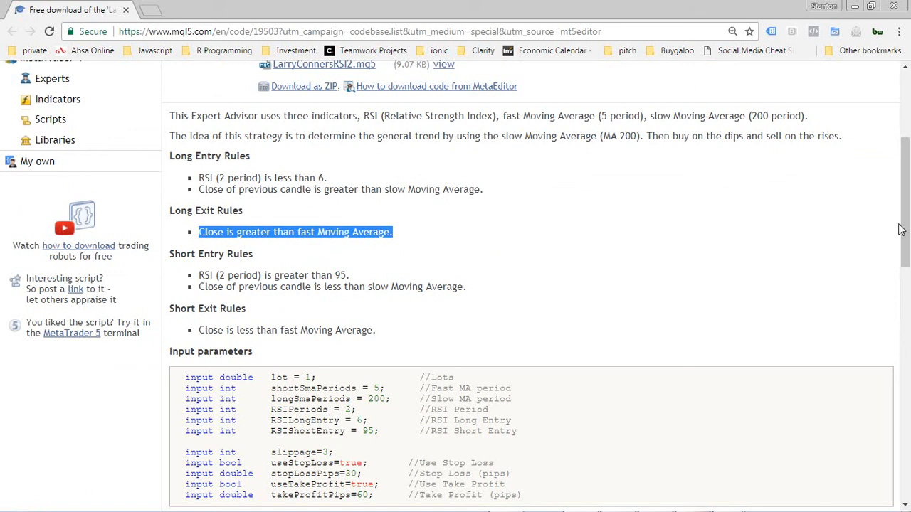
{"action": "scroll", "scroll_direction": "down", "scroll_amount": 3}
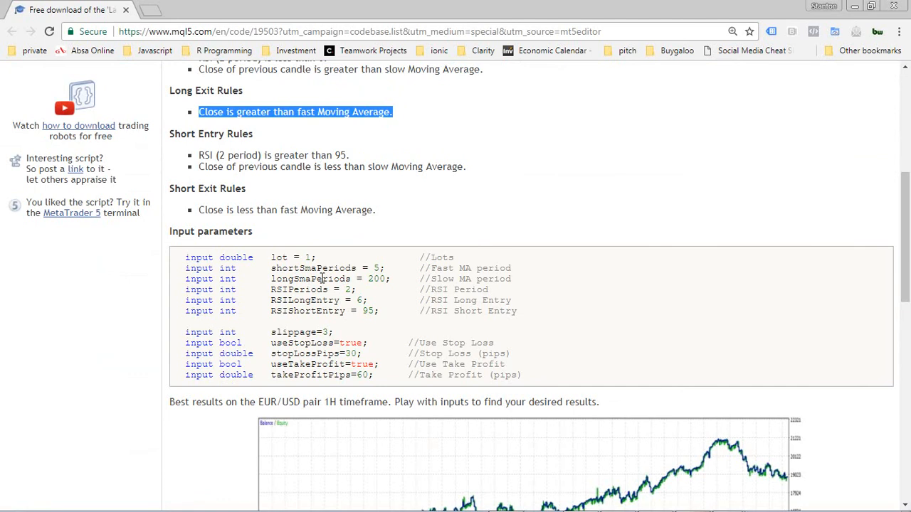
{"action": "mouse_move", "coordinate": [258, 256]}
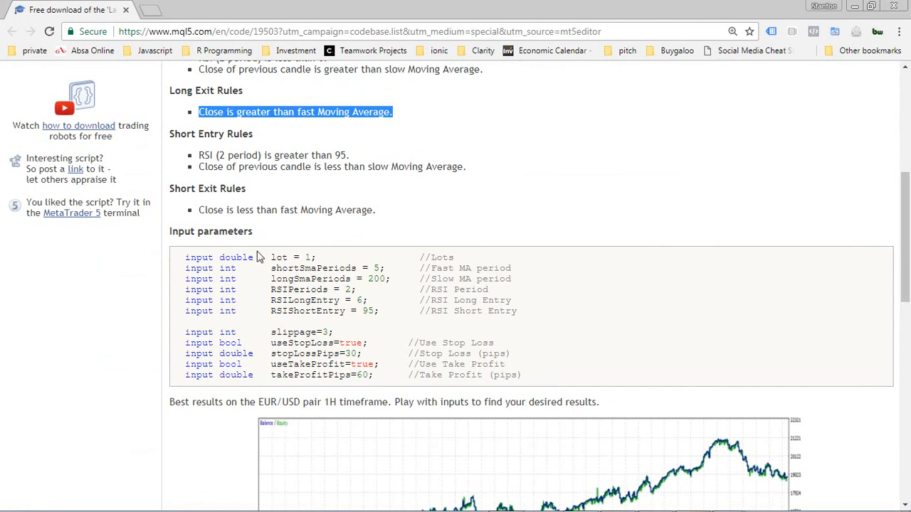
{"action": "mouse_move", "coordinate": [498, 348]}
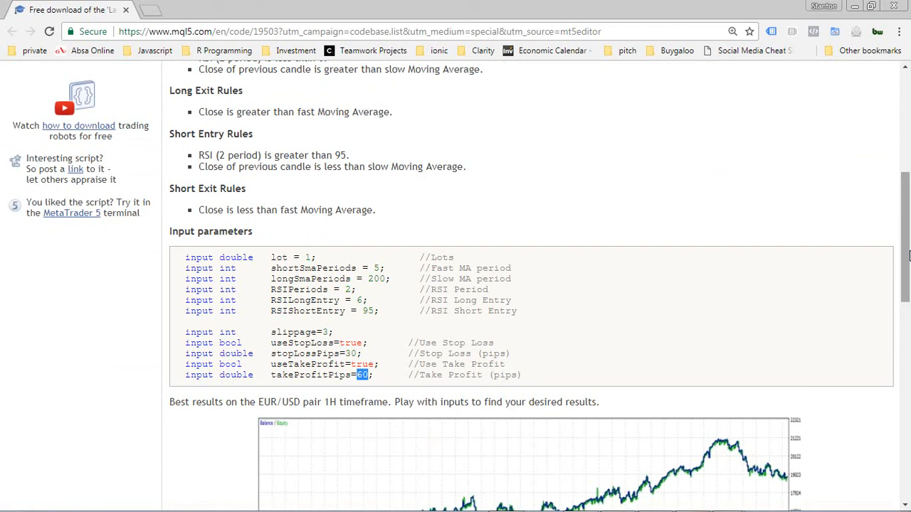
{"action": "scroll", "scroll_direction": "down", "scroll_amount": 3}
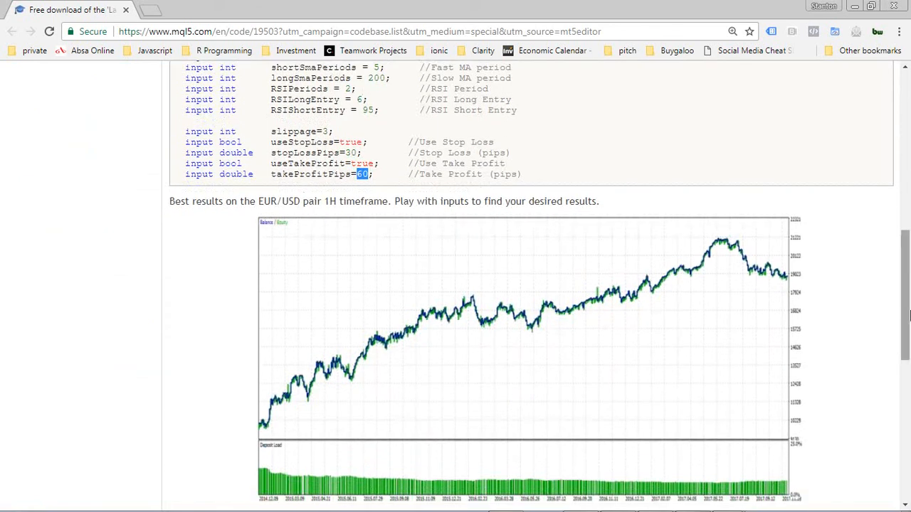
{"action": "scroll", "scroll_direction": "down", "scroll_amount": 3}
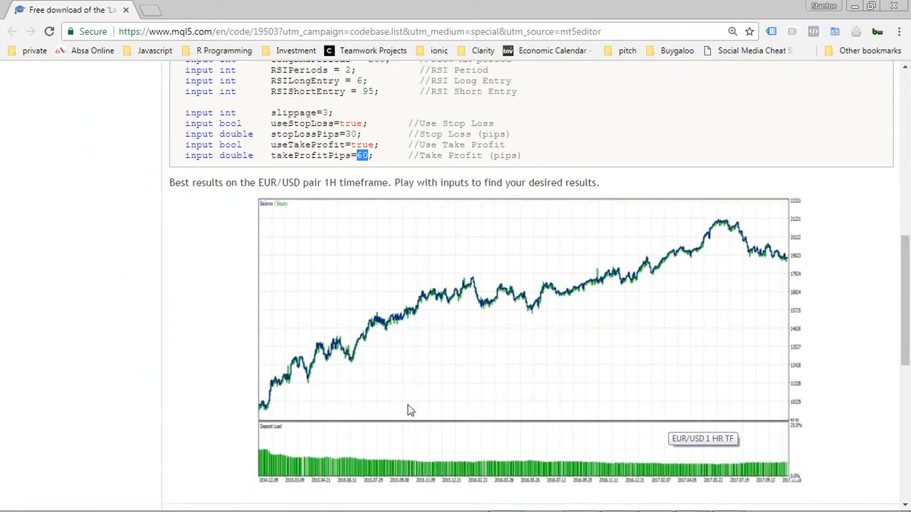
{"action": "mouse_move", "coordinate": [487, 467]}
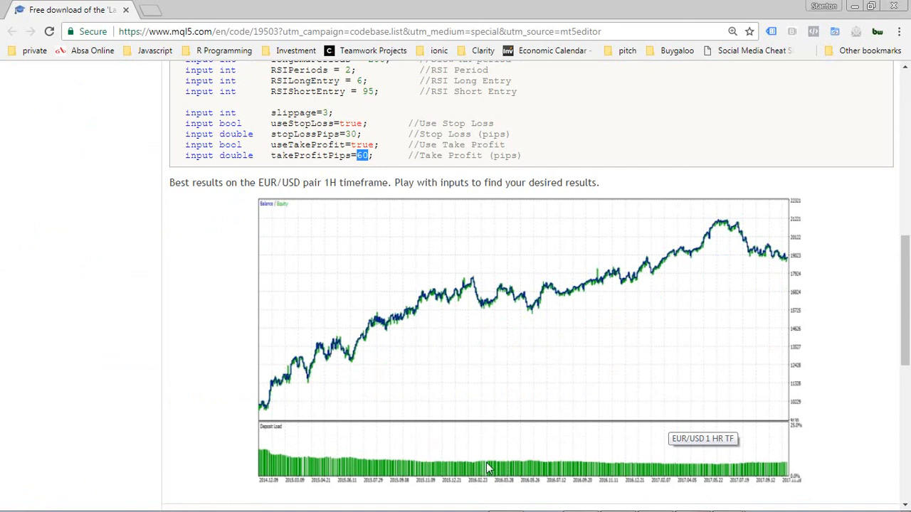
{"action": "mouse_move", "coordinate": [265, 418]}
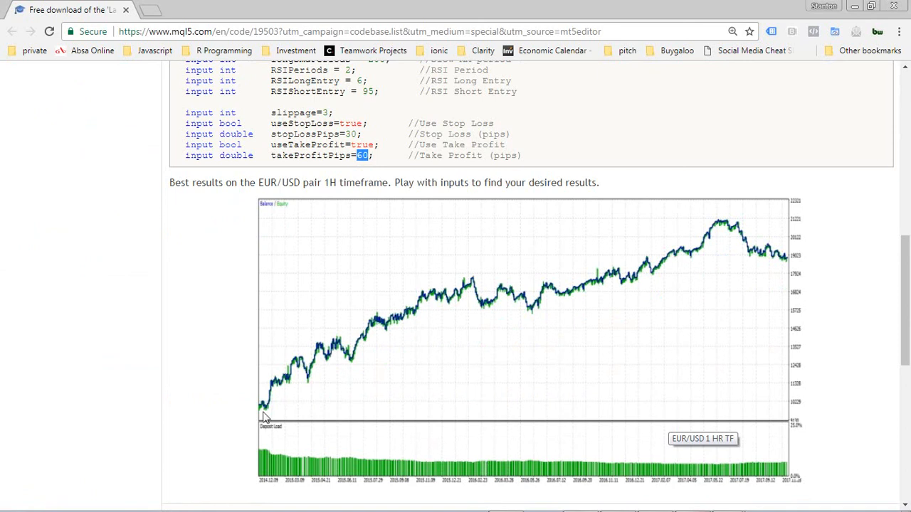
{"action": "mouse_move", "coordinate": [725, 309]}
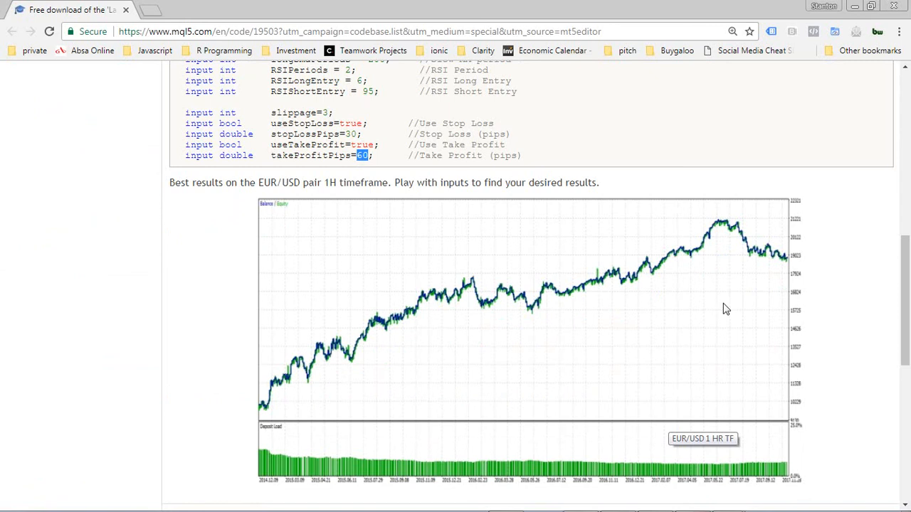
{"action": "mouse_move", "coordinate": [788, 270]}
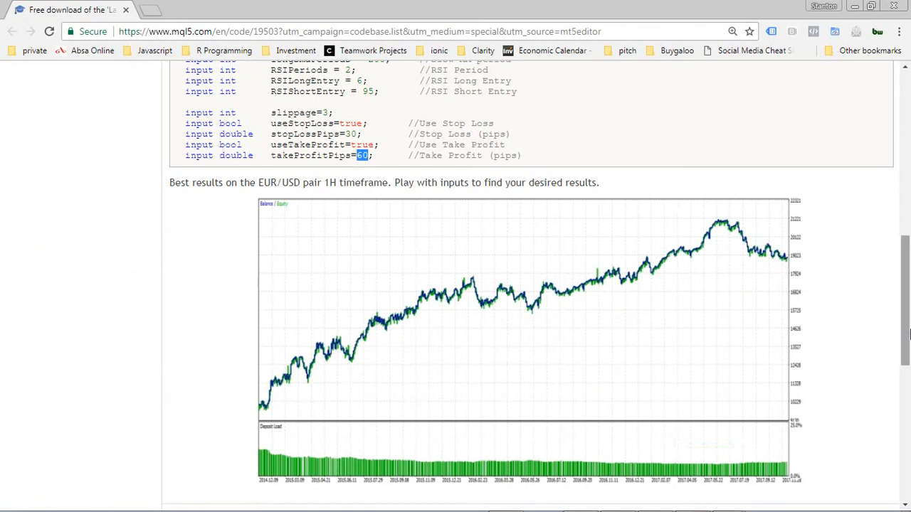
{"action": "scroll", "scroll_direction": "down", "scroll_amount": 3}
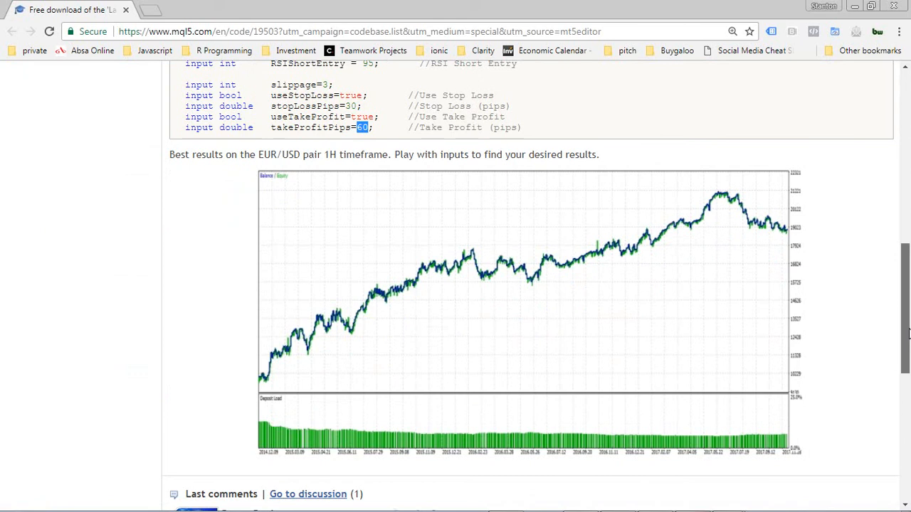
{"action": "scroll", "scroll_direction": "down", "scroll_amount": 3}
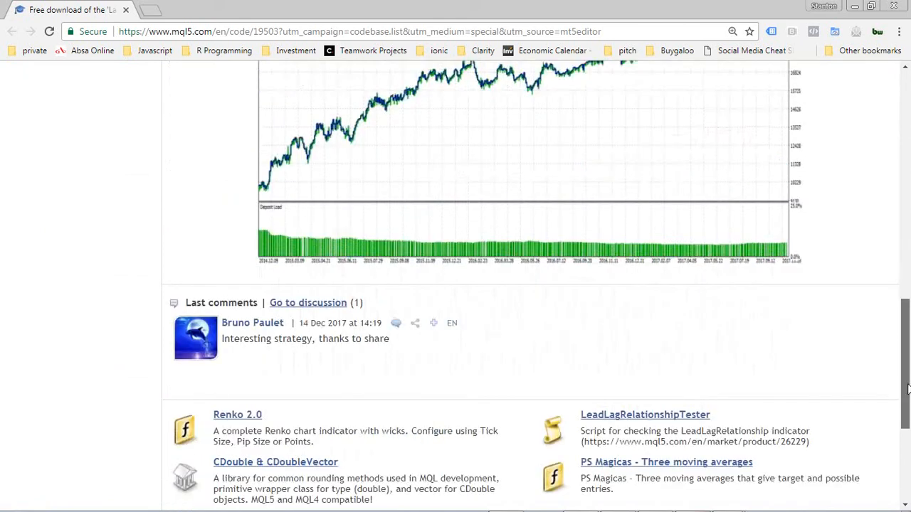
{"action": "scroll", "scroll_direction": "up", "scroll_amount": 3}
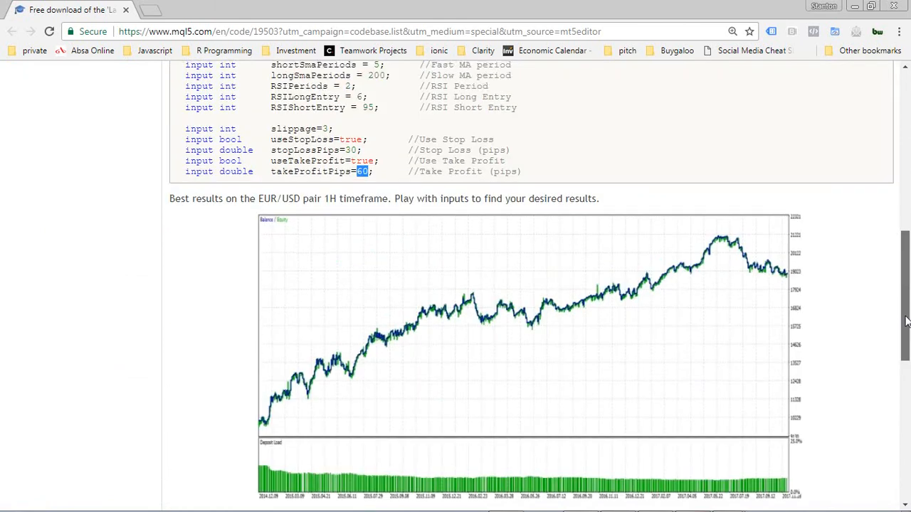
{"action": "scroll", "scroll_direction": "down", "scroll_amount": 3}
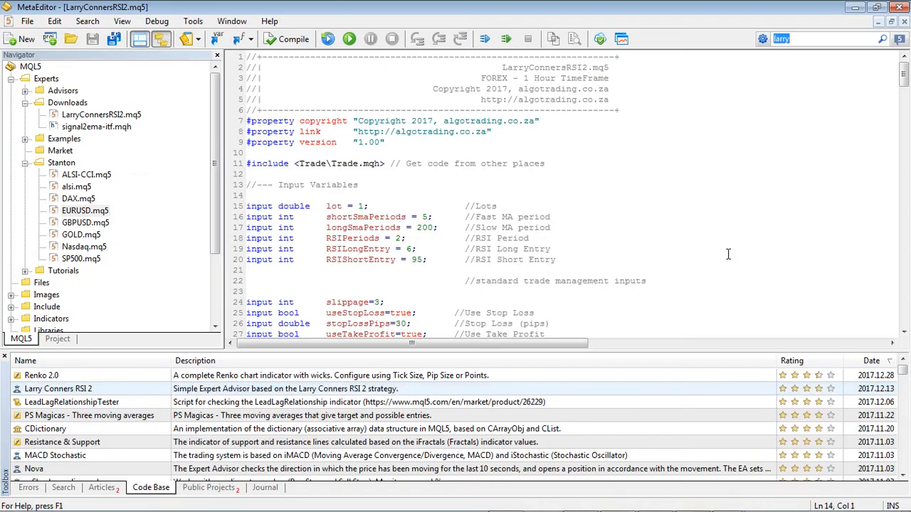
- Scroll the code and select LarryConnersRSI2.mq5 under Experts > Downloads in the Navigator
{"action": "scroll", "scroll_direction": "down", "scroll_amount": 3}
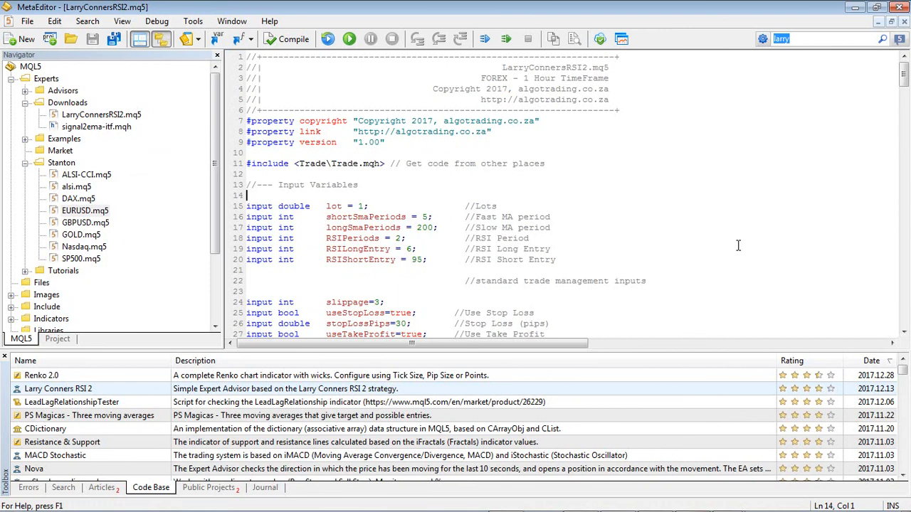
{"action": "mouse_move", "coordinate": [111, 155]}
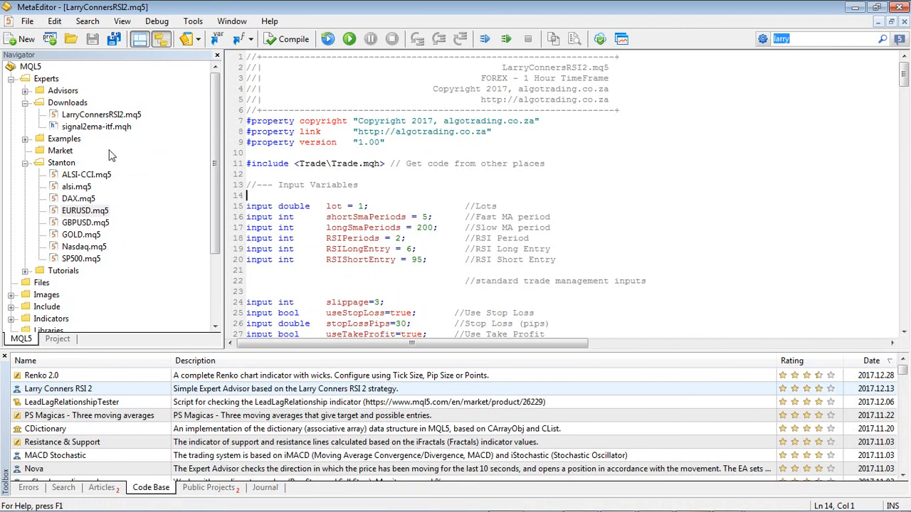
{"action": "left_click", "coordinate": [101, 114]}
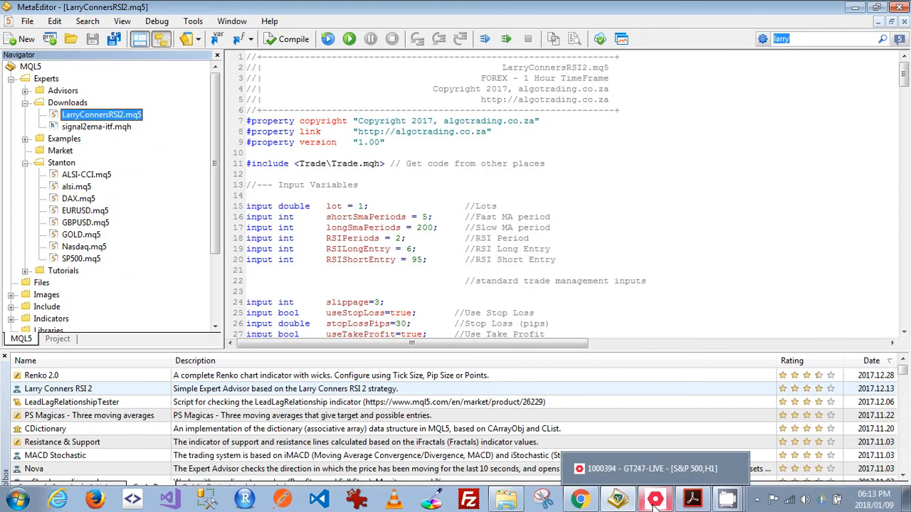
- Activate the EUR/USD,H1 chart and select LarryConnersRSI2 under Expert Advisors > Downloads
{"action": "left_click", "coordinate": [655, 498]}
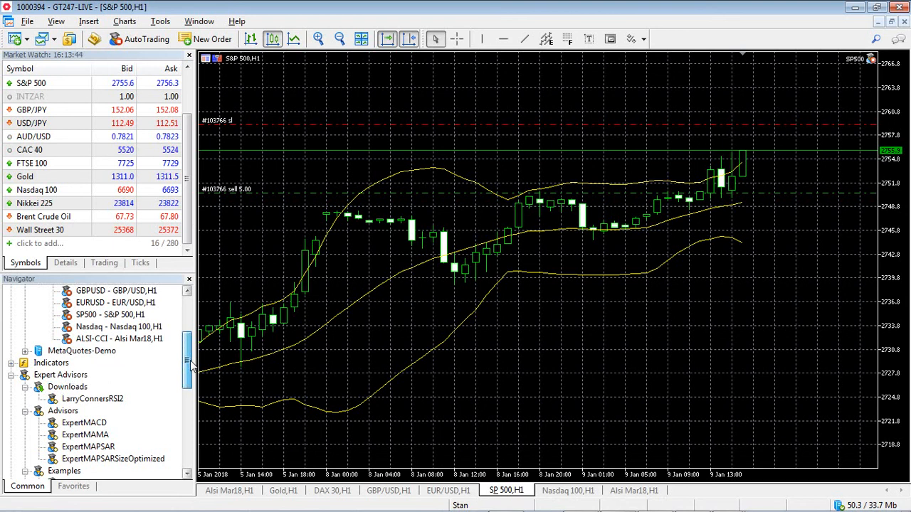
{"action": "left_click", "coordinate": [68, 387]}
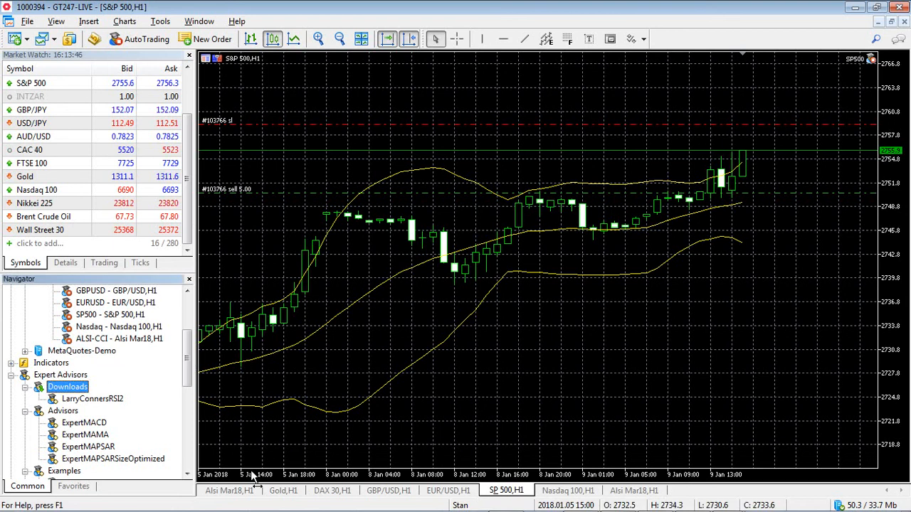
{"action": "left_click", "coordinate": [447, 490]}
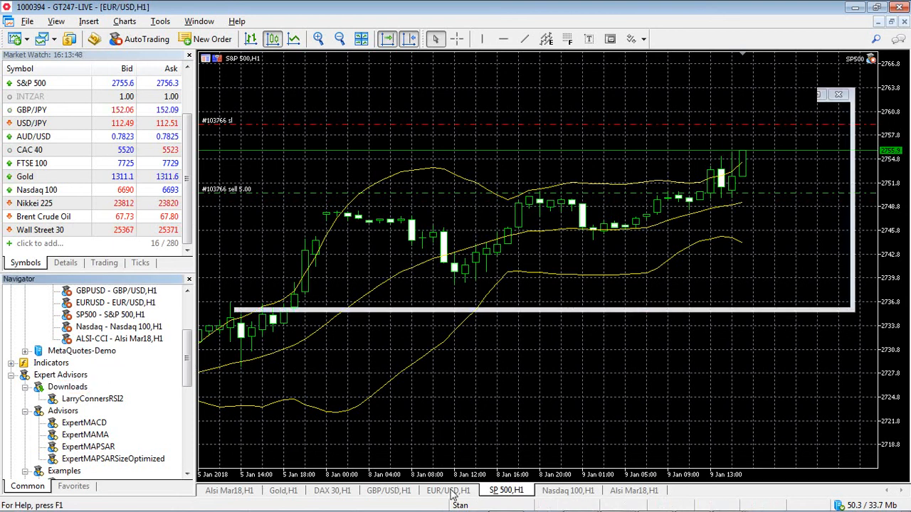
{"action": "left_click", "coordinate": [447, 490]}
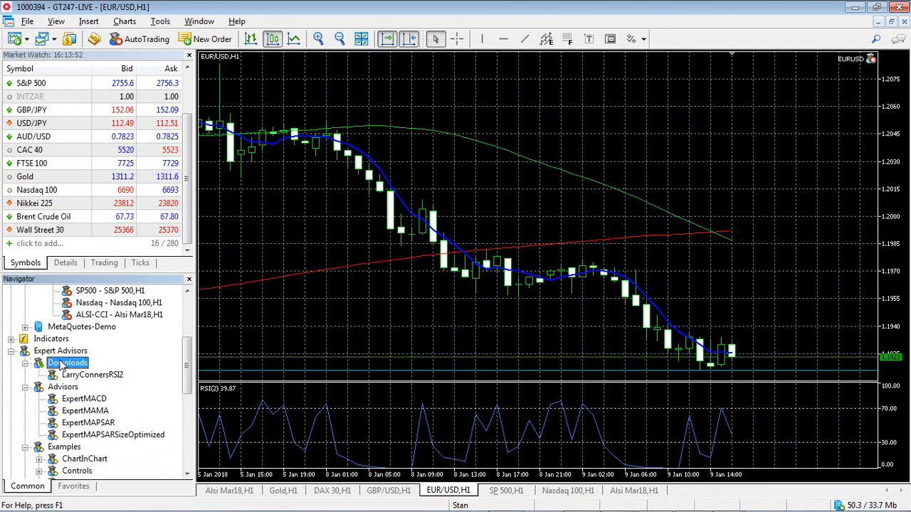
{"action": "left_click", "coordinate": [92, 375]}
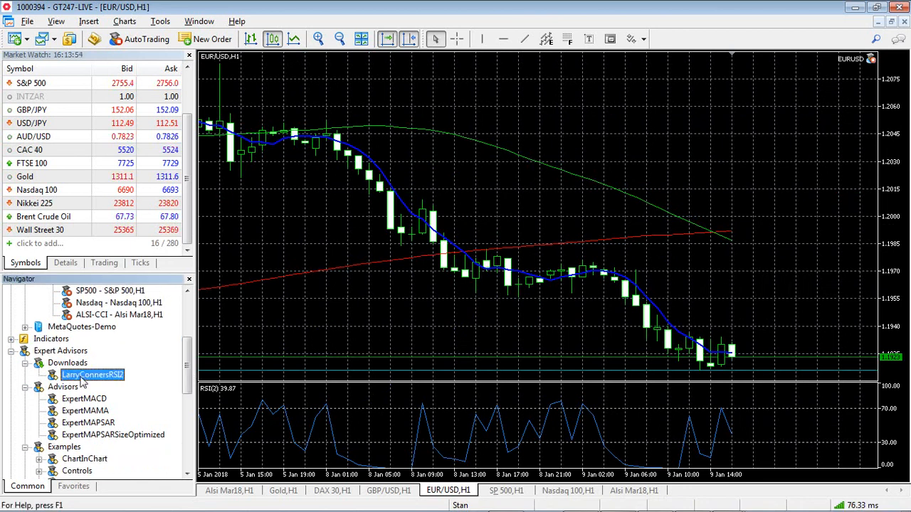
- Test LarryConnersRSI2 in Strategy Tester, optimizing Lots from 10 to 100 in steps of 10
{"action": "right_click", "coordinate": [93, 375]}
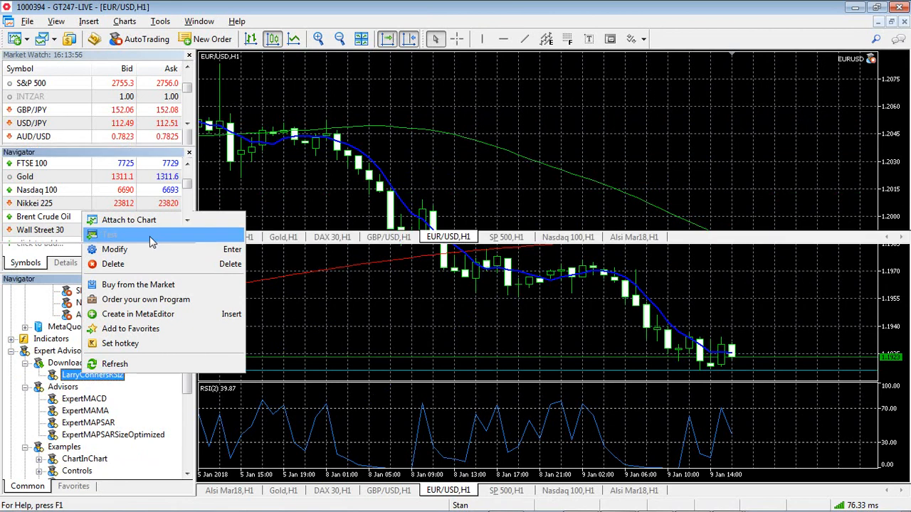
{"action": "left_click", "coordinate": [110, 235]}
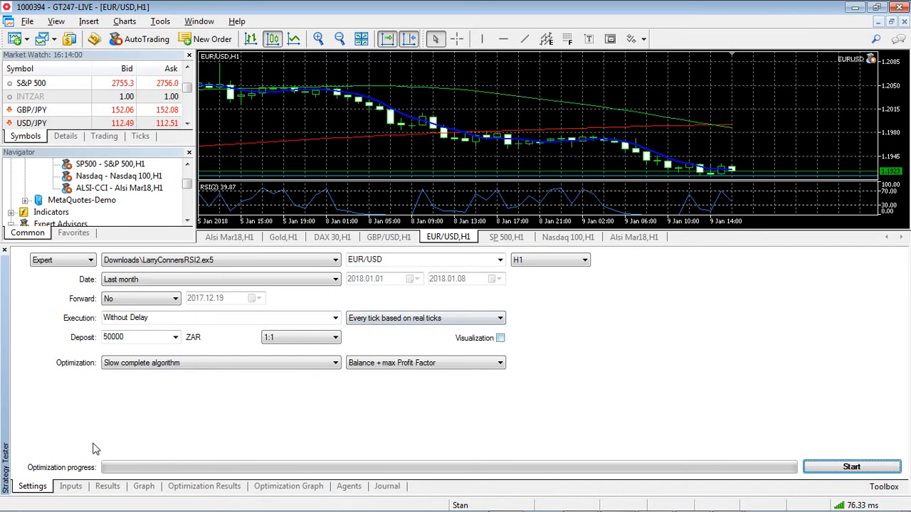
{"action": "left_click", "coordinate": [70, 486]}
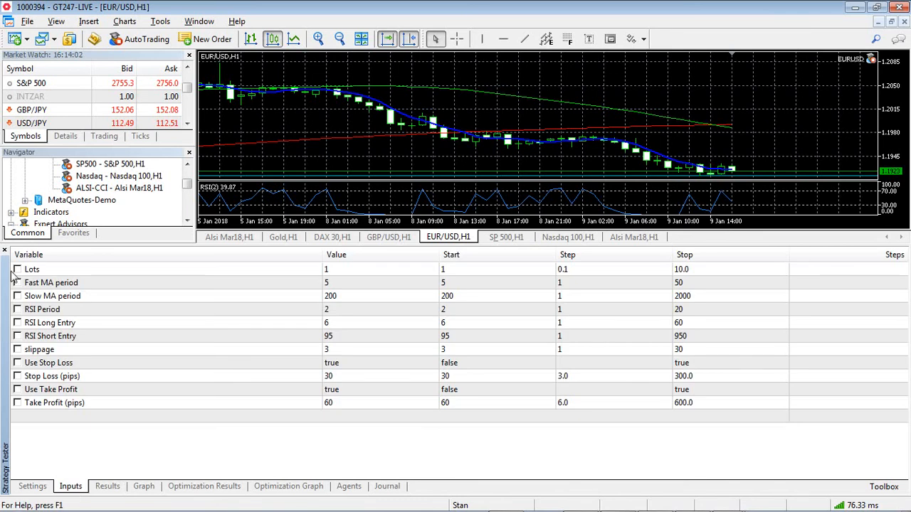
{"action": "left_click", "coordinate": [17, 269]}
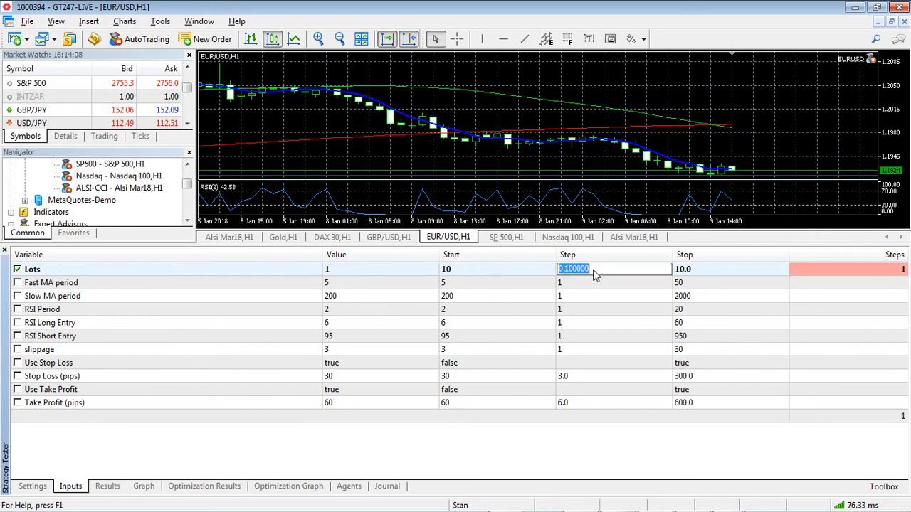
{"action": "type", "text": "10"}
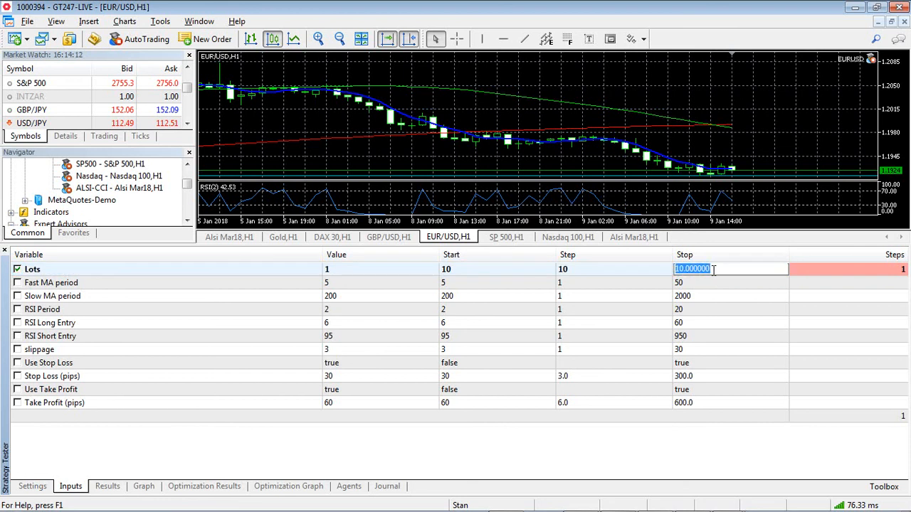
{"action": "type", "text": "100"}
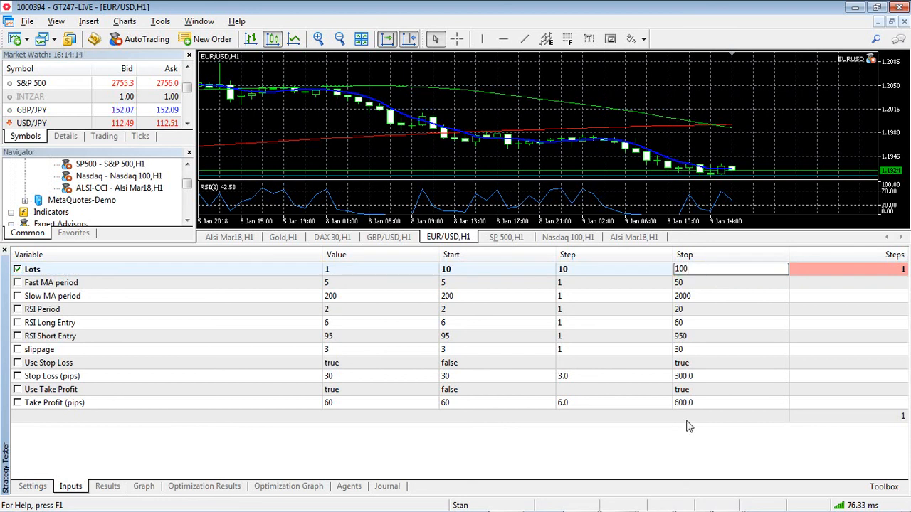
- Run the Lots optimization and view the ten passes in Optimization Results
{"action": "left_click", "coordinate": [32, 485]}
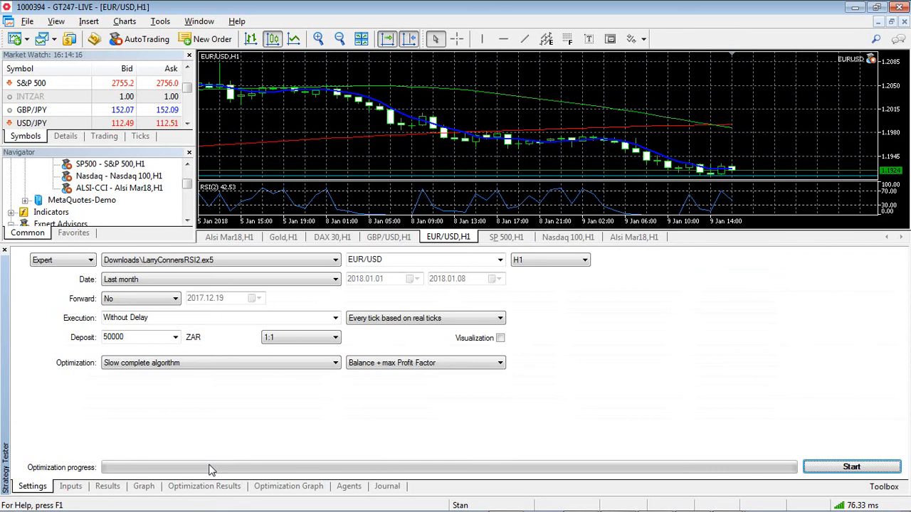
{"action": "mouse_move", "coordinate": [801, 477]}
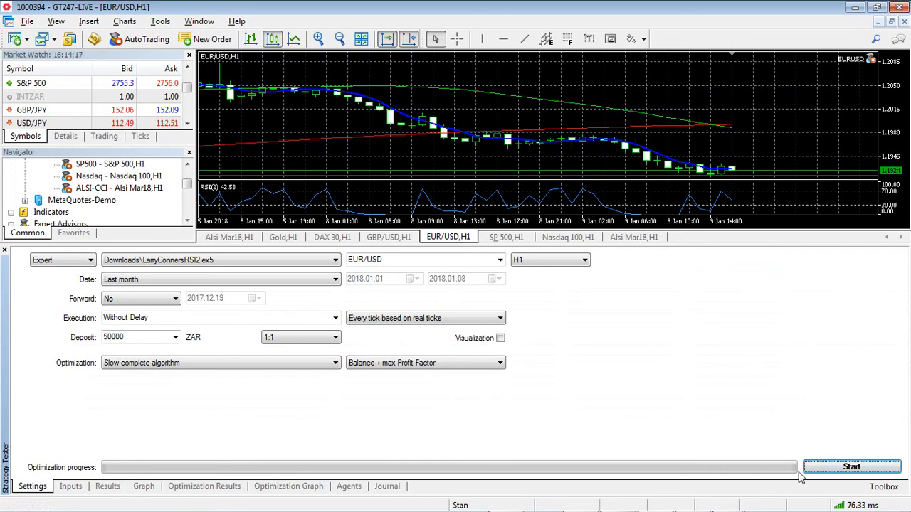
{"action": "left_click", "coordinate": [851, 467]}
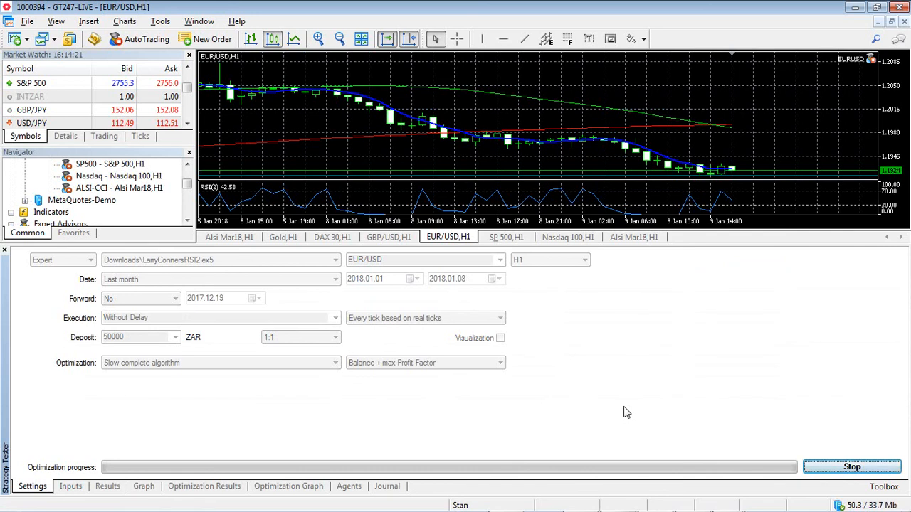
{"action": "left_click", "coordinate": [204, 486]}
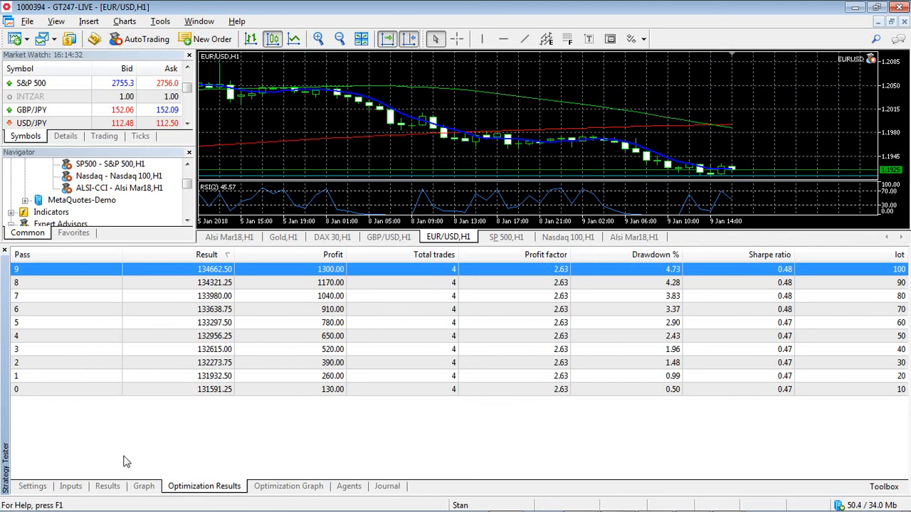
- Recheck the Settings, the Lots 10–100 Inputs range, and the Results tab
{"action": "left_click", "coordinate": [32, 486]}
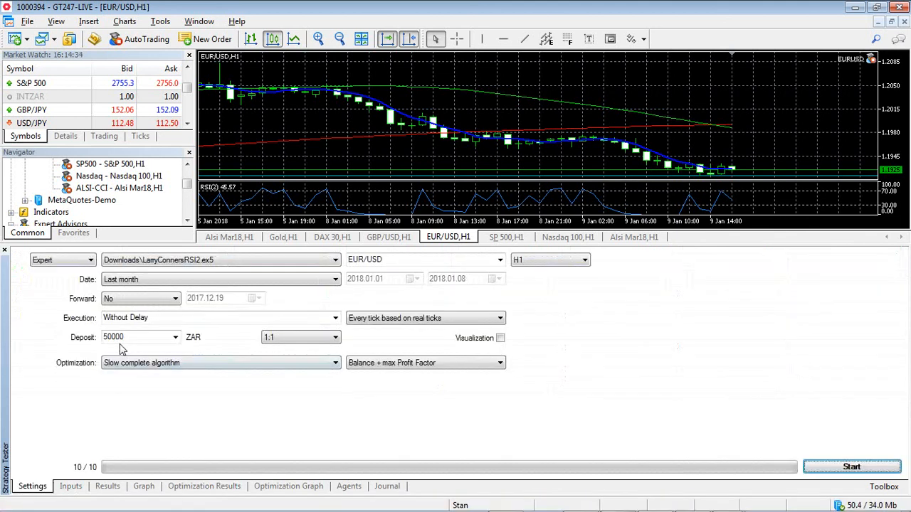
{"action": "left_click", "coordinate": [70, 486]}
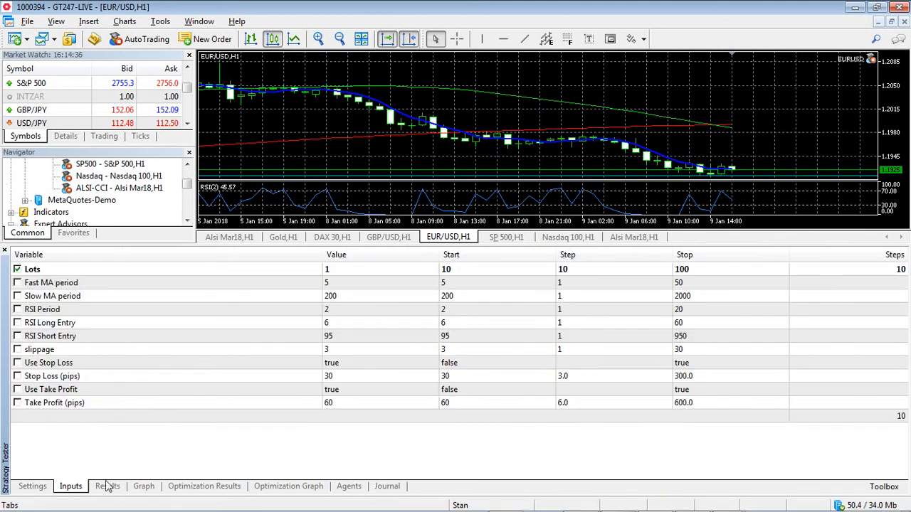
{"action": "left_click", "coordinate": [205, 486]}
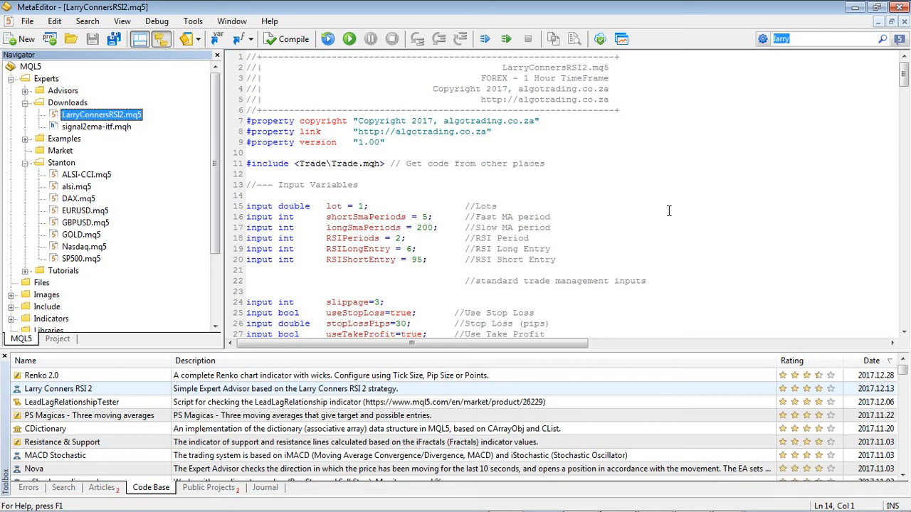
- Scroll LarryConnorsRSI2.mq5 past the variables and initialization to the tick function's stop-level checks
{"action": "scroll", "scroll_direction": "down", "scroll_amount": 3}
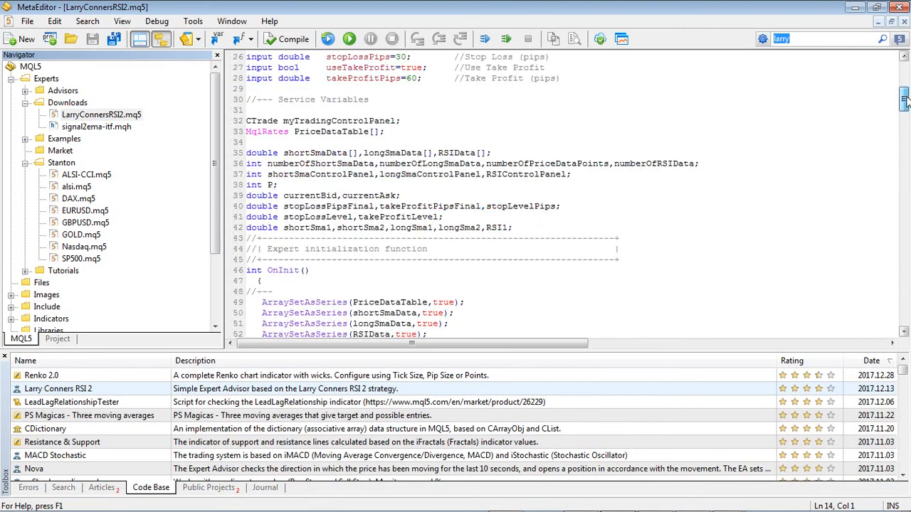
{"action": "scroll", "scroll_direction": "down", "scroll_amount": 3}
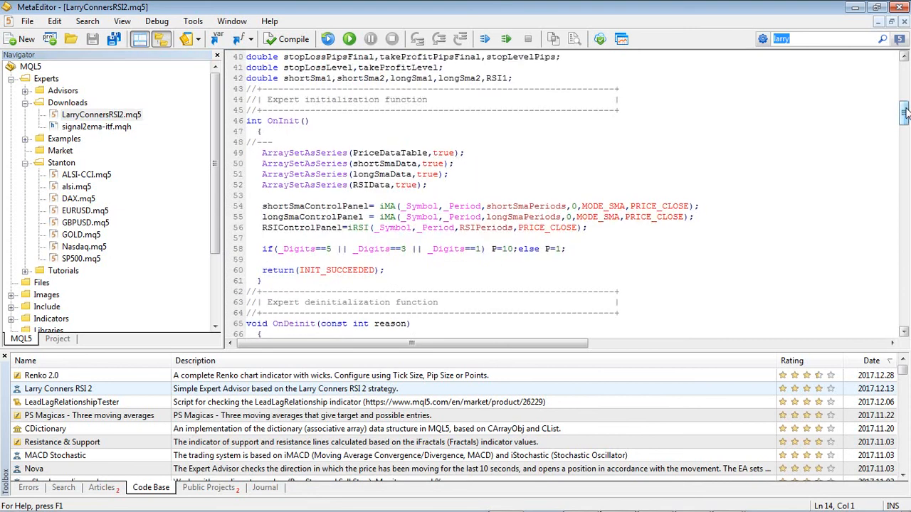
{"action": "scroll", "scroll_direction": "down", "scroll_amount": 3}
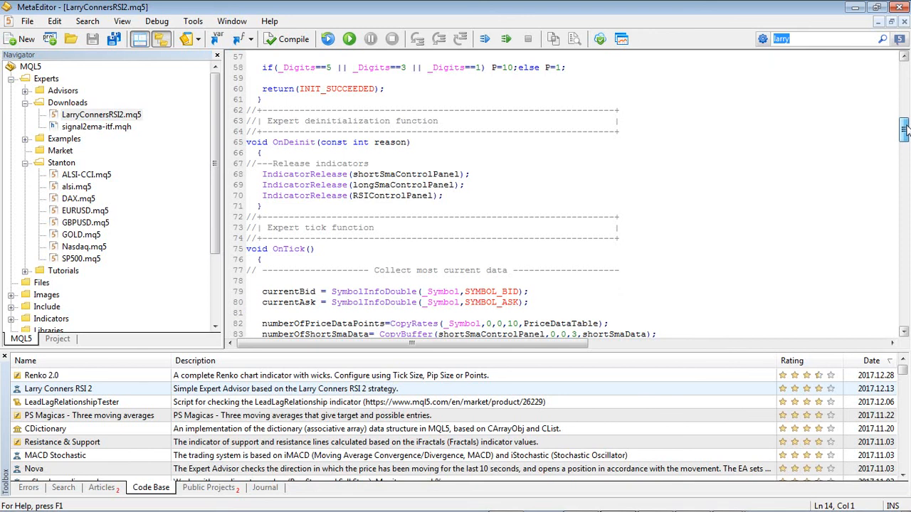
{"action": "scroll", "scroll_direction": "down", "scroll_amount": 3}
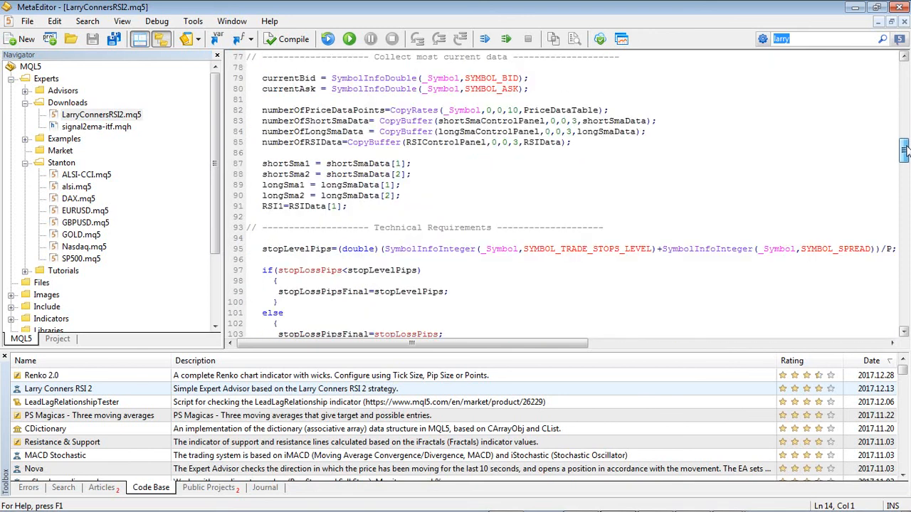
{"action": "scroll", "scroll_direction": "down", "scroll_amount": 3}
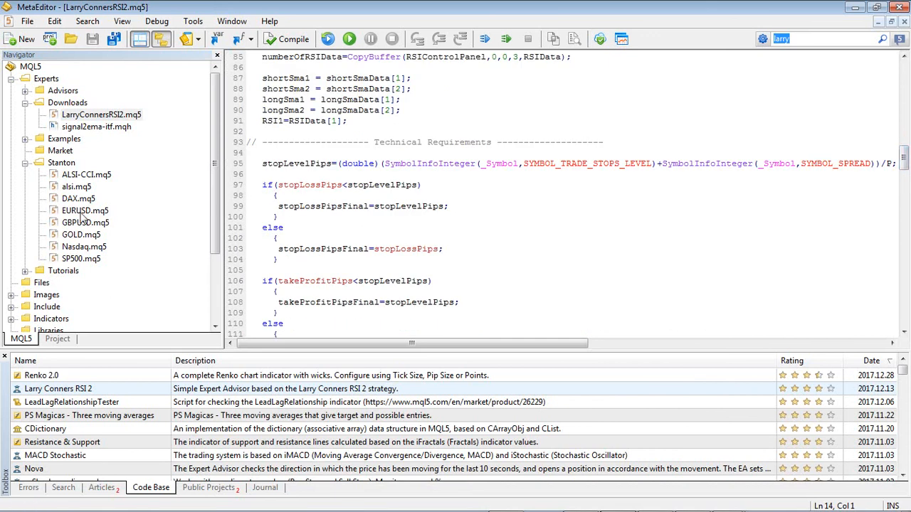
- Open EURUSD.mq5 and paste its entire code over LarryConnorsRSI2.mq5's contents
{"action": "double_click", "coordinate": [85, 210]}
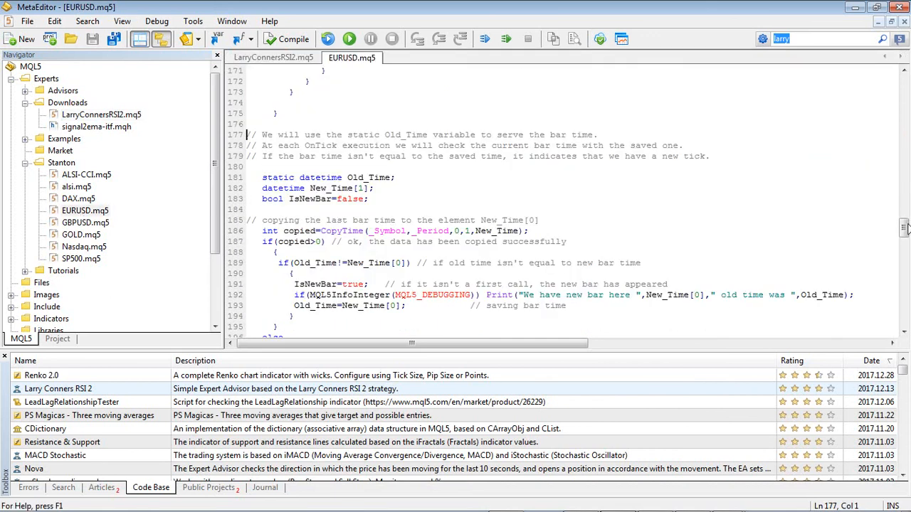
{"action": "scroll", "scroll_direction": "down", "scroll_amount": 3}
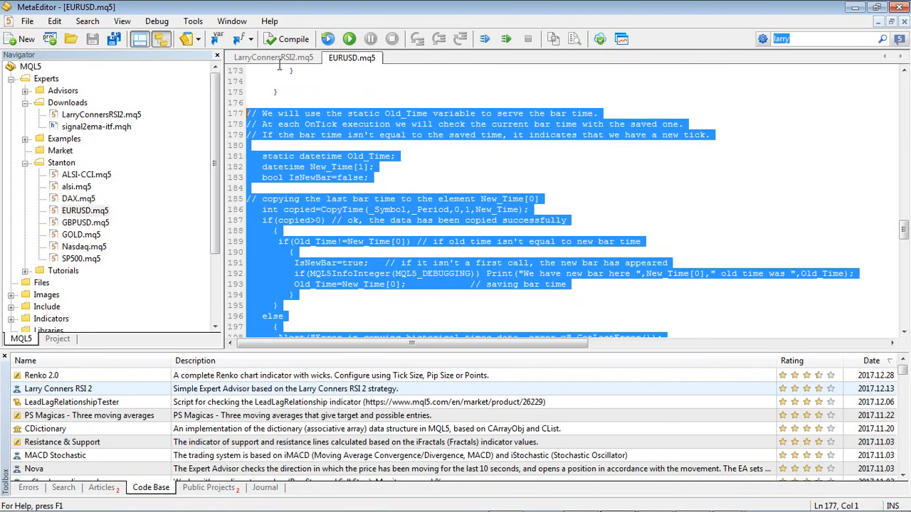
{"action": "left_click", "coordinate": [272, 58]}
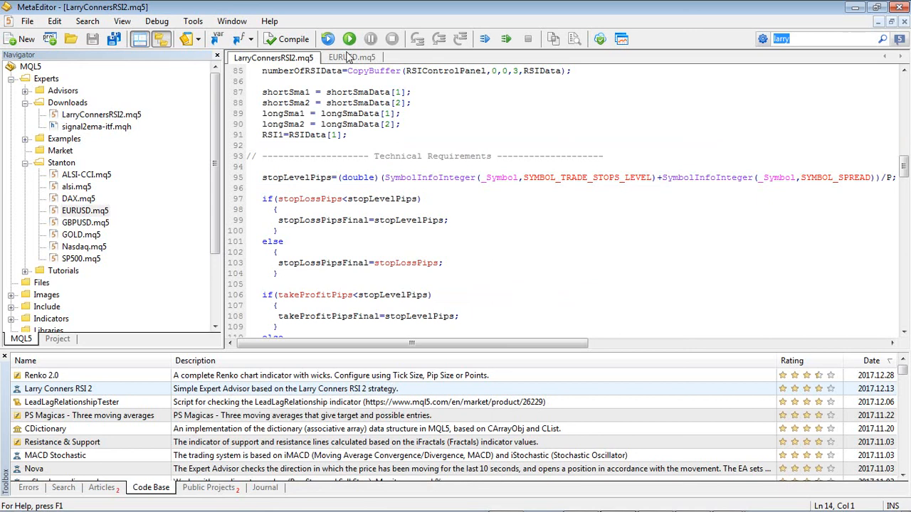
{"action": "left_click", "coordinate": [351, 57]}
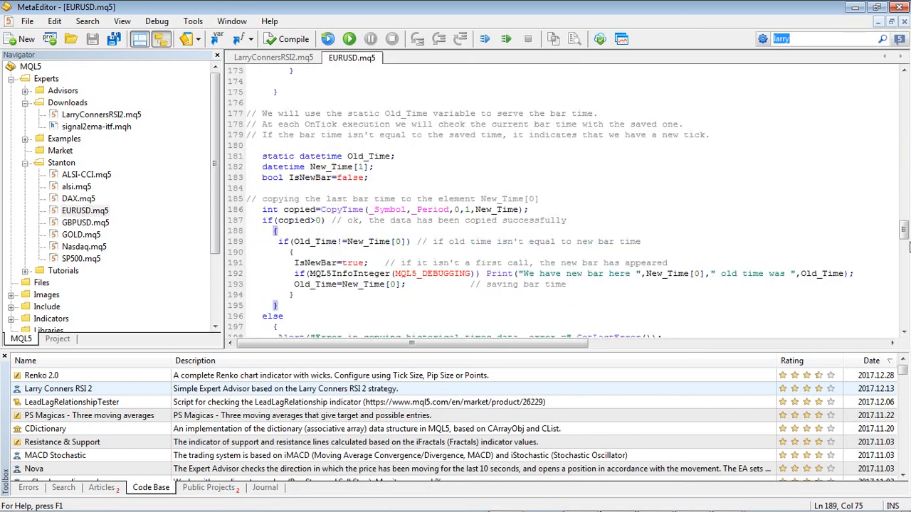
{"action": "scroll", "scroll_direction": "down", "scroll_amount": 3}
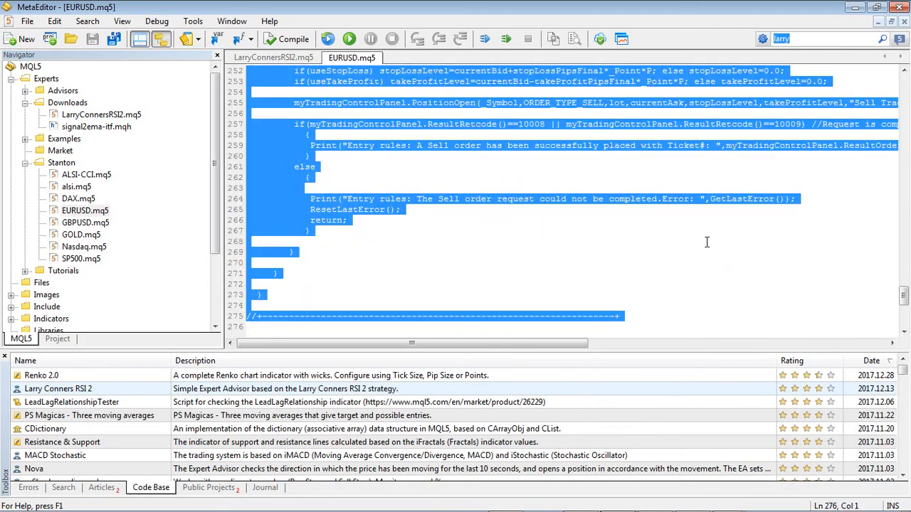
{"action": "left_click", "coordinate": [273, 57]}
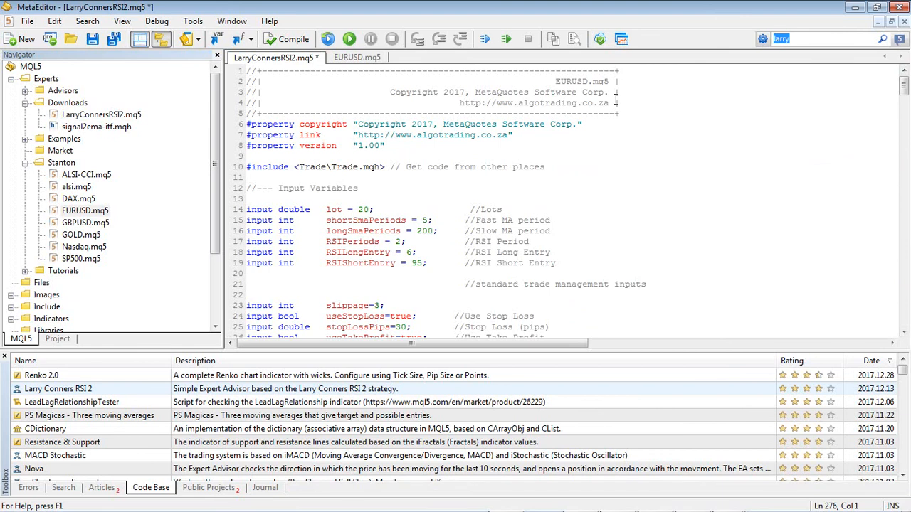
- Replace 'EURUSD.mq5' with 'LarryConnorsRSI2.mq5' in the pasted code's header comment
{"action": "double_click", "coordinate": [570, 81]}
{"action": "type", "text": "LarryConnersRSI2"}
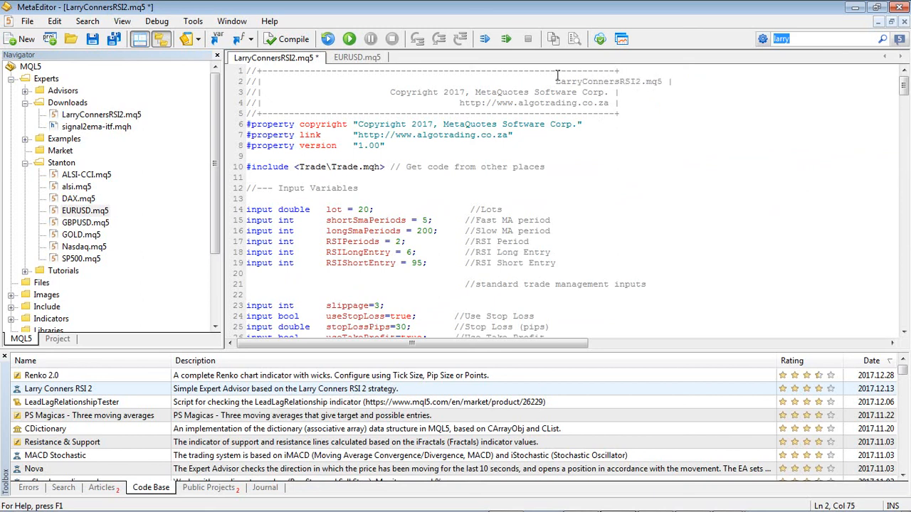
{"action": "left_click", "coordinate": [601, 123]}
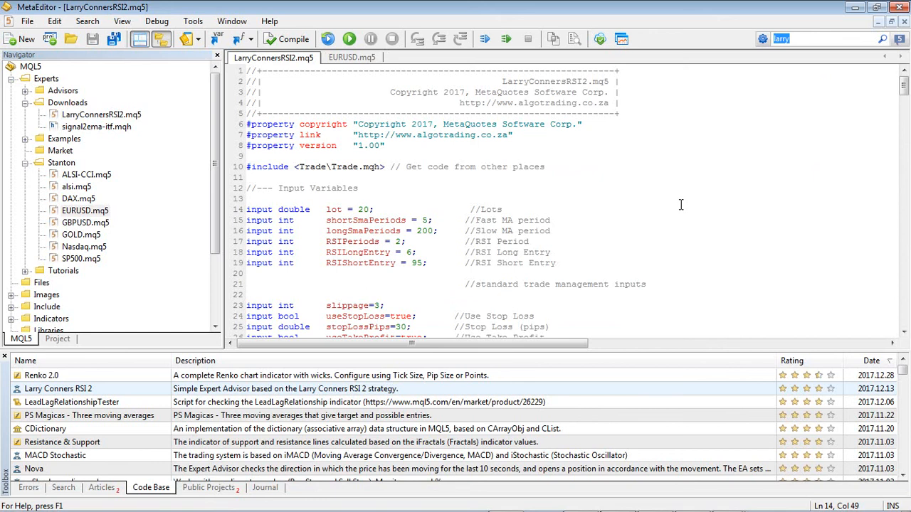
{"action": "scroll", "scroll_direction": "down", "scroll_amount": 3}
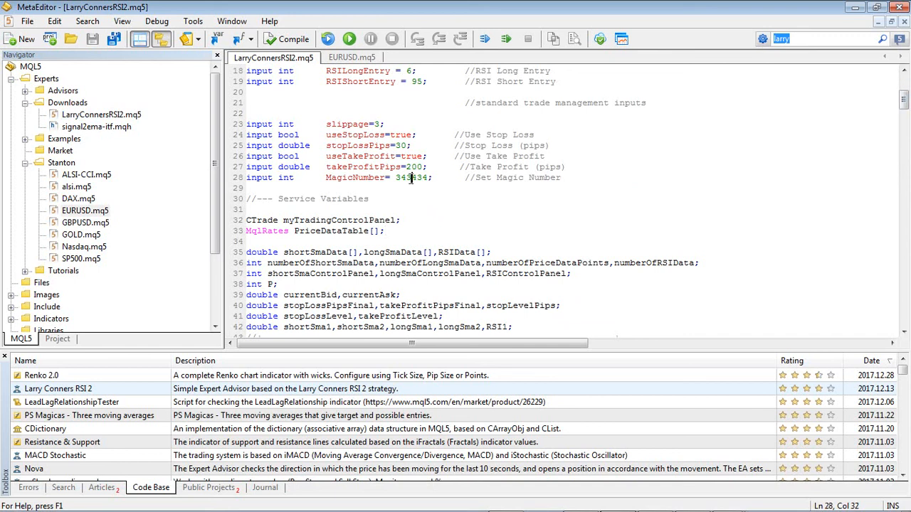
{"action": "double_click", "coordinate": [412, 177]}
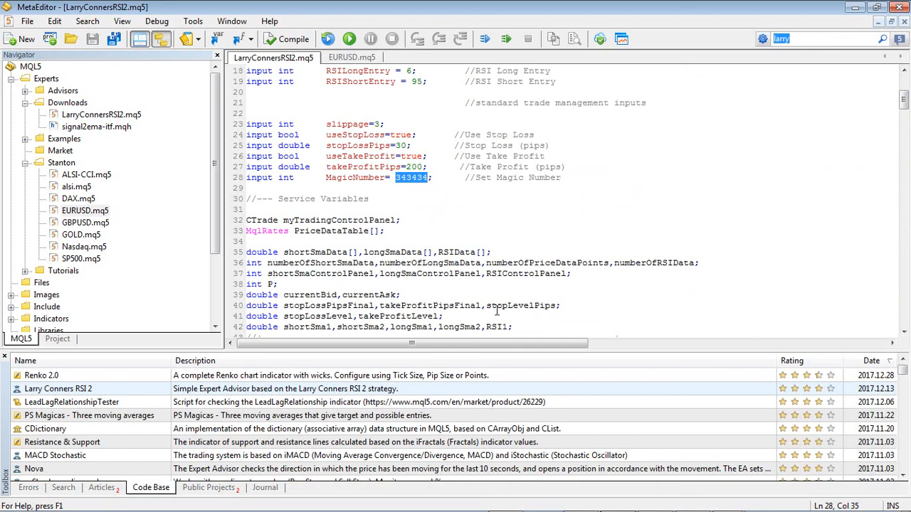
{"action": "mouse_move", "coordinate": [655, 278]}
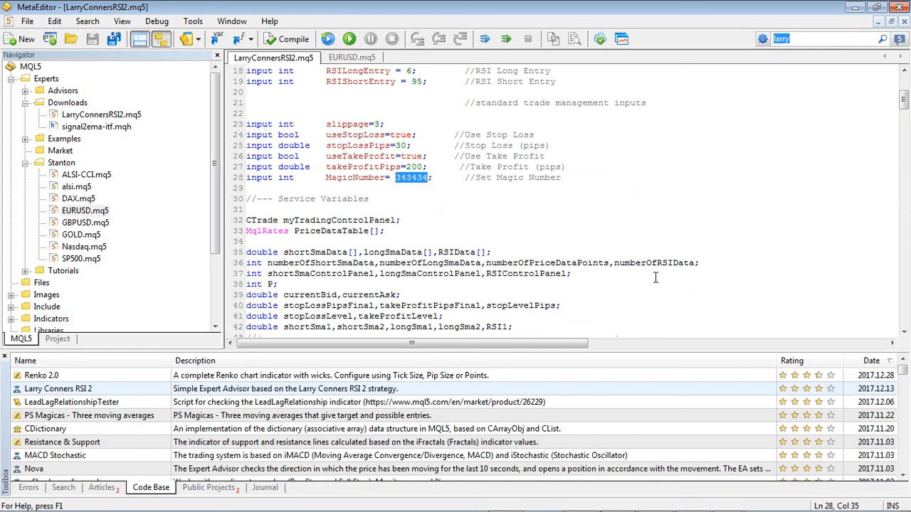
{"action": "mouse_move", "coordinate": [528, 223]}
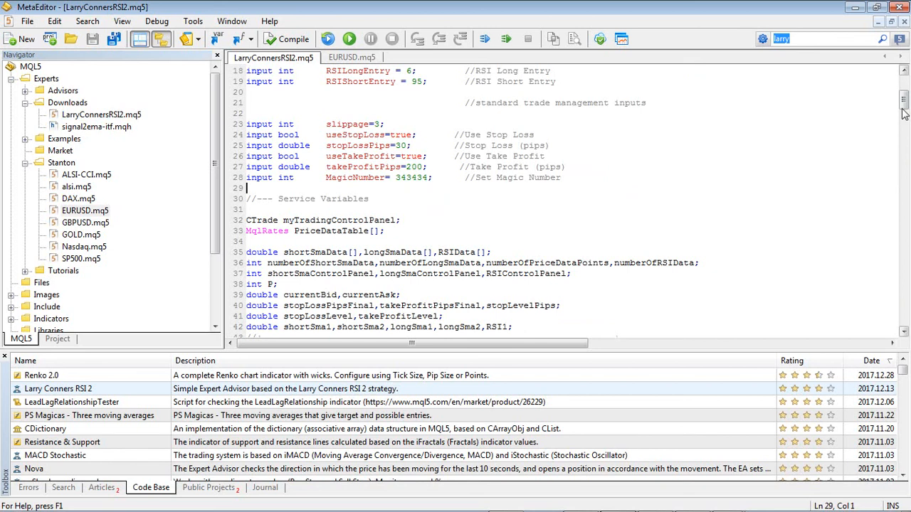
{"action": "scroll", "scroll_direction": "down", "scroll_amount": 3}
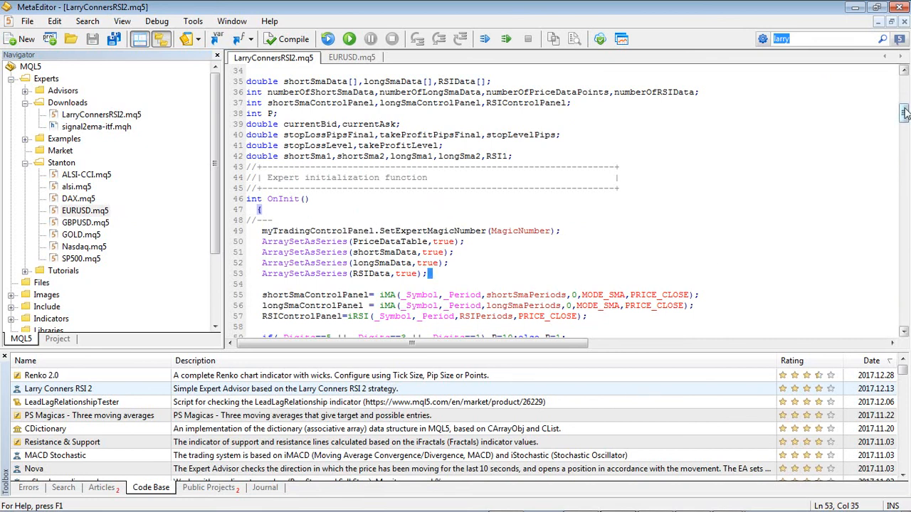
{"action": "scroll", "scroll_direction": "down", "scroll_amount": 3}
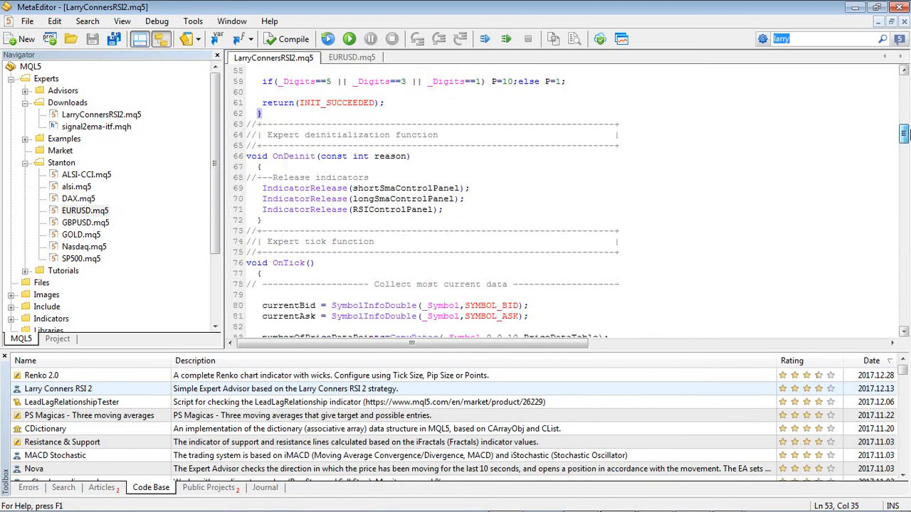
{"action": "scroll", "scroll_direction": "down", "scroll_amount": 3}
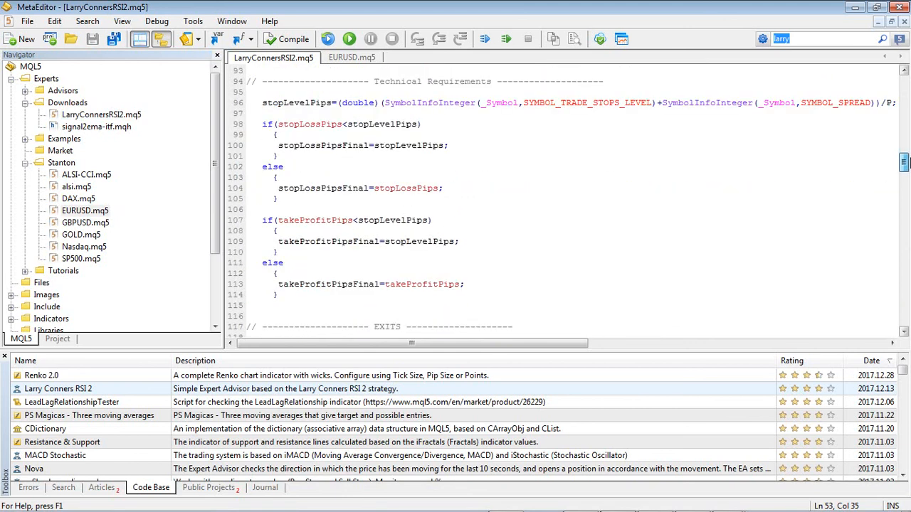
{"action": "scroll", "scroll_direction": "down", "scroll_amount": 3}
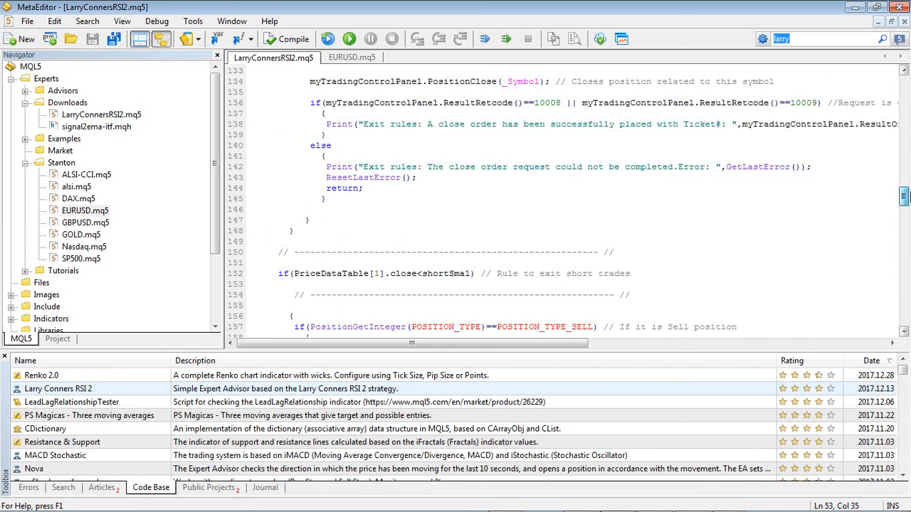
{"action": "scroll", "scroll_direction": "down", "scroll_amount": 3}
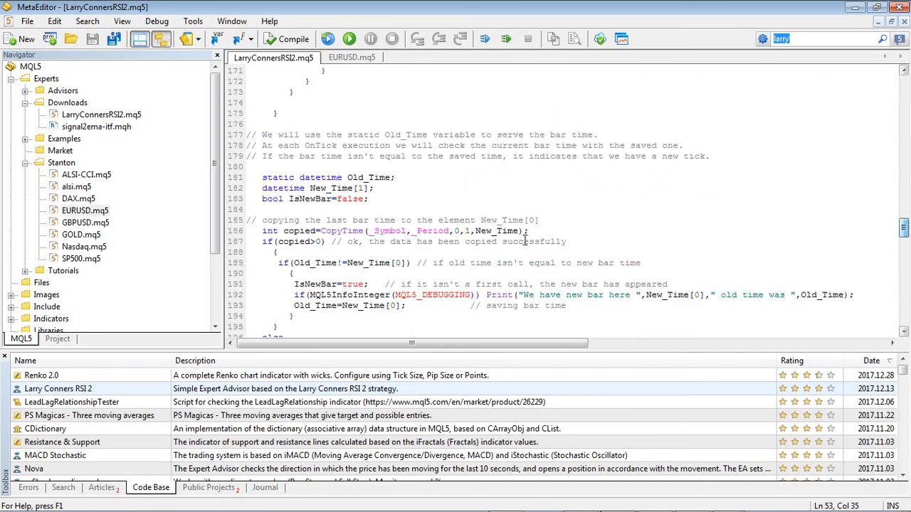
{"action": "scroll", "scroll_direction": "down", "scroll_amount": 3}
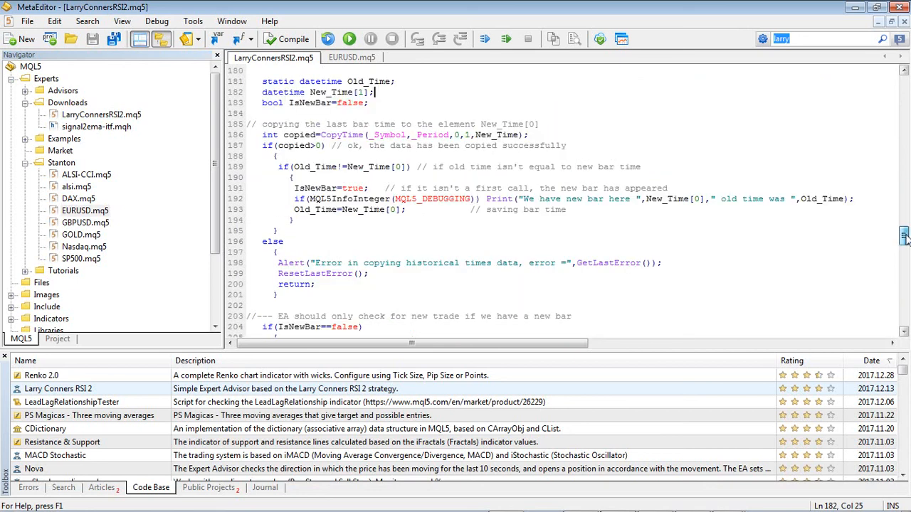
{"action": "scroll", "scroll_direction": "up", "scroll_amount": 3}
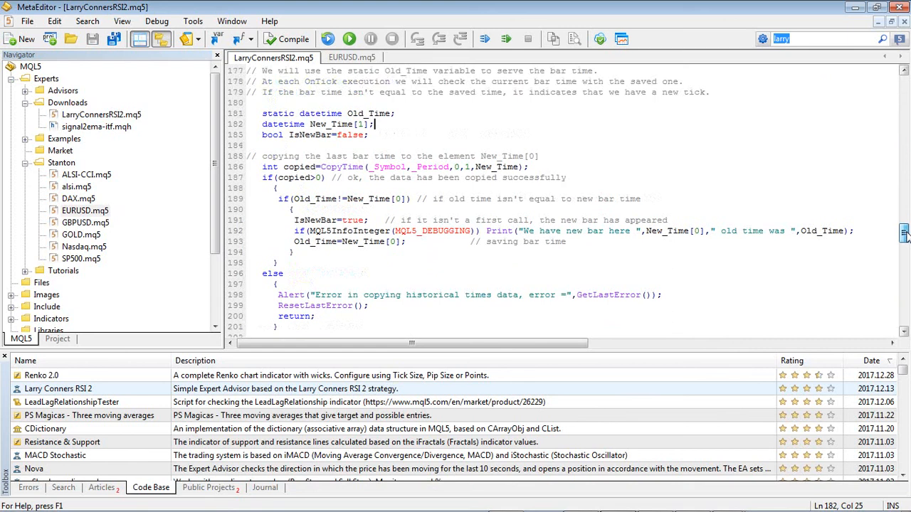
{"action": "scroll", "scroll_direction": "down", "scroll_amount": 3}
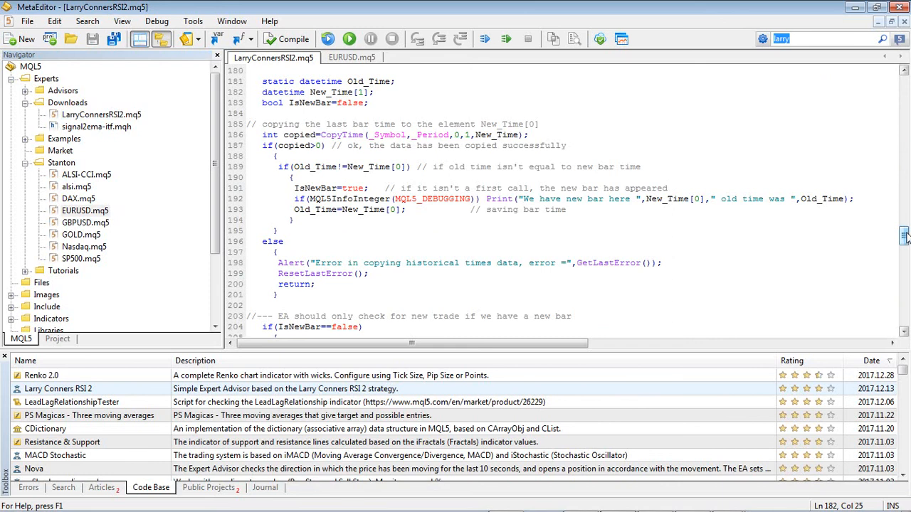
{"action": "scroll", "scroll_direction": "down", "scroll_amount": 3}
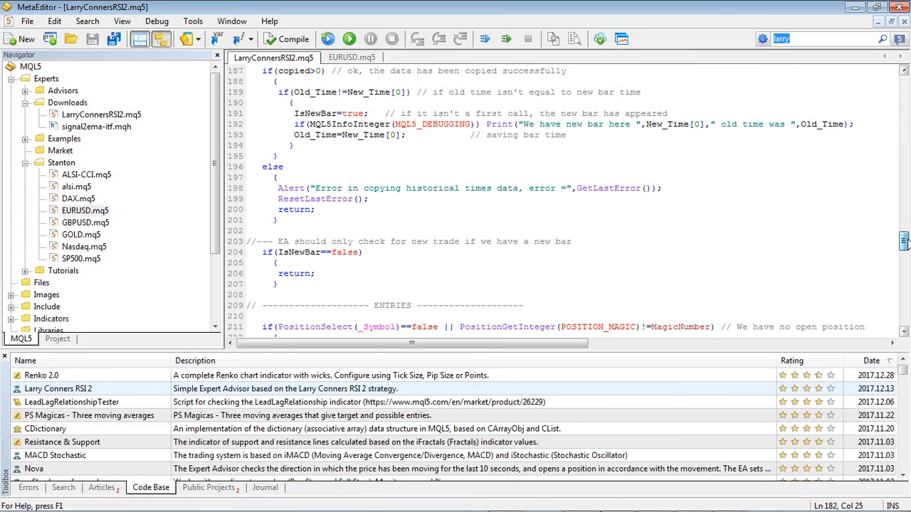
{"action": "double_click", "coordinate": [299, 252]}
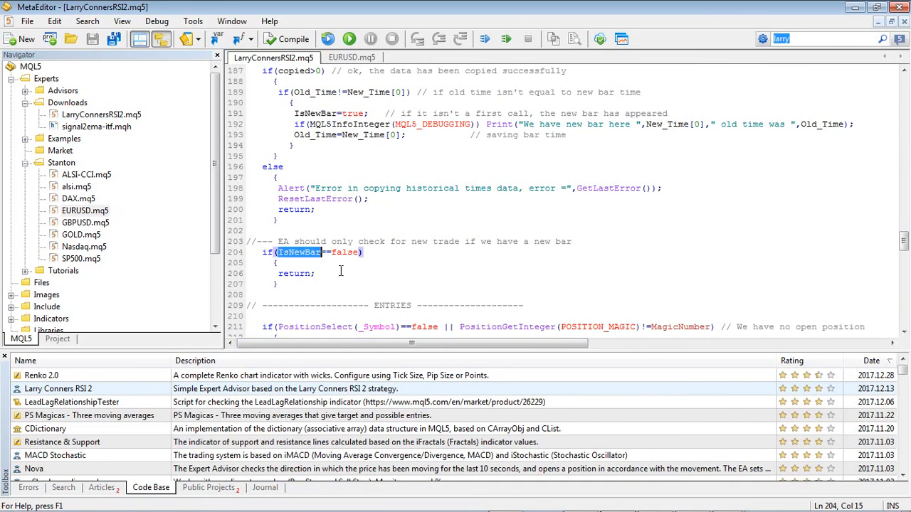
{"action": "mouse_move", "coordinate": [298, 259]}
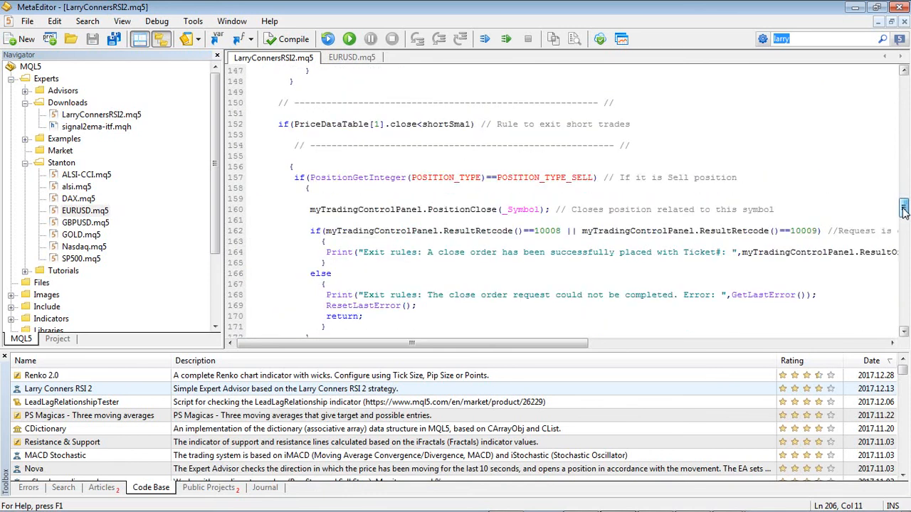
{"action": "scroll", "scroll_direction": "down", "scroll_amount": 3}
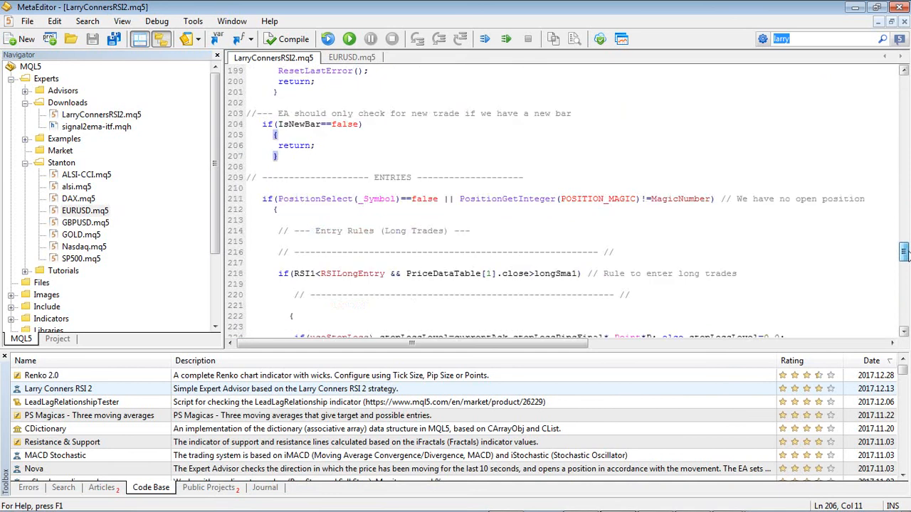
{"action": "scroll", "scroll_direction": "down", "scroll_amount": 3}
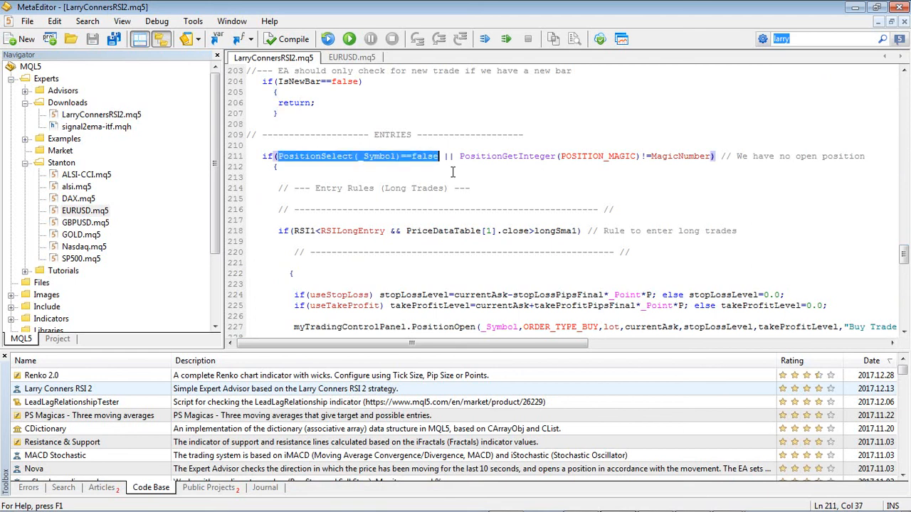
{"action": "left_click", "coordinate": [446, 156]}
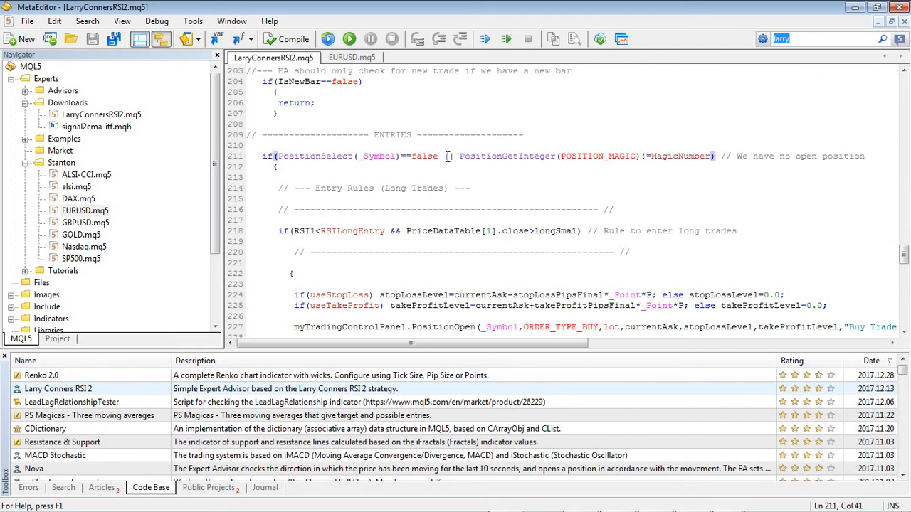
{"action": "double_click", "coordinate": [506, 155]}
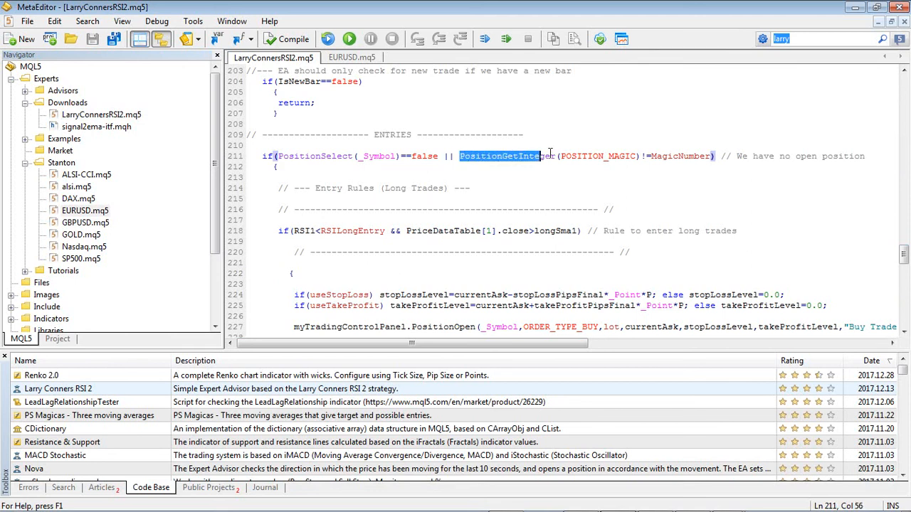
{"action": "left_click", "coordinate": [619, 156]}
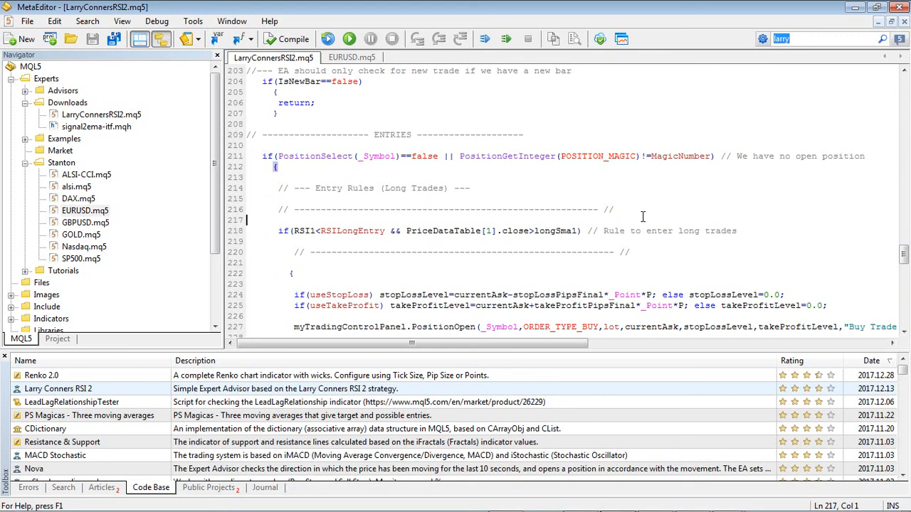
{"action": "mouse_move", "coordinate": [555, 192]}
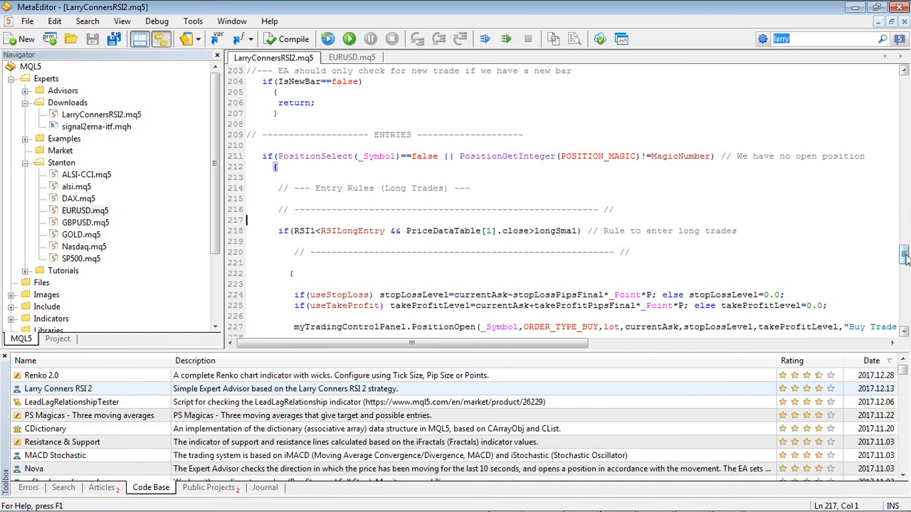
{"action": "scroll", "scroll_direction": "down", "scroll_amount": 3}
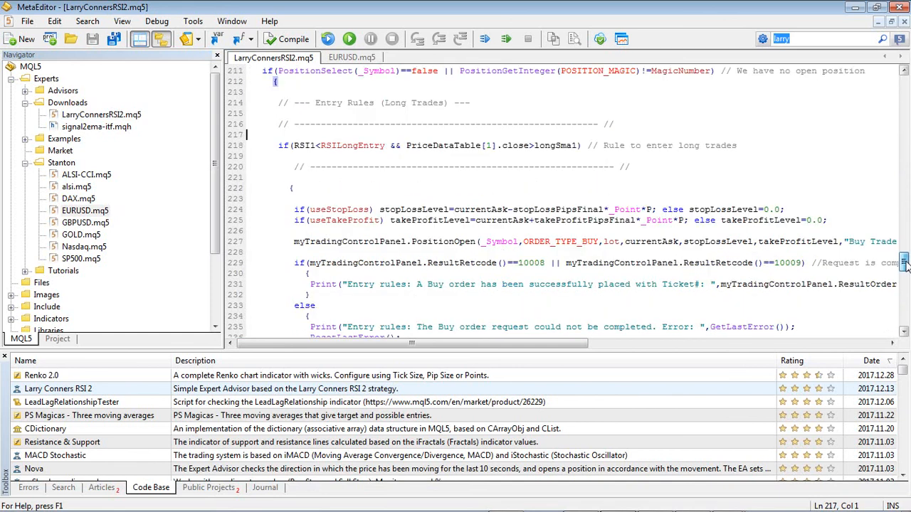
{"action": "scroll", "scroll_direction": "down", "scroll_amount": 3}
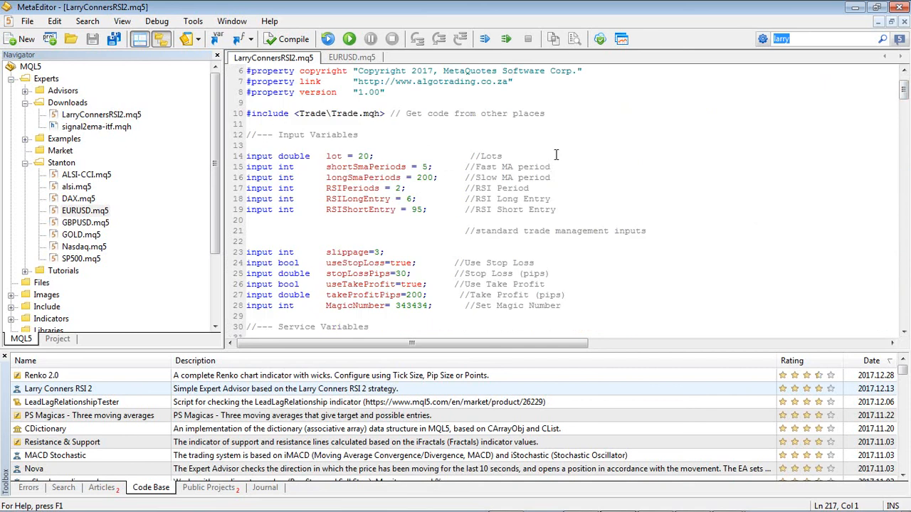
{"action": "left_click", "coordinate": [550, 167]}
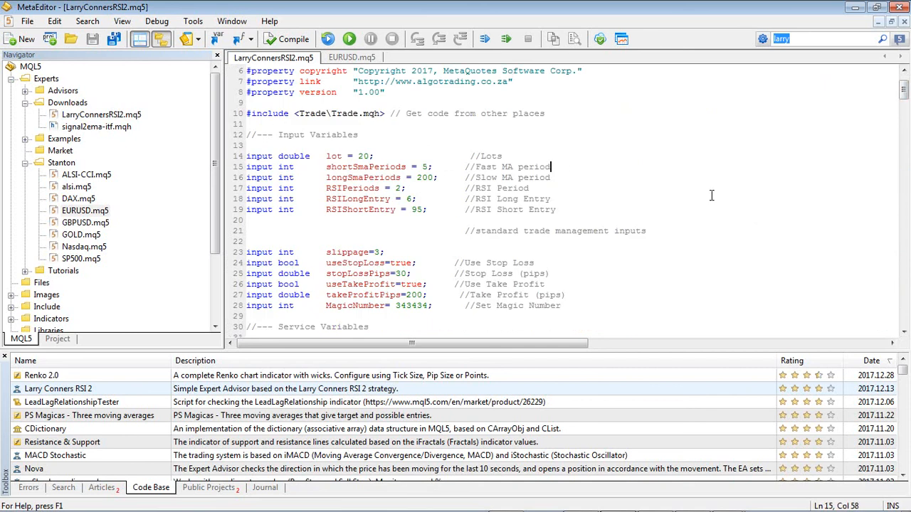
{"action": "mouse_move", "coordinate": [660, 196]}
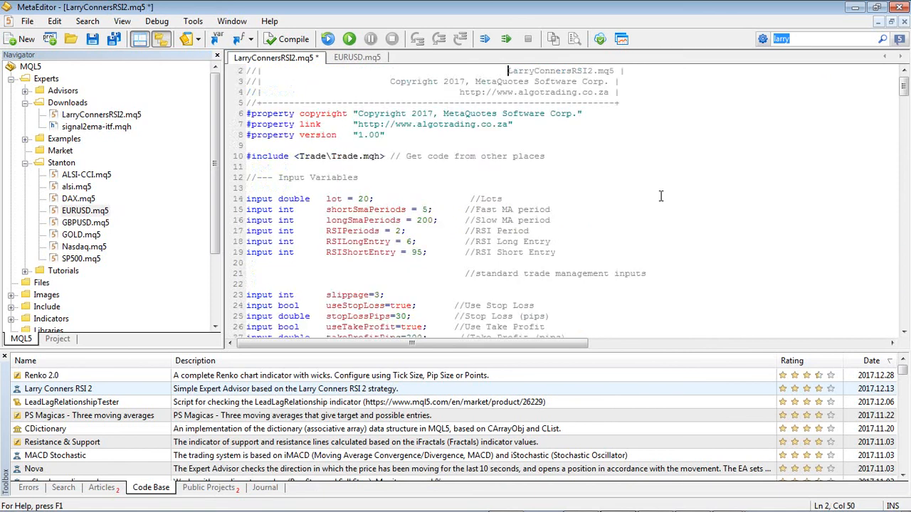
{"action": "scroll", "scroll_direction": "down", "scroll_amount": 3}
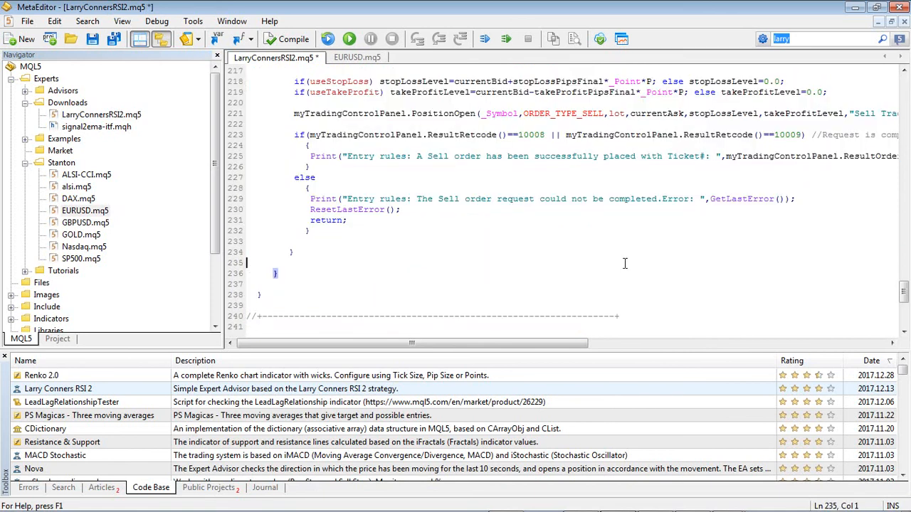
{"action": "left_click", "coordinate": [286, 38]}
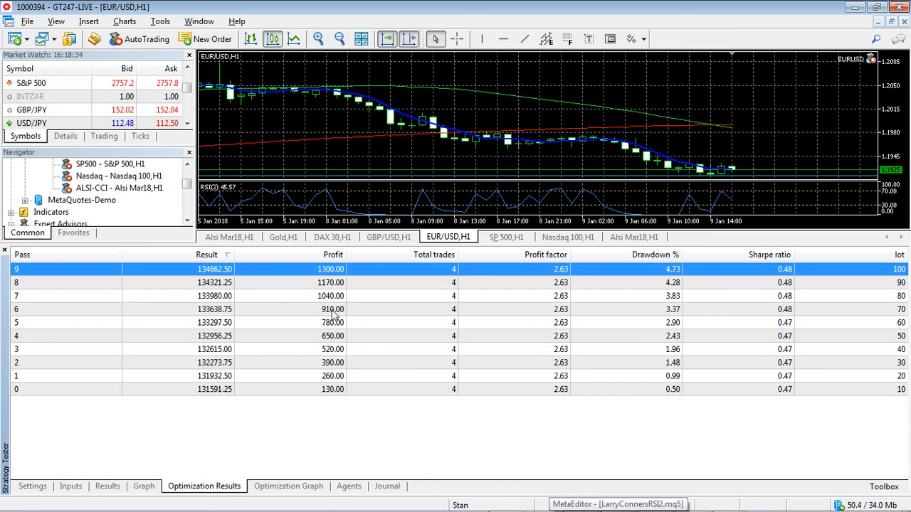
- Rerun the Lots optimization from start date 2017.10.01 and view the ten result passes
{"action": "left_click", "coordinate": [32, 486]}
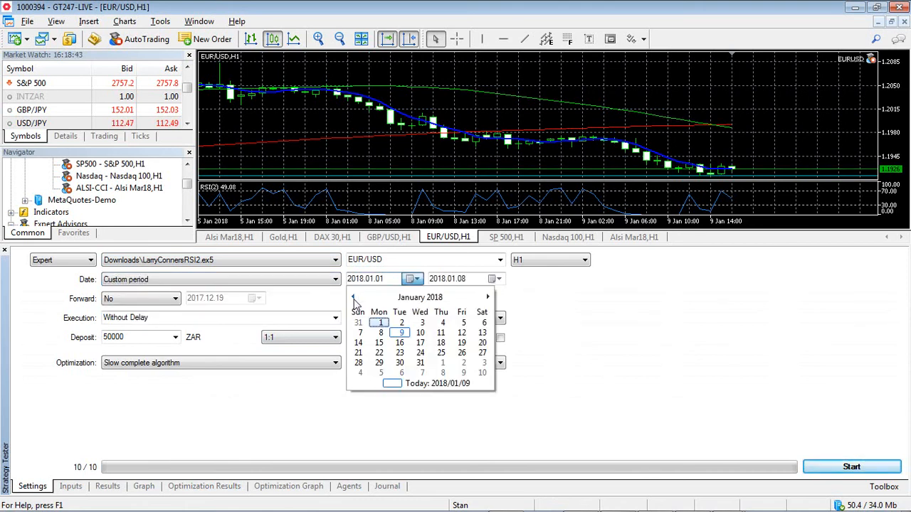
{"action": "left_click", "coordinate": [354, 297]}
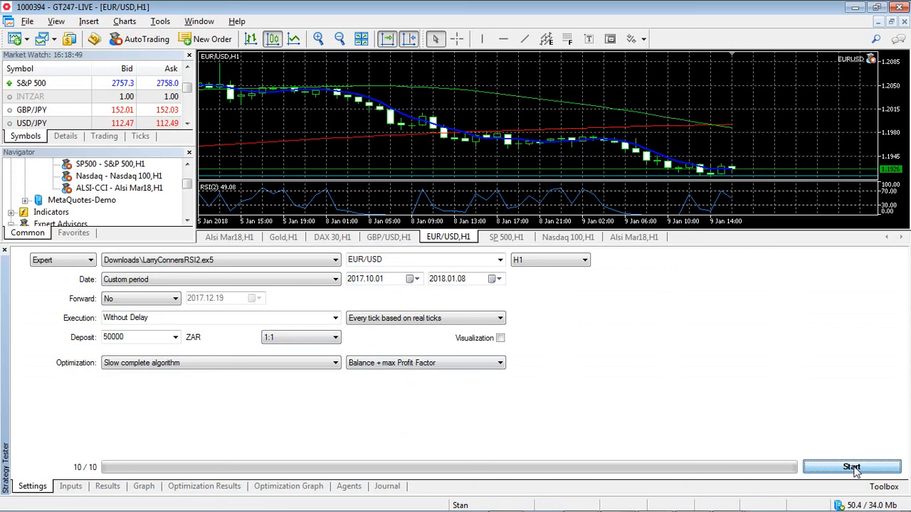
{"action": "left_click", "coordinate": [852, 467]}
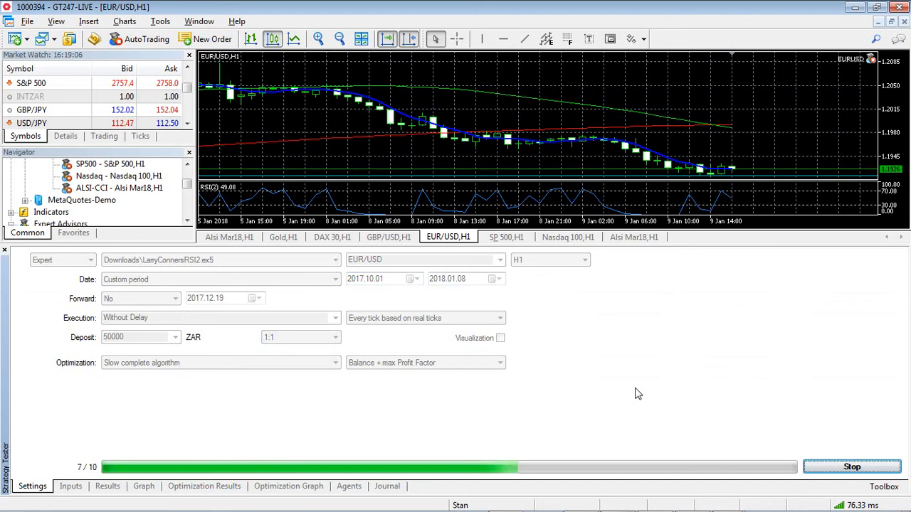
{"action": "left_click", "coordinate": [203, 486]}
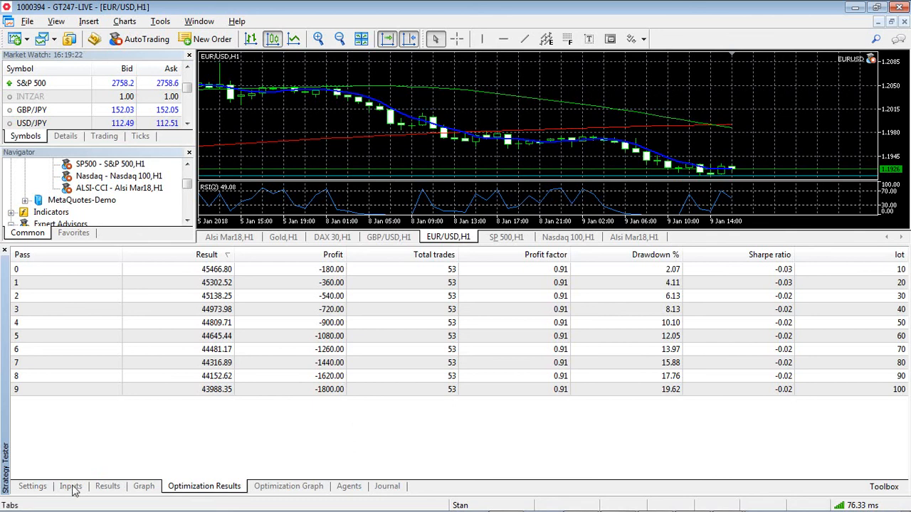
{"action": "mouse_move", "coordinate": [231, 447]}
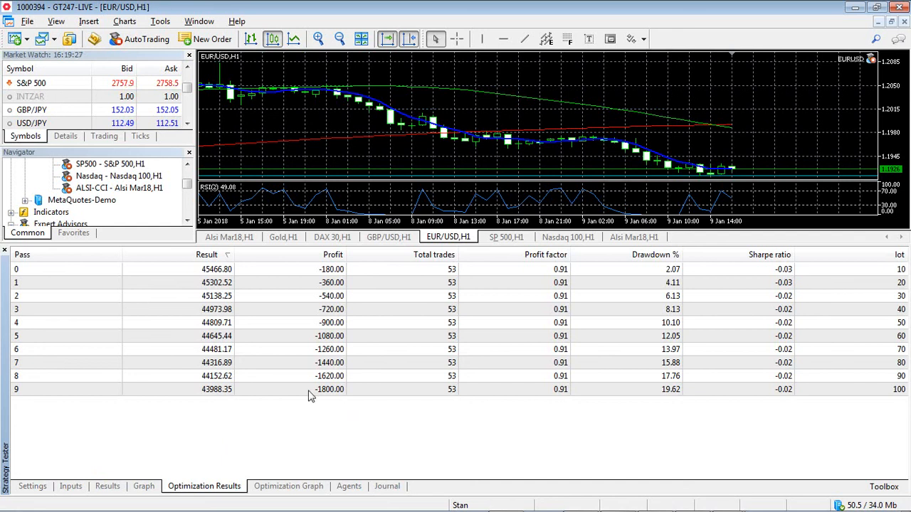
{"action": "mouse_move", "coordinate": [356, 420]}
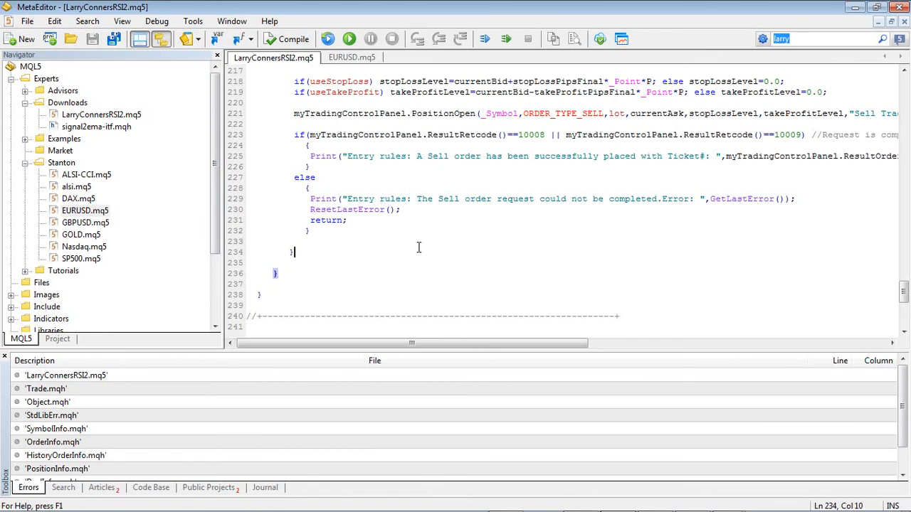
- Create a template Expert Advisor named LarryConnersComplete under Experts\Downloads
{"action": "left_click", "coordinate": [67, 102]}
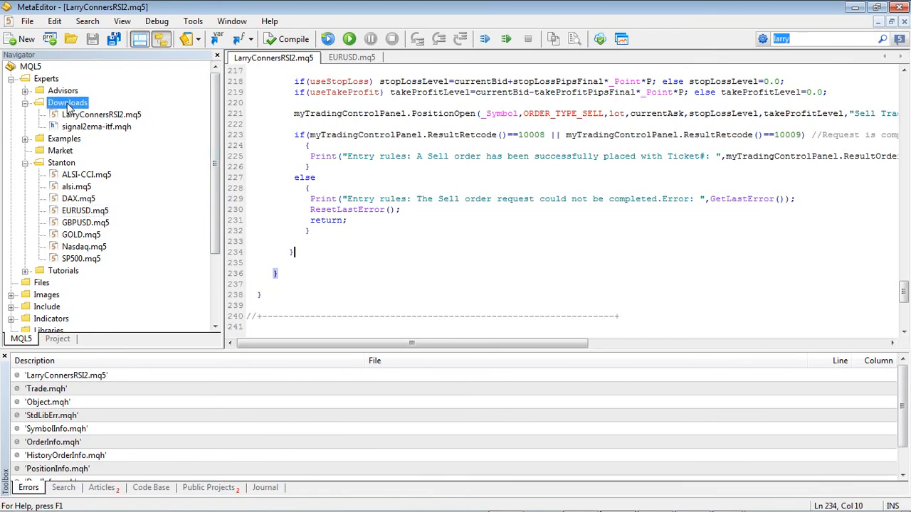
{"action": "left_click", "coordinate": [103, 147]}
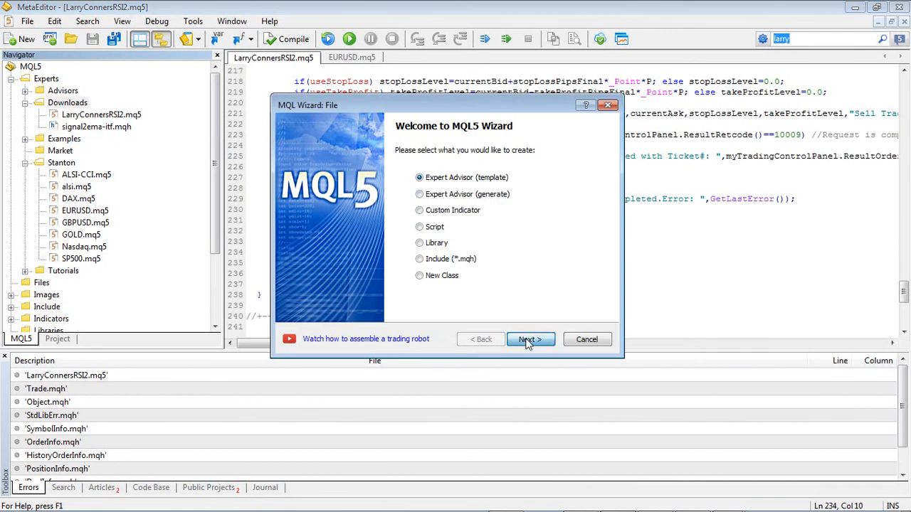
{"action": "left_click", "coordinate": [529, 338]}
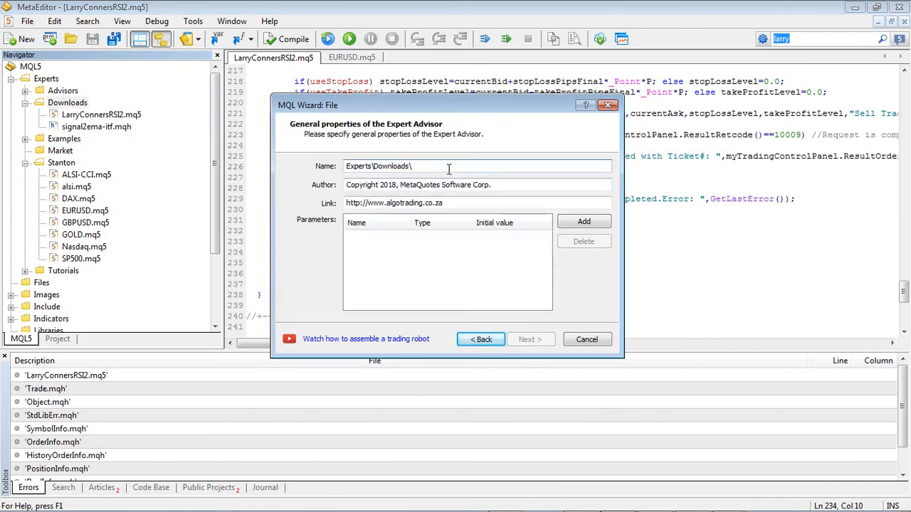
{"action": "type", "text": "LarryConnersComplete"}
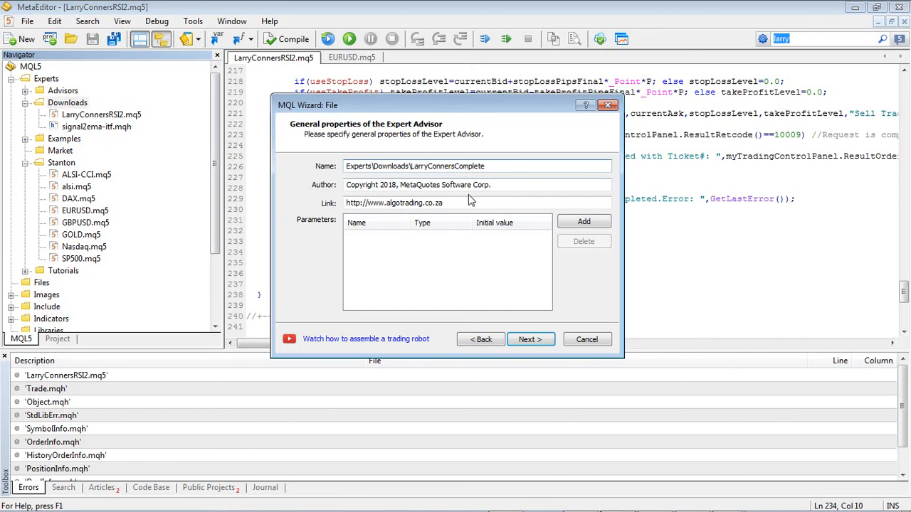
{"action": "left_click", "coordinate": [529, 340]}
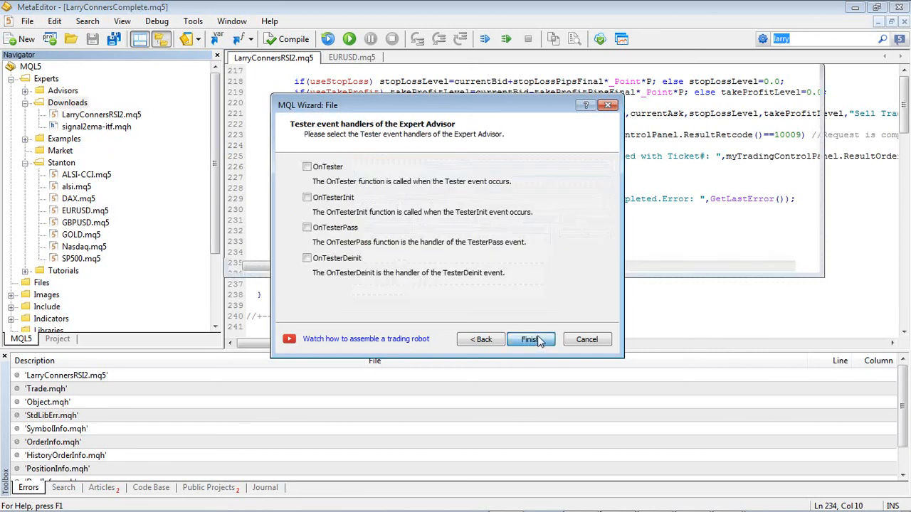
{"action": "left_click", "coordinate": [529, 339]}
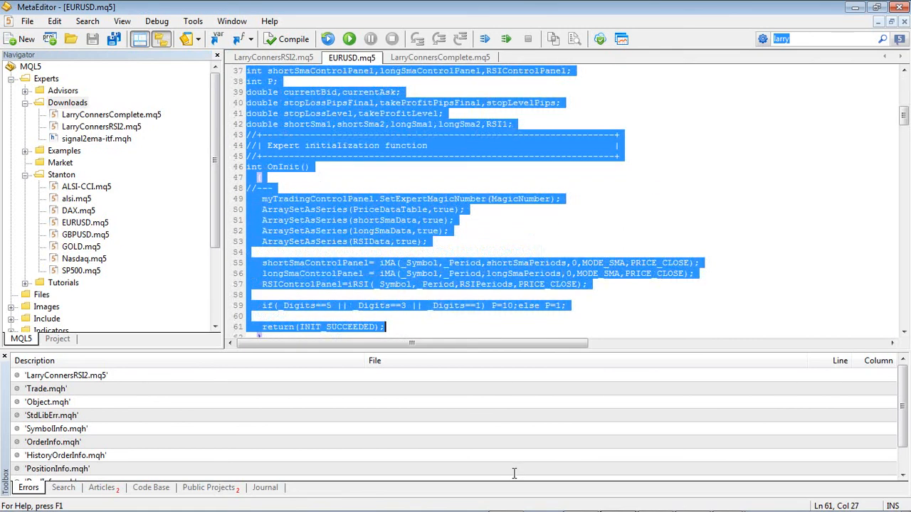
- Copy all the EURUSD.mq5 code and switch to the LarryConnersComplete.mq5 tab
{"action": "scroll", "scroll_direction": "down", "scroll_amount": 3}
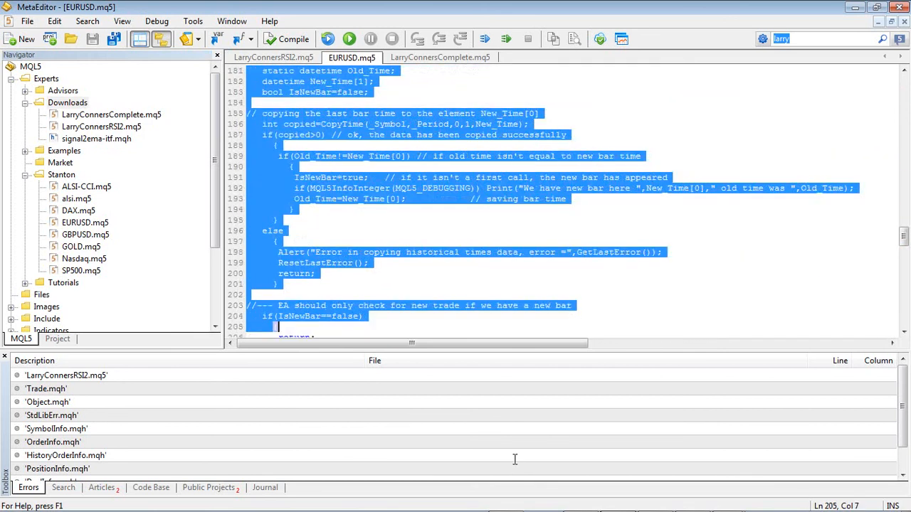
{"action": "scroll", "scroll_direction": "down", "scroll_amount": 3}
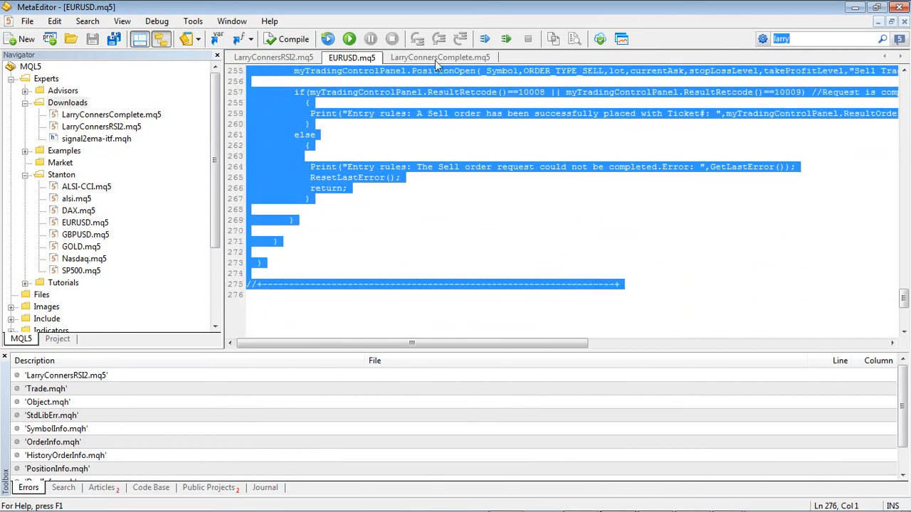
{"action": "left_click", "coordinate": [440, 57]}
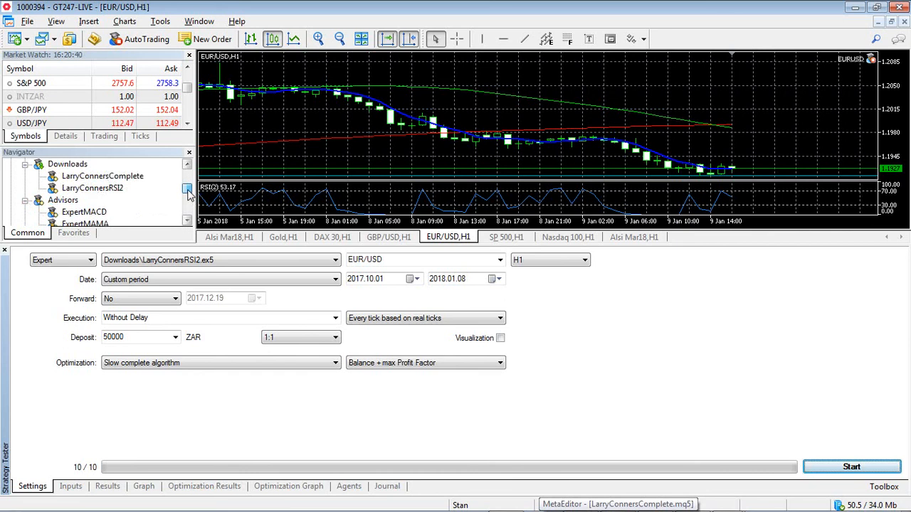
- Load LarryConnersComplete into the Strategy Tester and check its inputs, showing Lots 20
{"action": "right_click", "coordinate": [93, 188]}
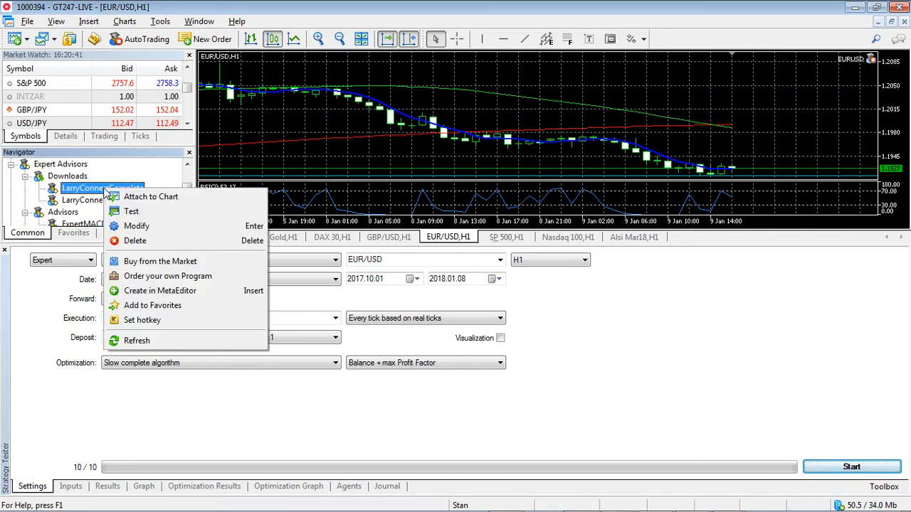
{"action": "mouse_move", "coordinate": [167, 211]}
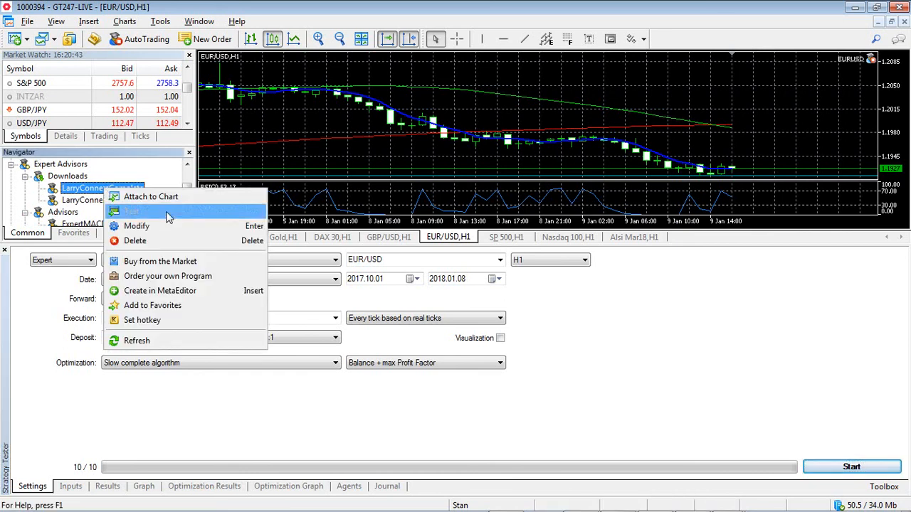
{"action": "left_click", "coordinate": [132, 212]}
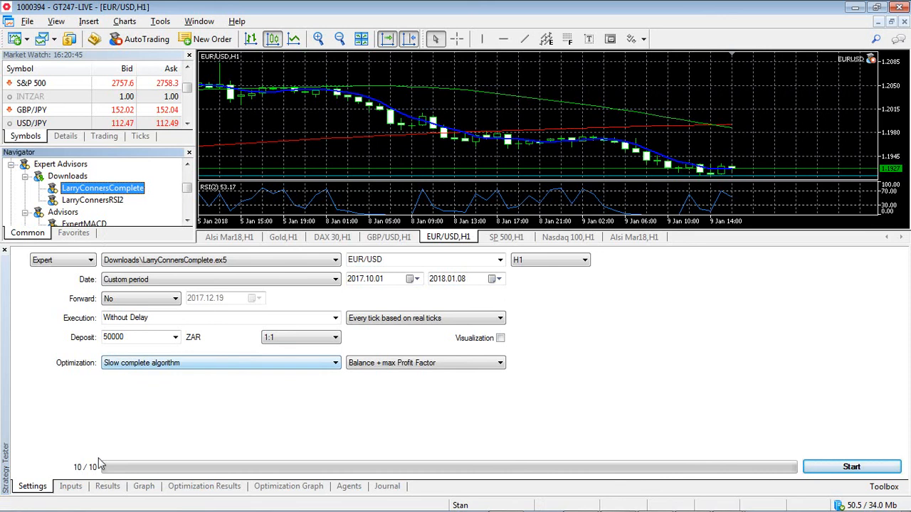
{"action": "left_click", "coordinate": [71, 486]}
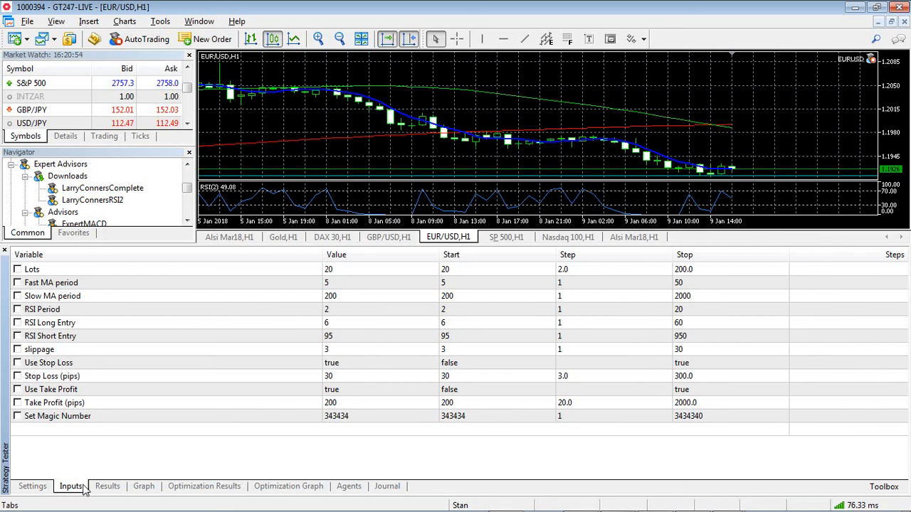
{"action": "left_click", "coordinate": [32, 486]}
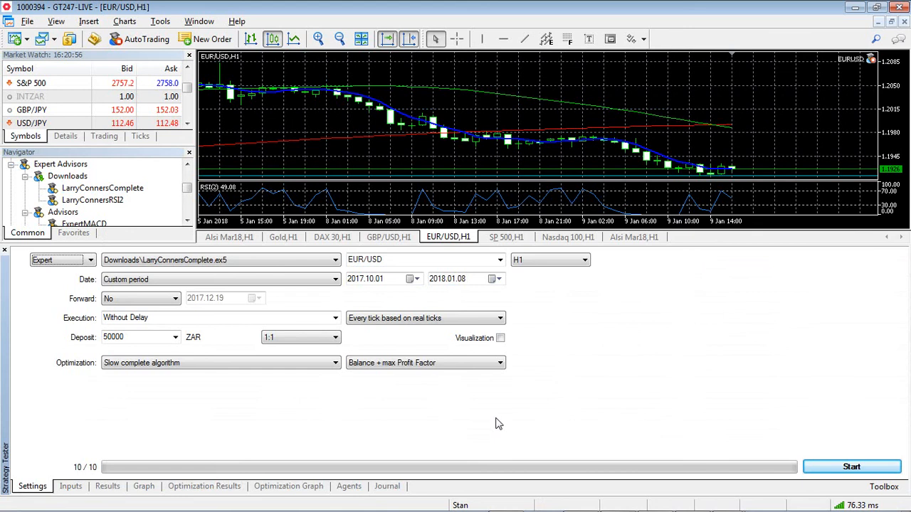
{"action": "mouse_move", "coordinate": [519, 294]}
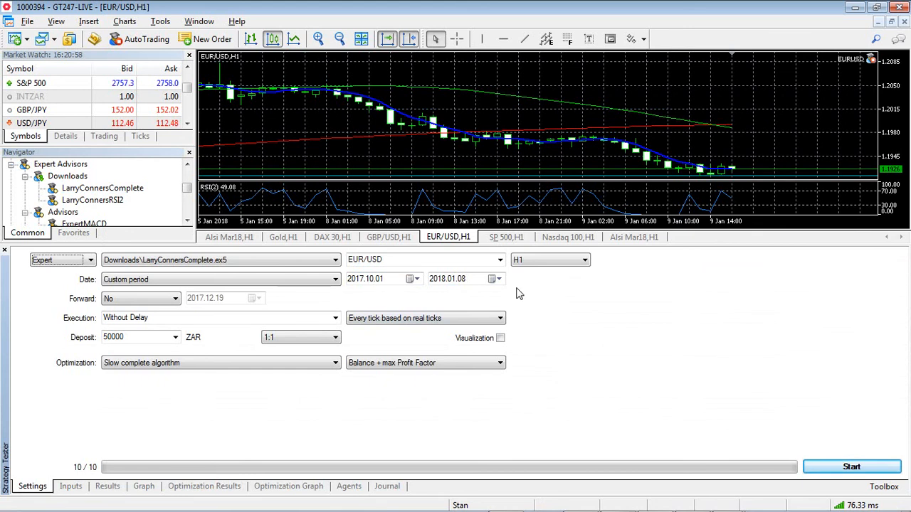
{"action": "mouse_move", "coordinate": [292, 299]}
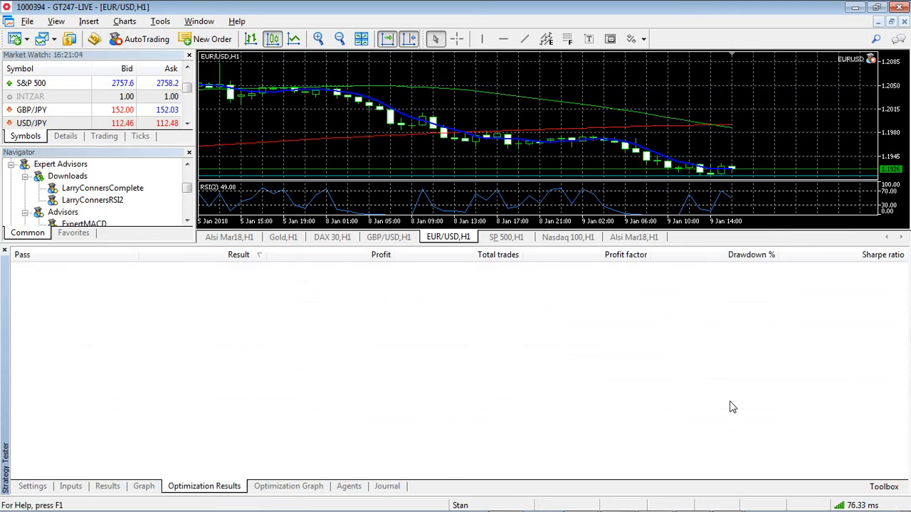
{"action": "mouse_move", "coordinate": [21, 484]}
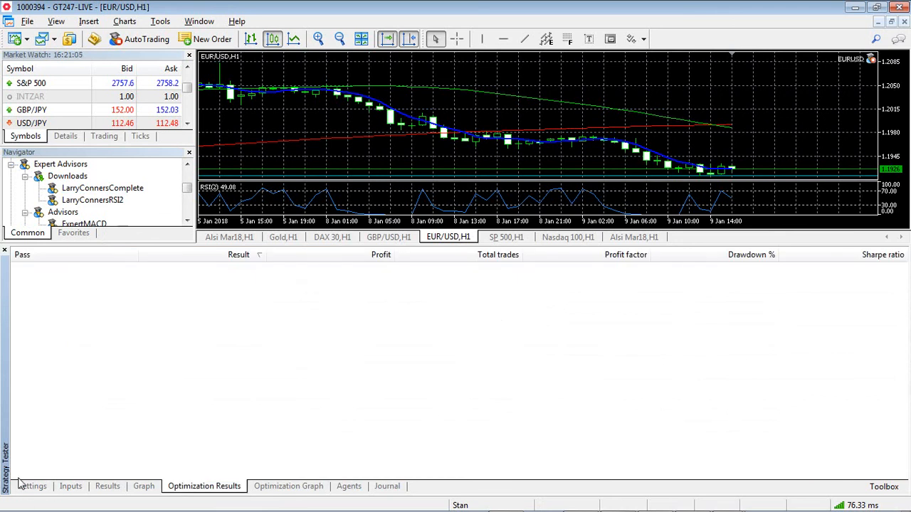
{"action": "left_click", "coordinate": [70, 486]}
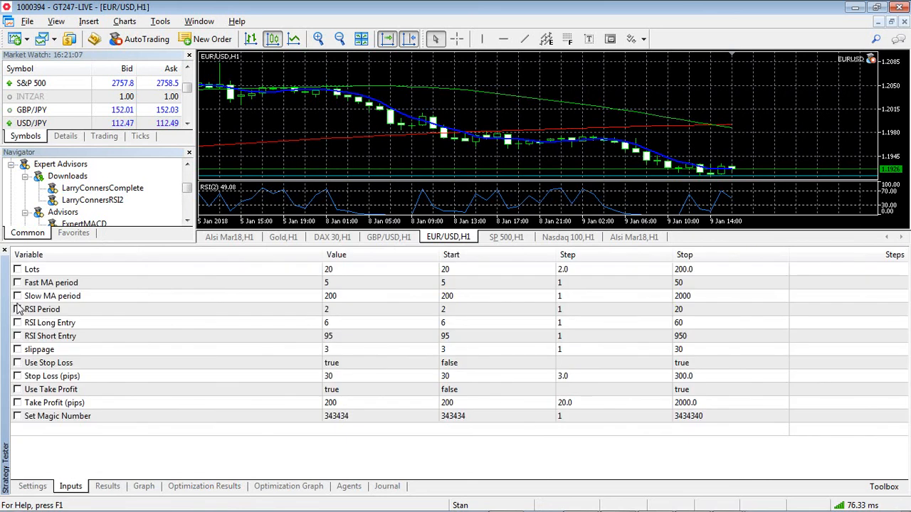
{"action": "left_click", "coordinate": [32, 486]}
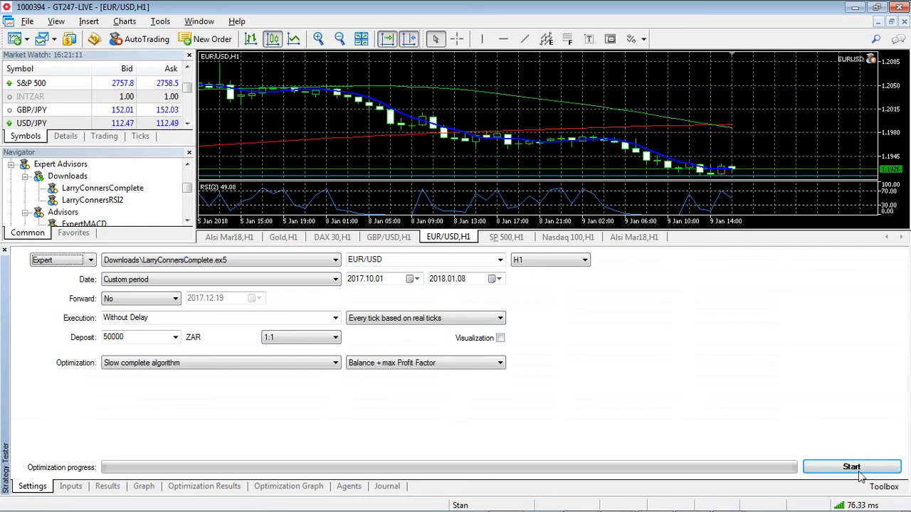
- Stop the 91-pass run and optimize only Lots from 20 to 200, step 20
{"action": "left_click", "coordinate": [852, 467]}
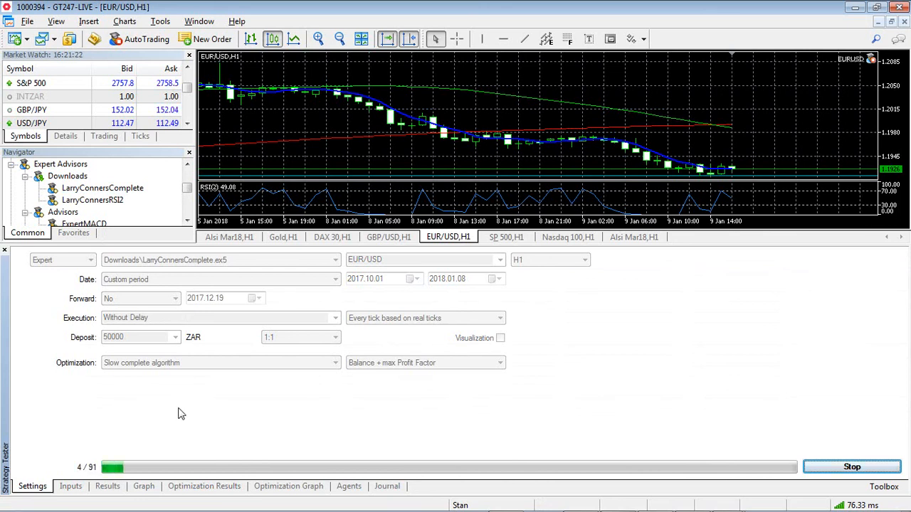
{"action": "left_click", "coordinate": [852, 467]}
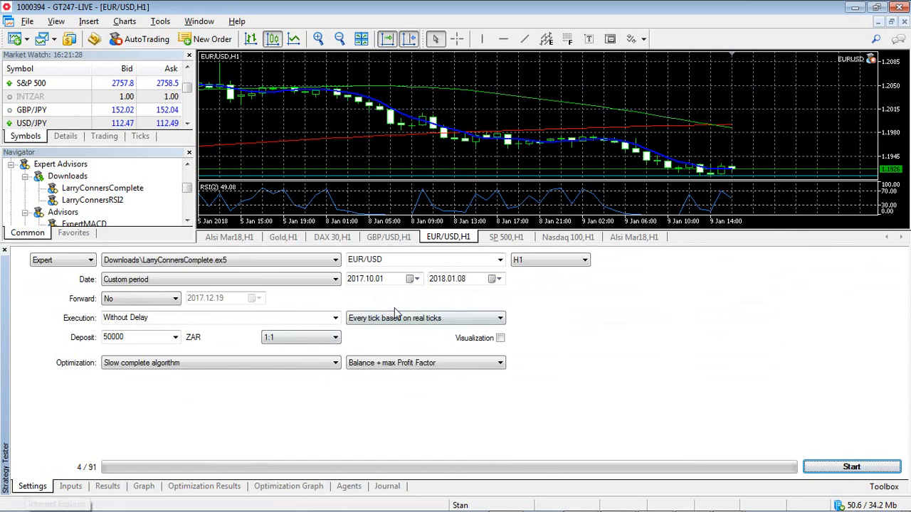
{"action": "left_click", "coordinate": [70, 486]}
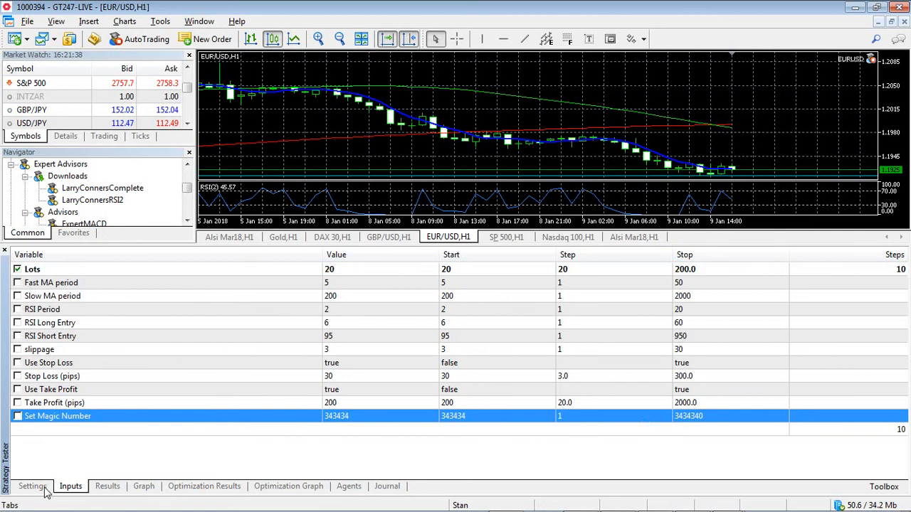
{"action": "left_click", "coordinate": [32, 486]}
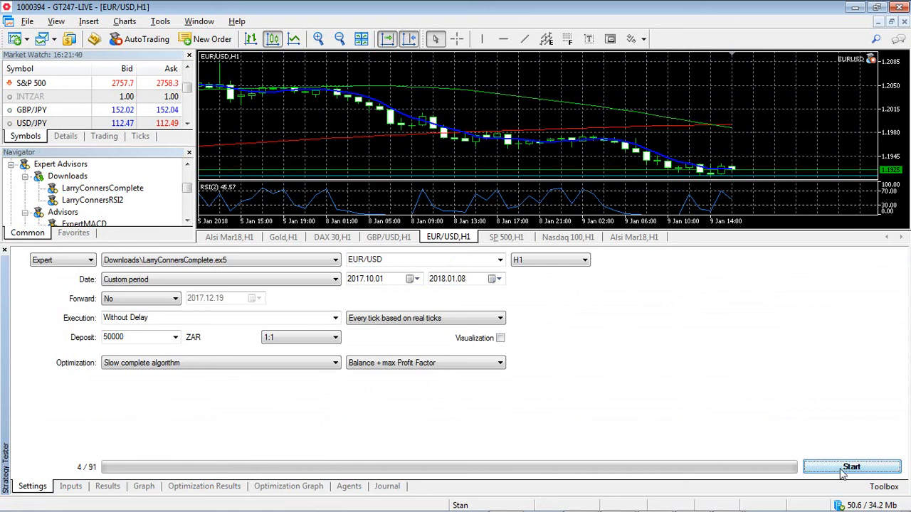
- Run the 10-pass Lots optimization and review results, led by the 100-lot pass at 18,300
{"action": "left_click", "coordinate": [851, 467]}
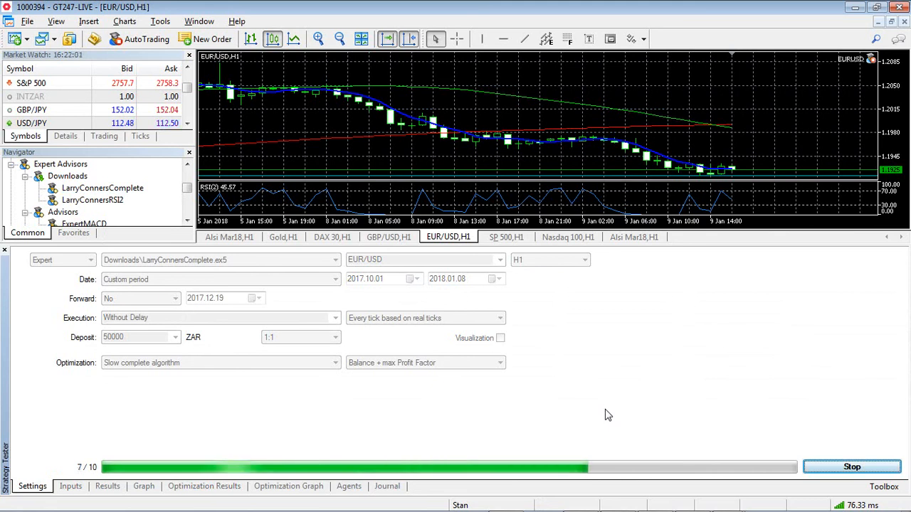
{"action": "left_click", "coordinate": [204, 486]}
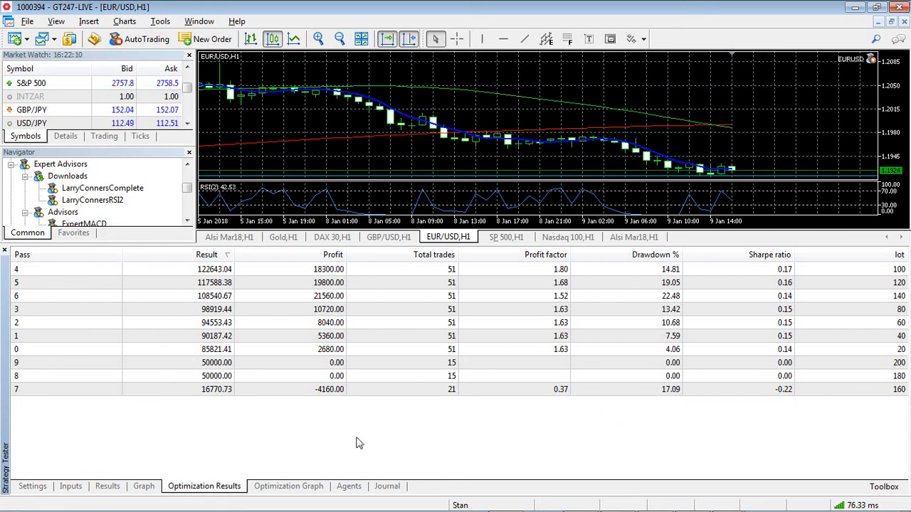
{"action": "left_click", "coordinate": [32, 486]}
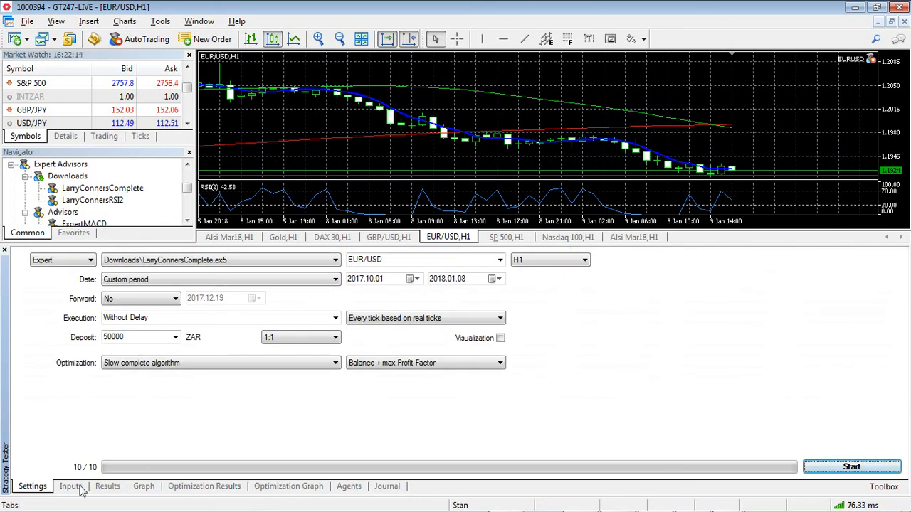
{"action": "left_click", "coordinate": [204, 486]}
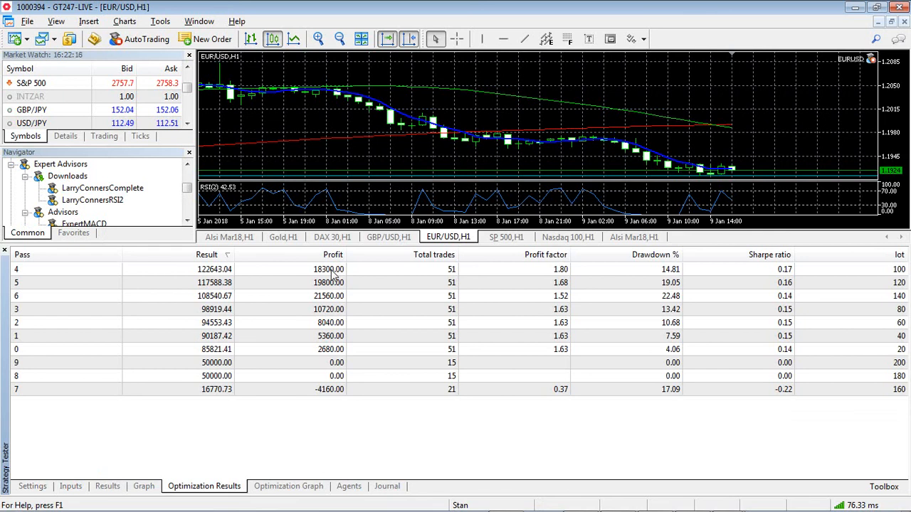
{"action": "mouse_move", "coordinate": [616, 436]}
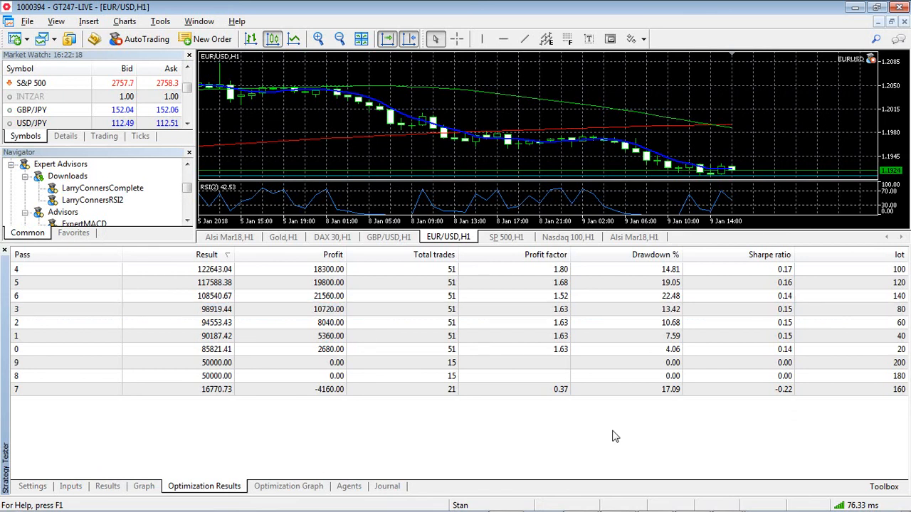
{"action": "mouse_move", "coordinate": [658, 386]}
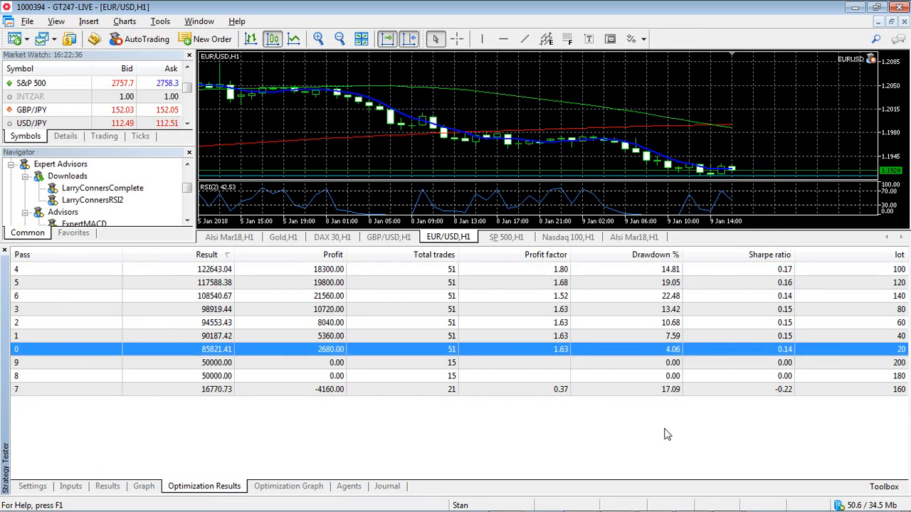
{"action": "mouse_move", "coordinate": [335, 362]}
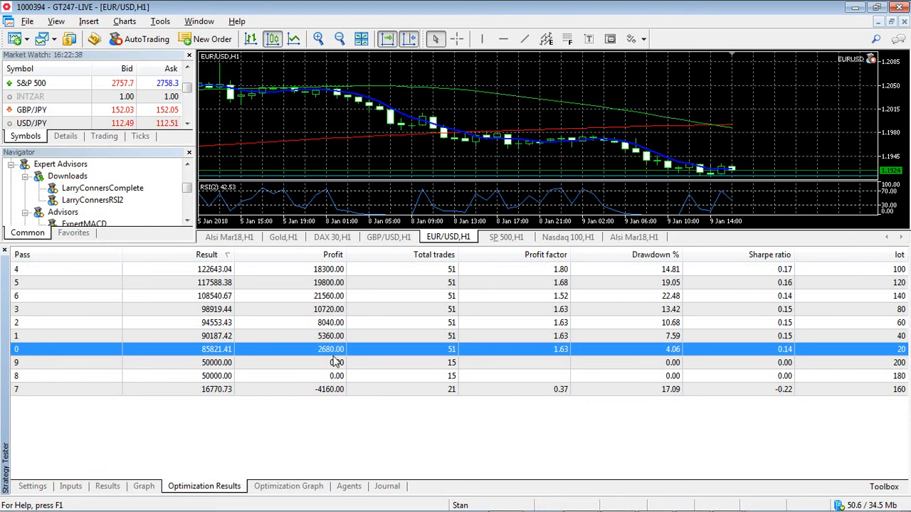